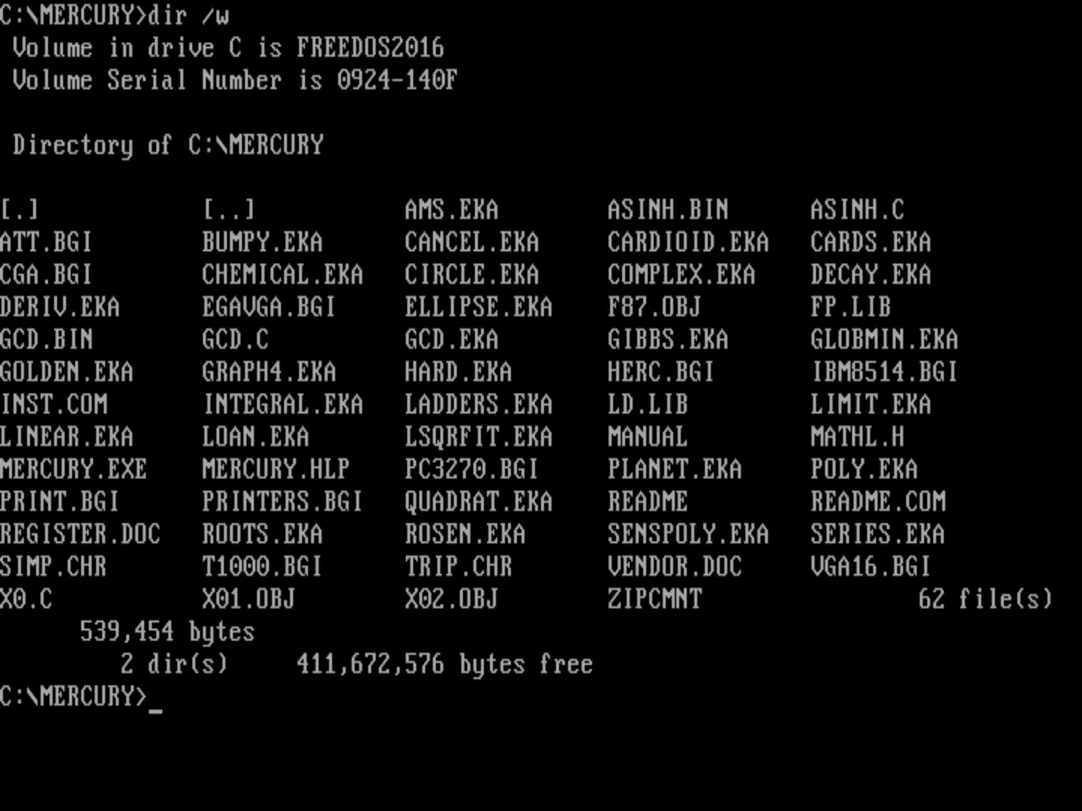
Step: List C:\MERCURY and search for .txt and .doc files, finding only REGISTER.DOC and VENDOR.DOC
text(dir *.txt)
text(dir *.doc)
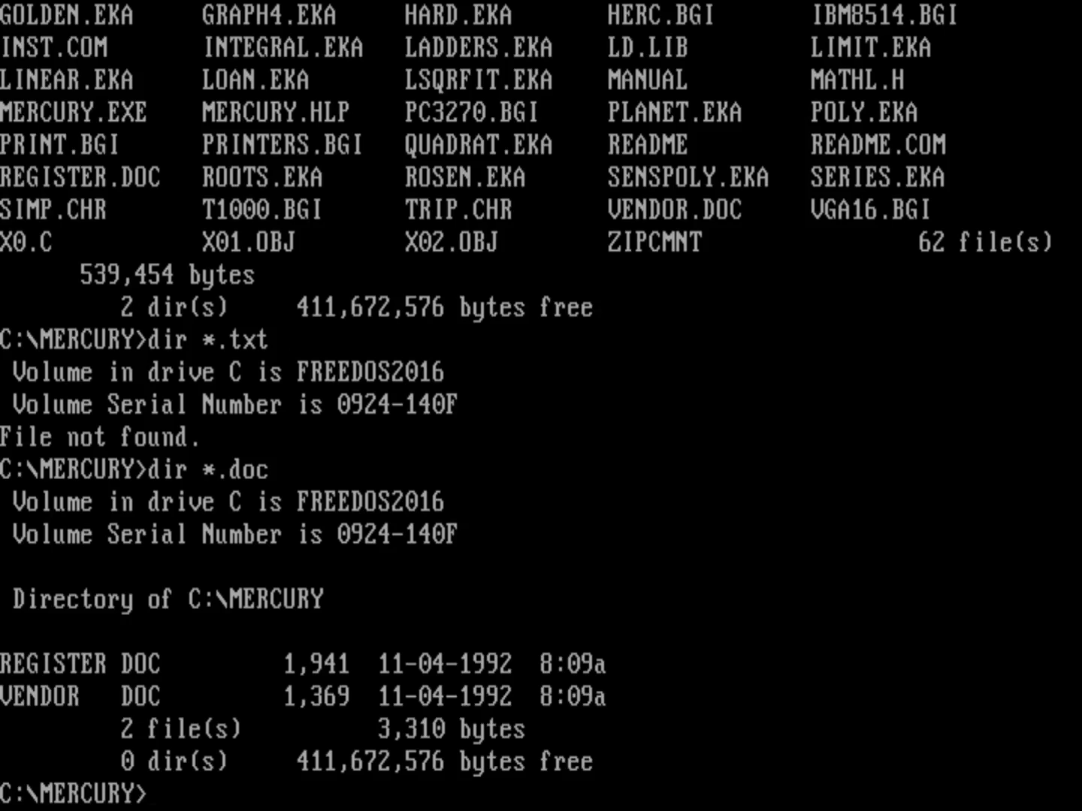
text(more)
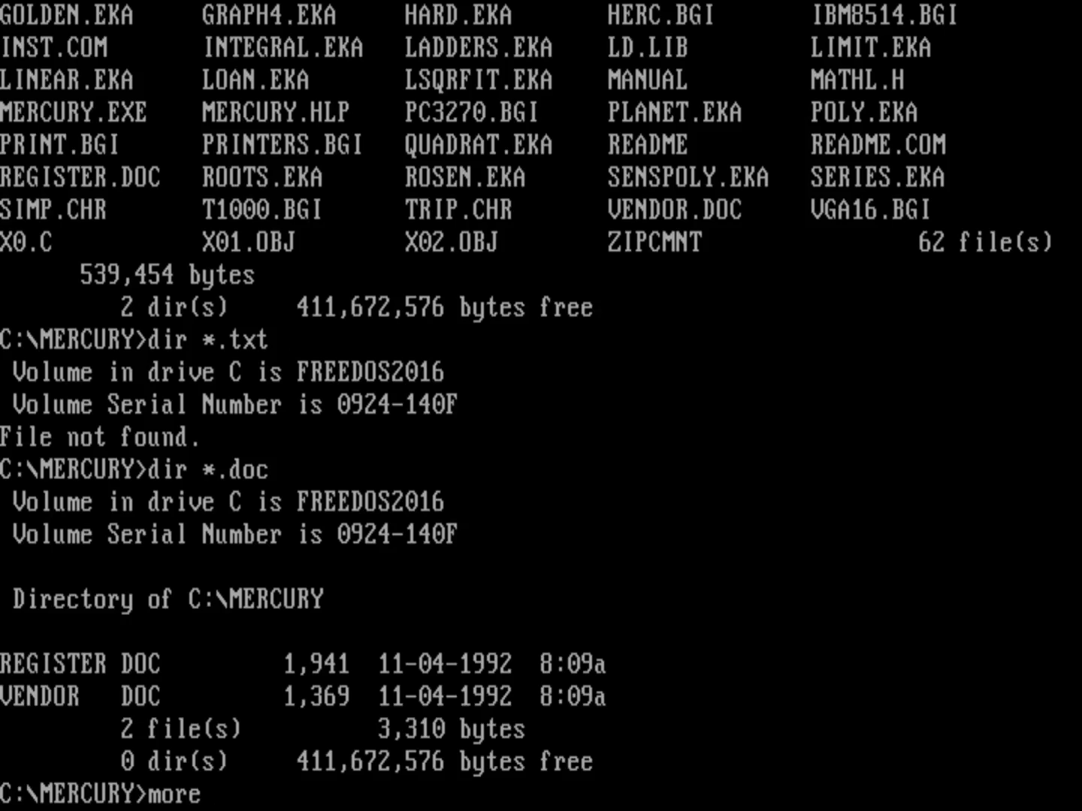
Step: Page through VENDOR.DOC with more to its shareware terms and publisher details
text(vendor.doc)
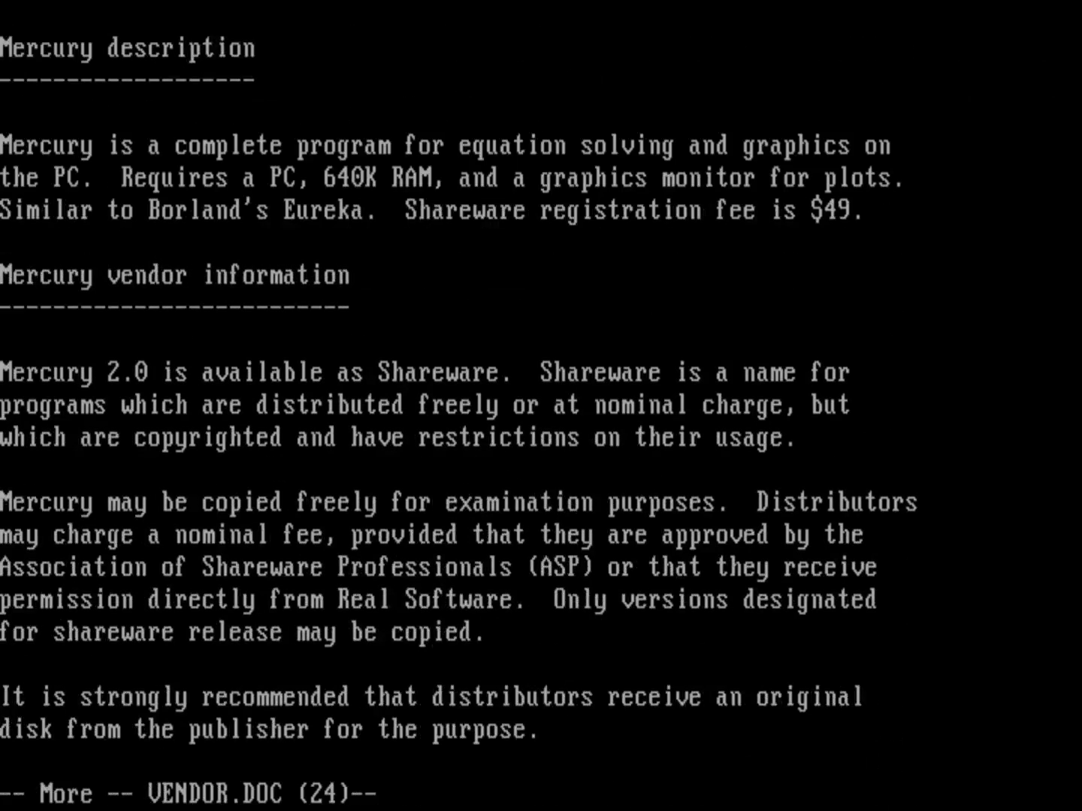
key(space)
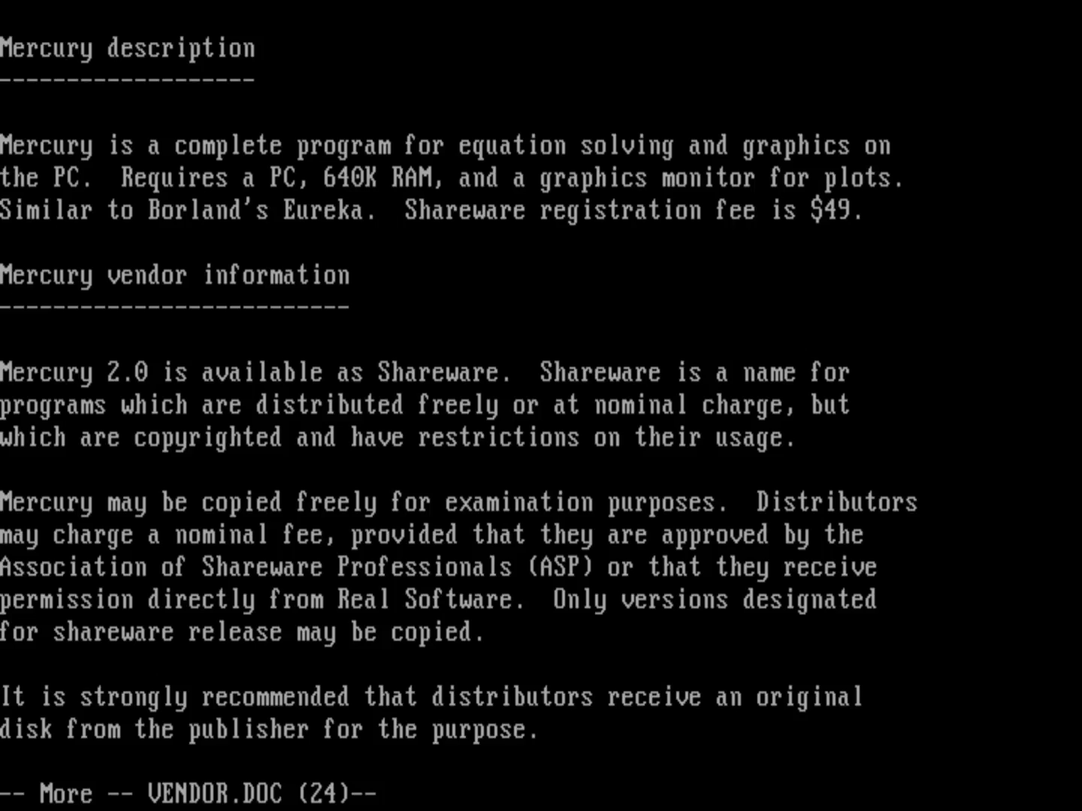
key(space)
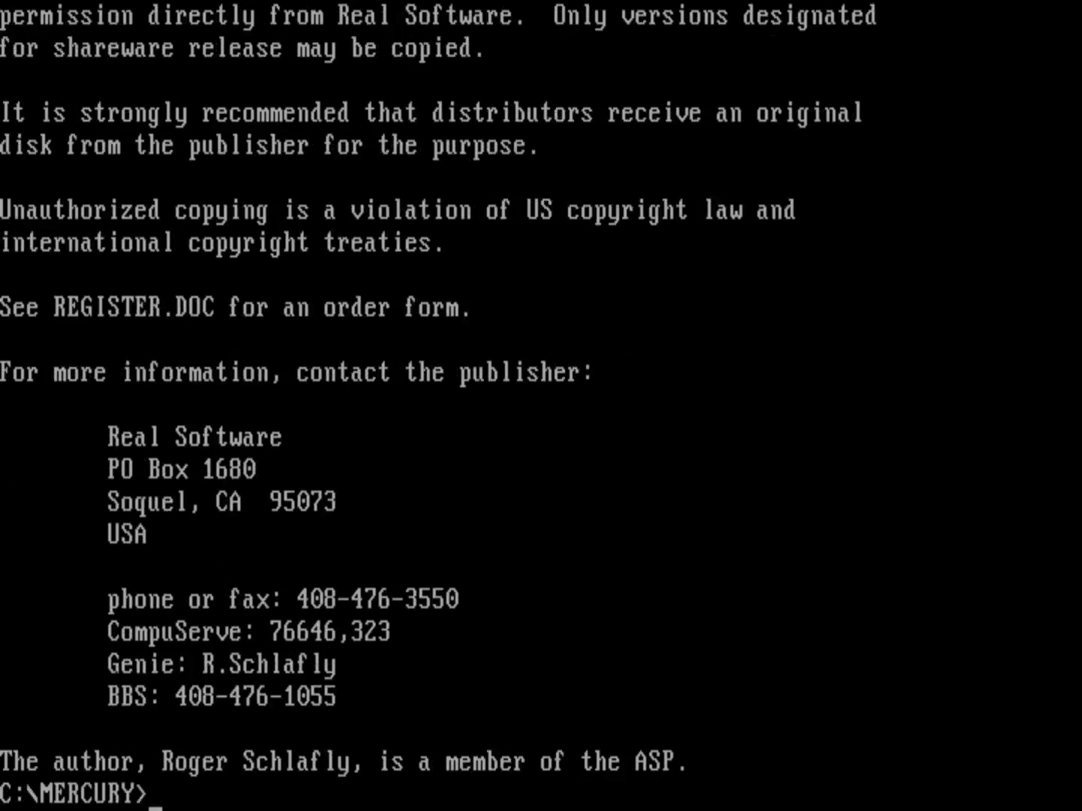
text(di)
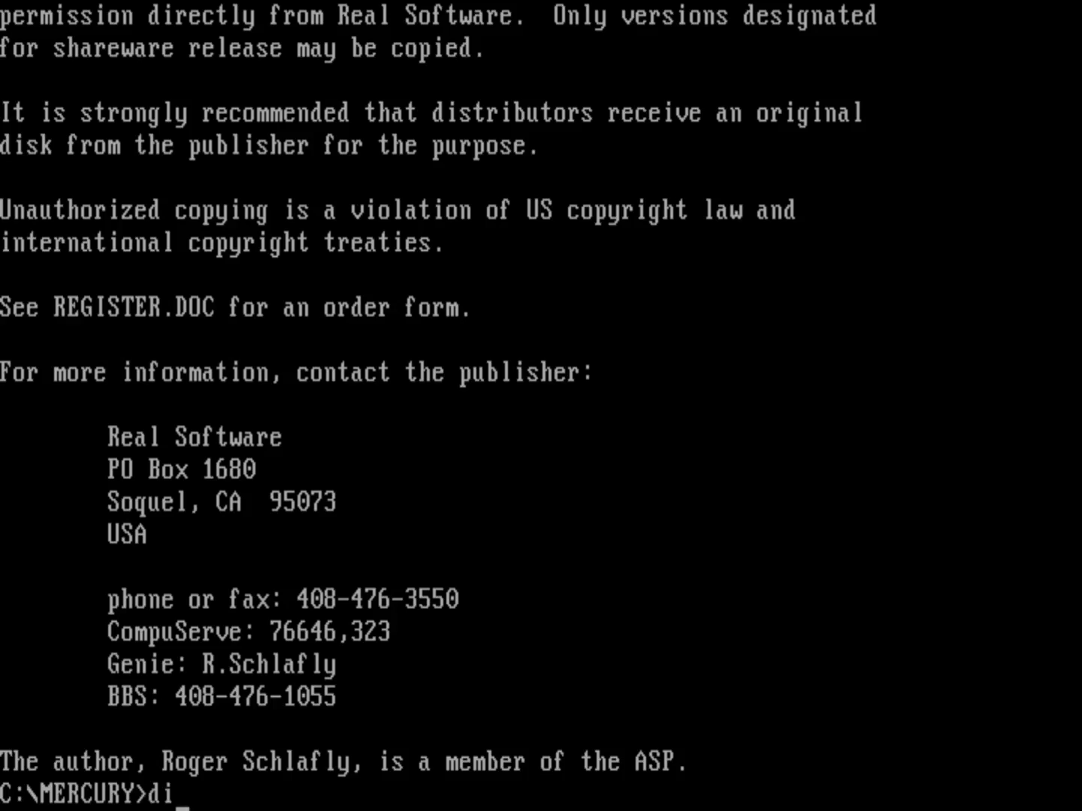
Step: Read REGISTER.DOC to its refund guarantee, then list all 62 Mercury files
text(r *.doc)
text(more re)
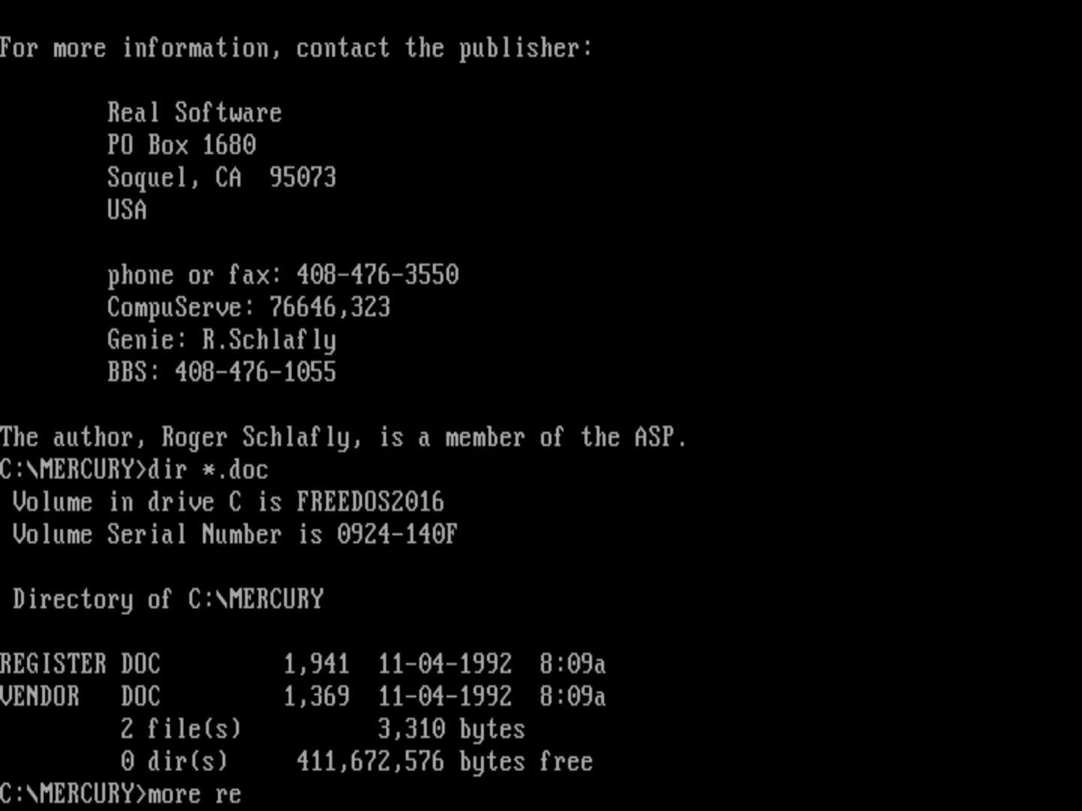
key(enter)
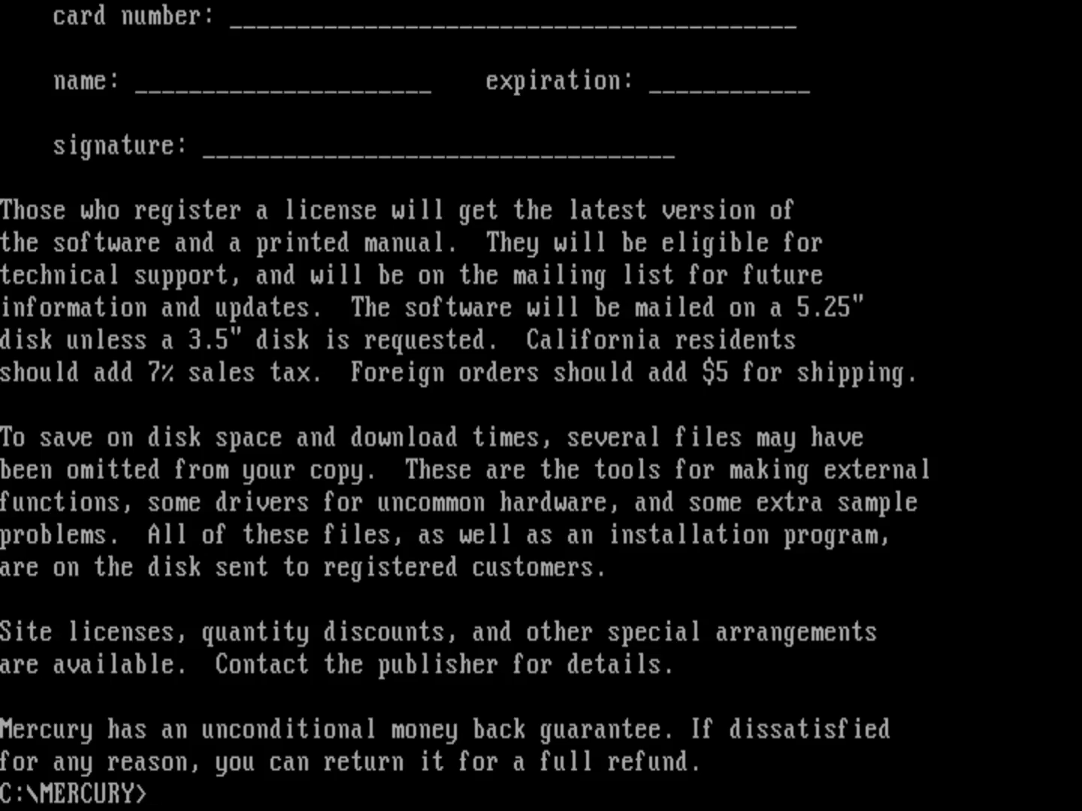
text(dir /w)
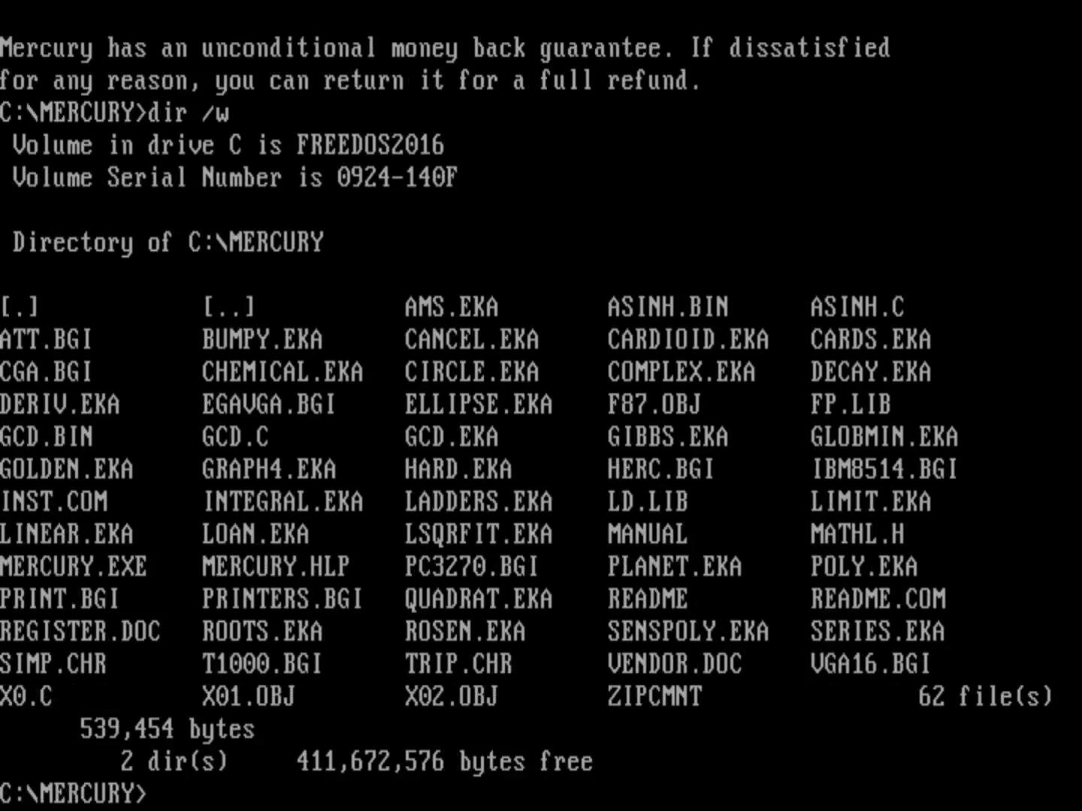
Step: Run more manual to page through the MANUAL chapter contents
text(m)
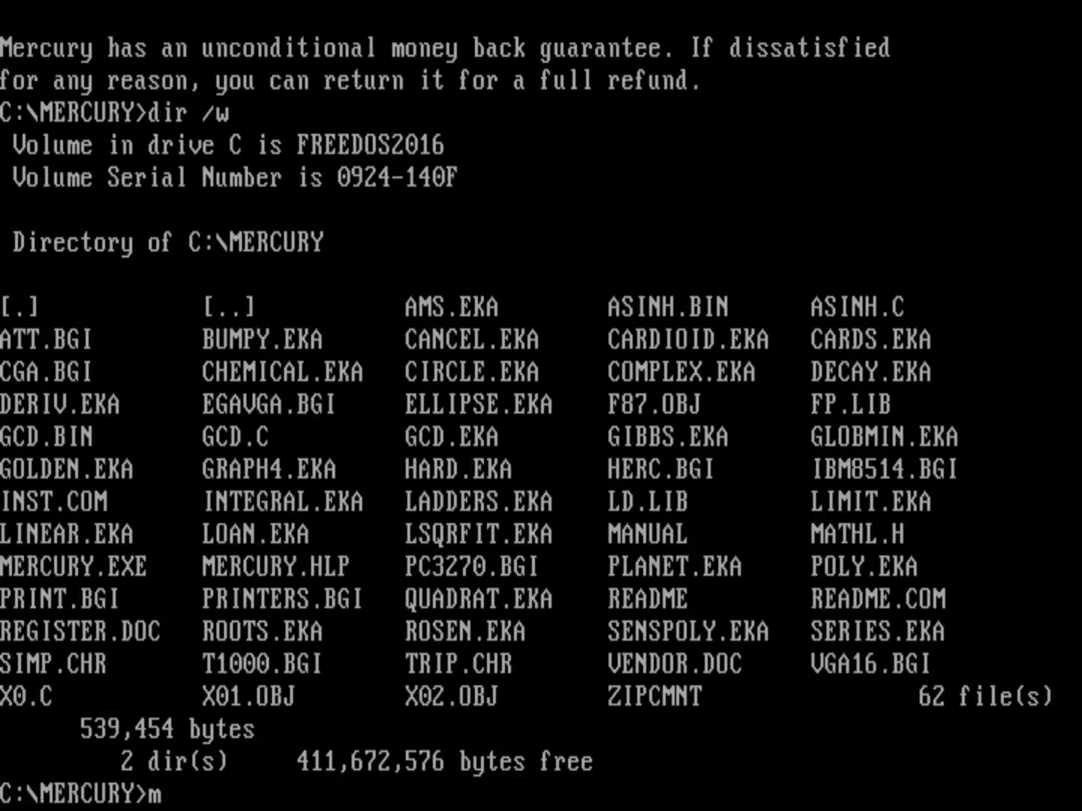
text(ore manual)
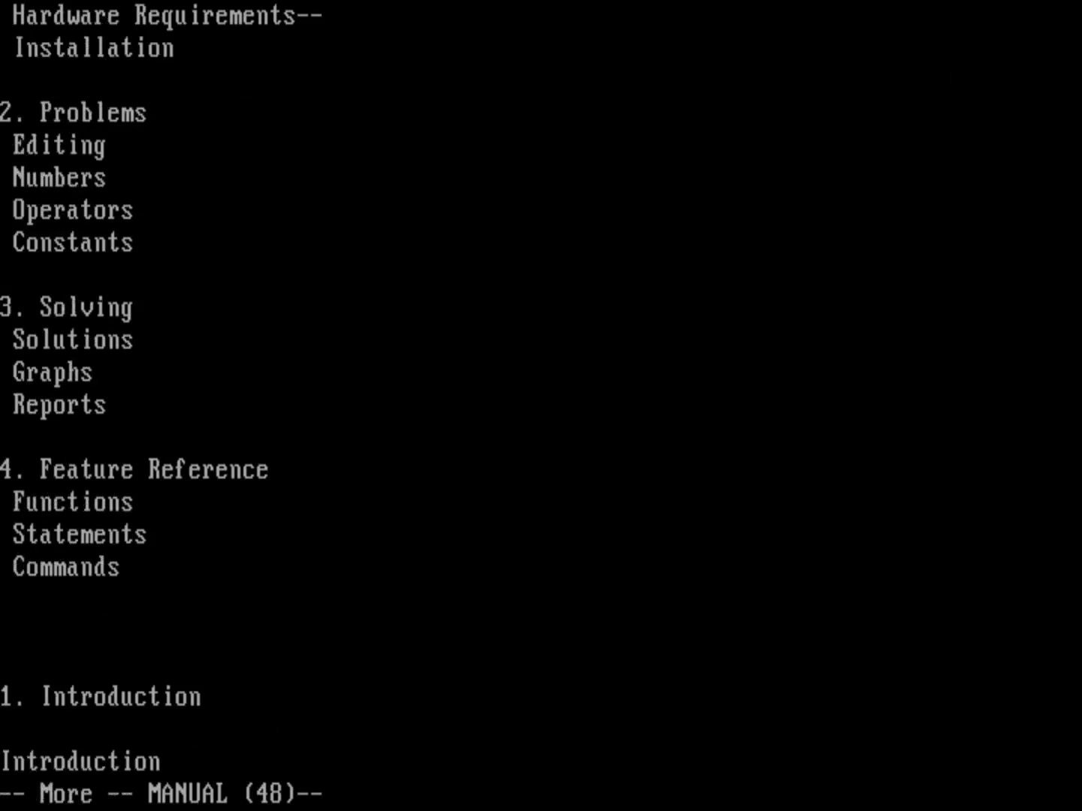
key(space)
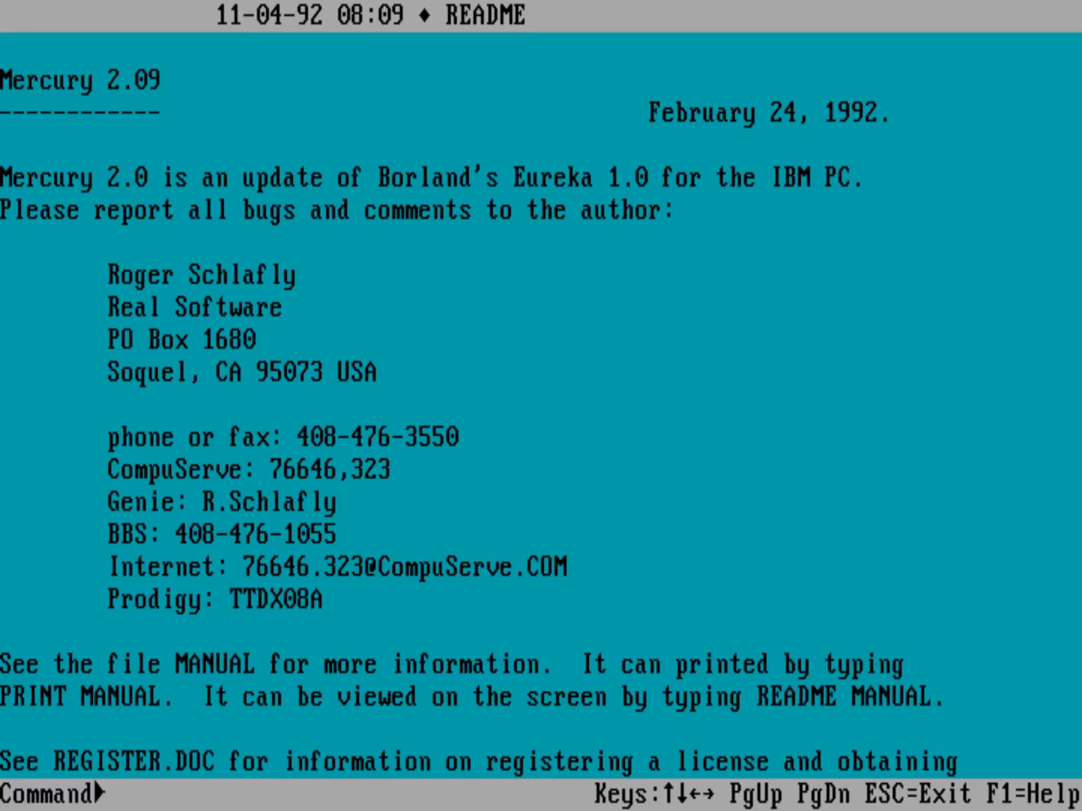
Step: Scroll README in README.COM to End of file, then exit with Esc
scroll(down, 3)
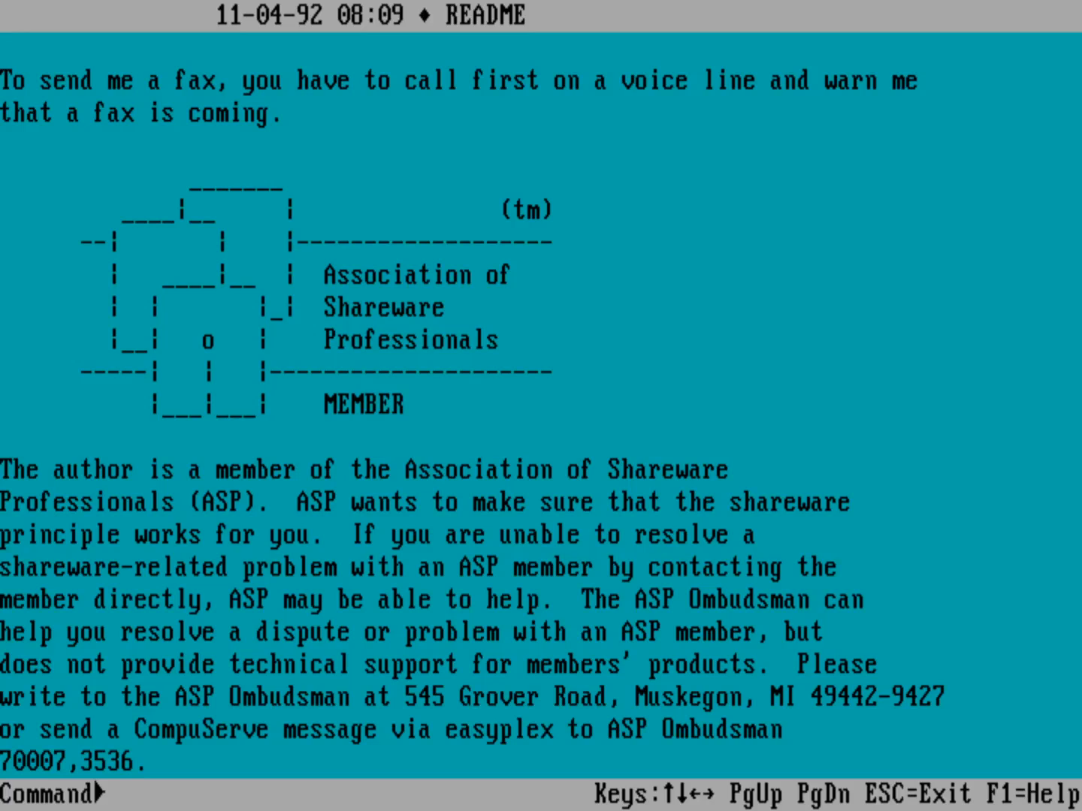
scroll(down, 3)
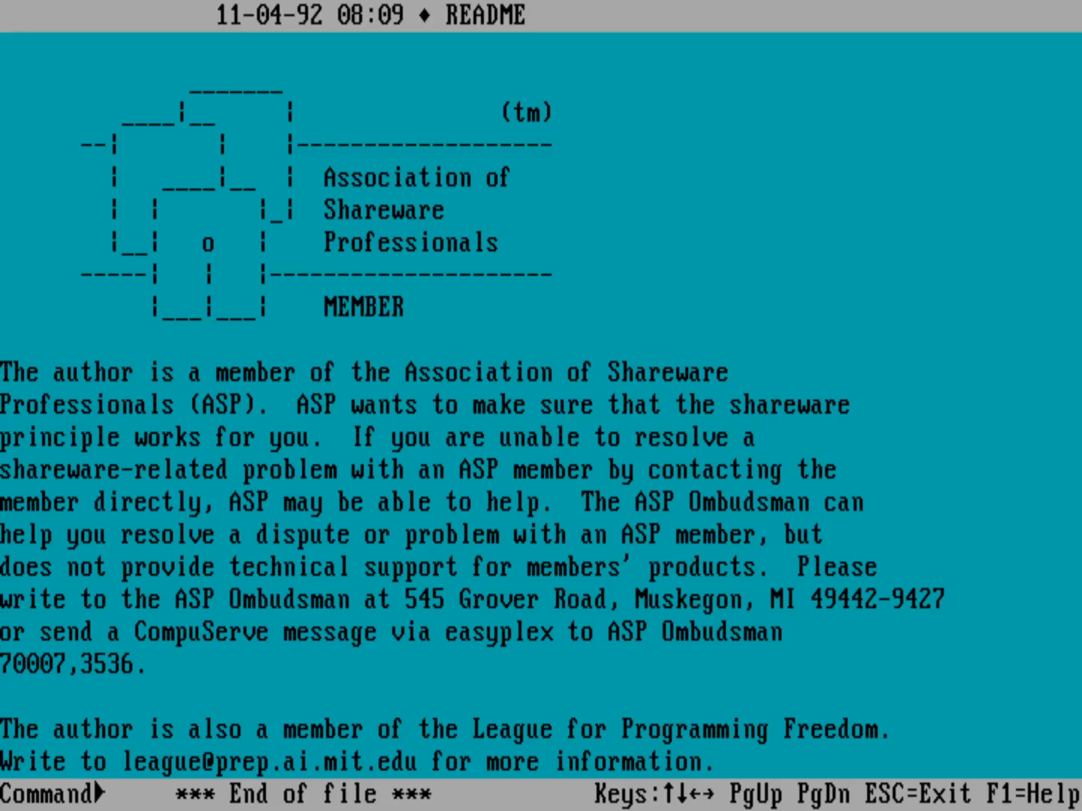
key(Escape)
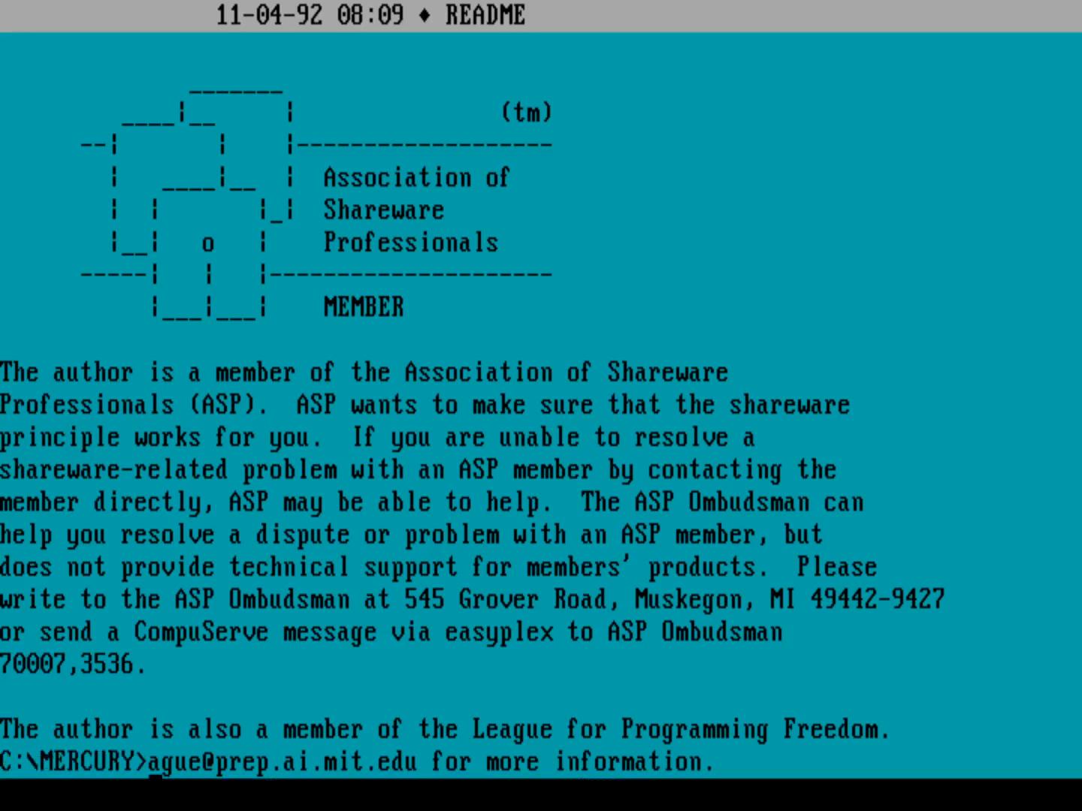
Step: List the 30 .eka files, show BUMPY.EKA's plot script, and locate MERCURY.EXE
text(dir /w)
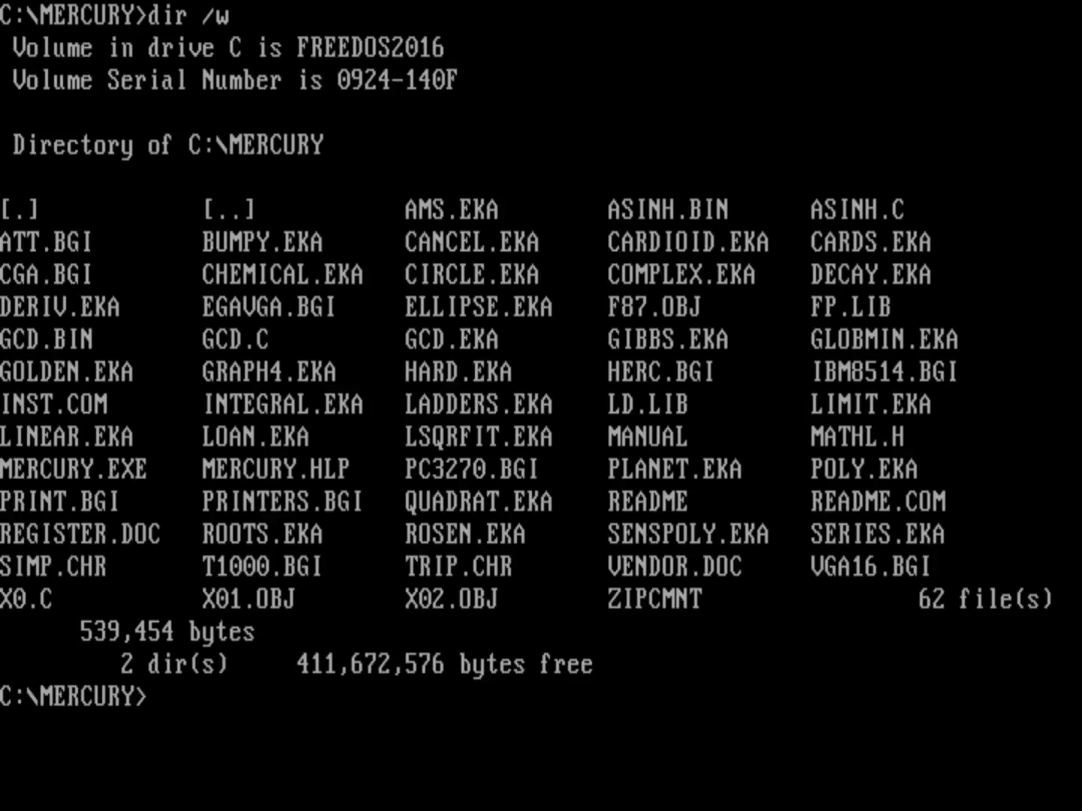
text(dir *.eka /w)
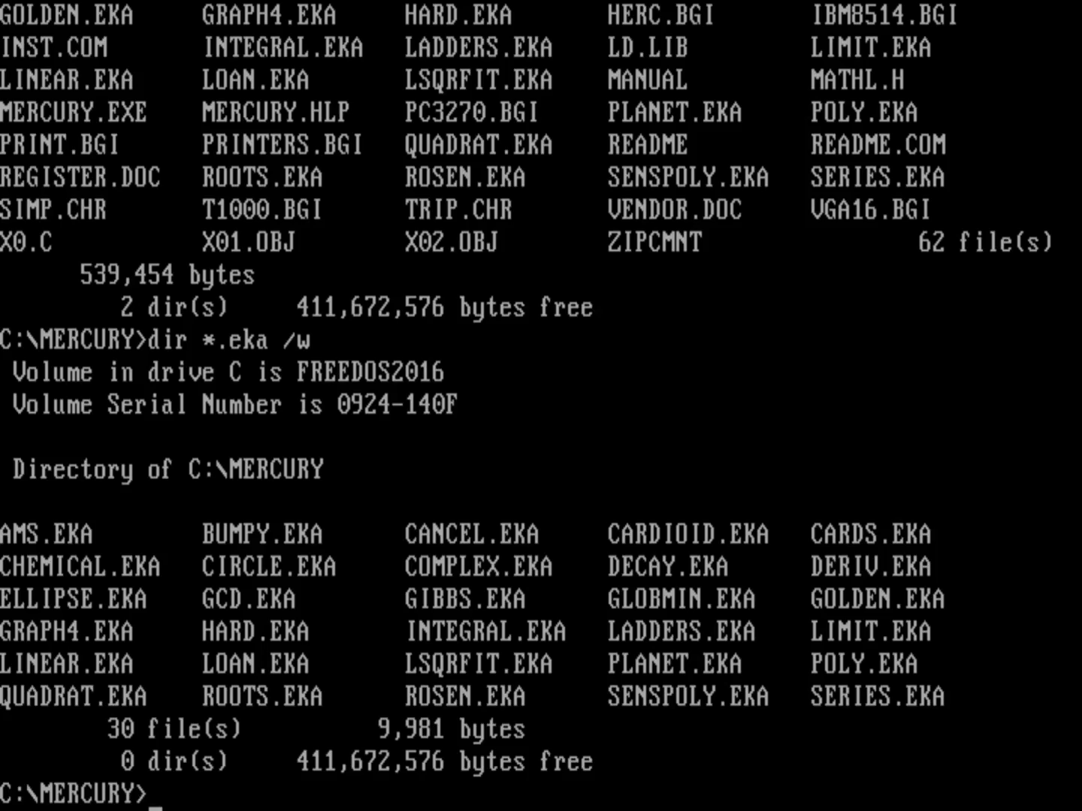
text(t)
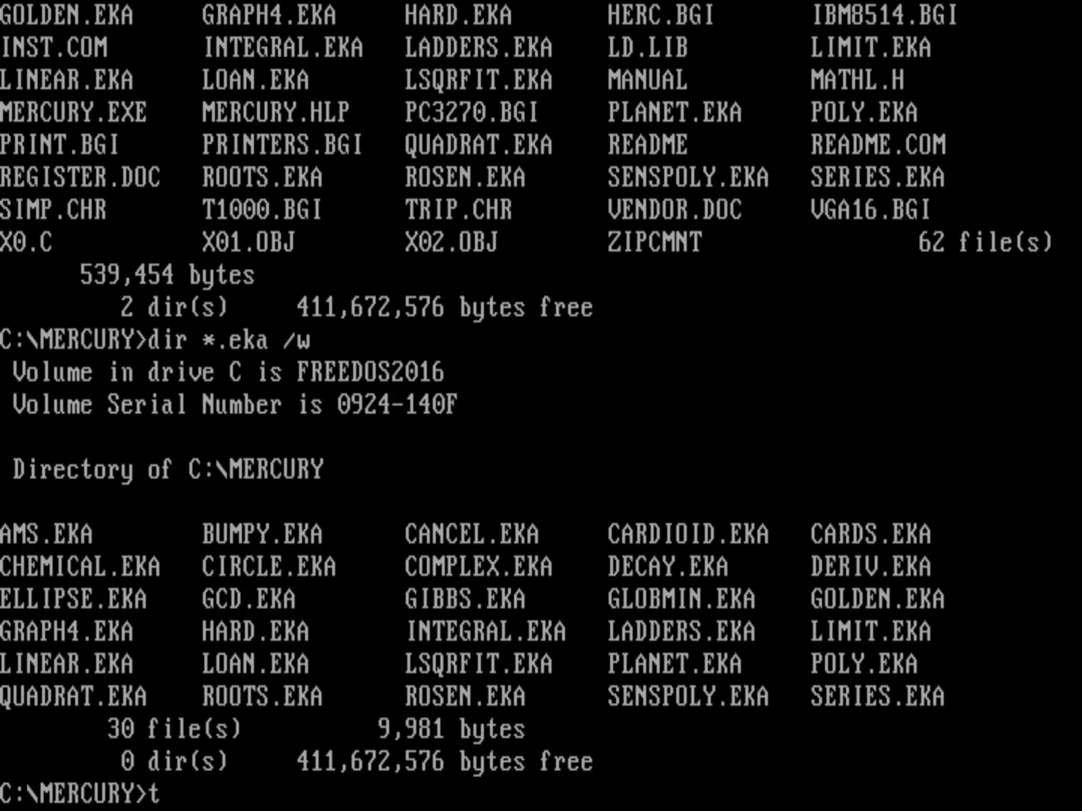
text(ype bumpy.eka)
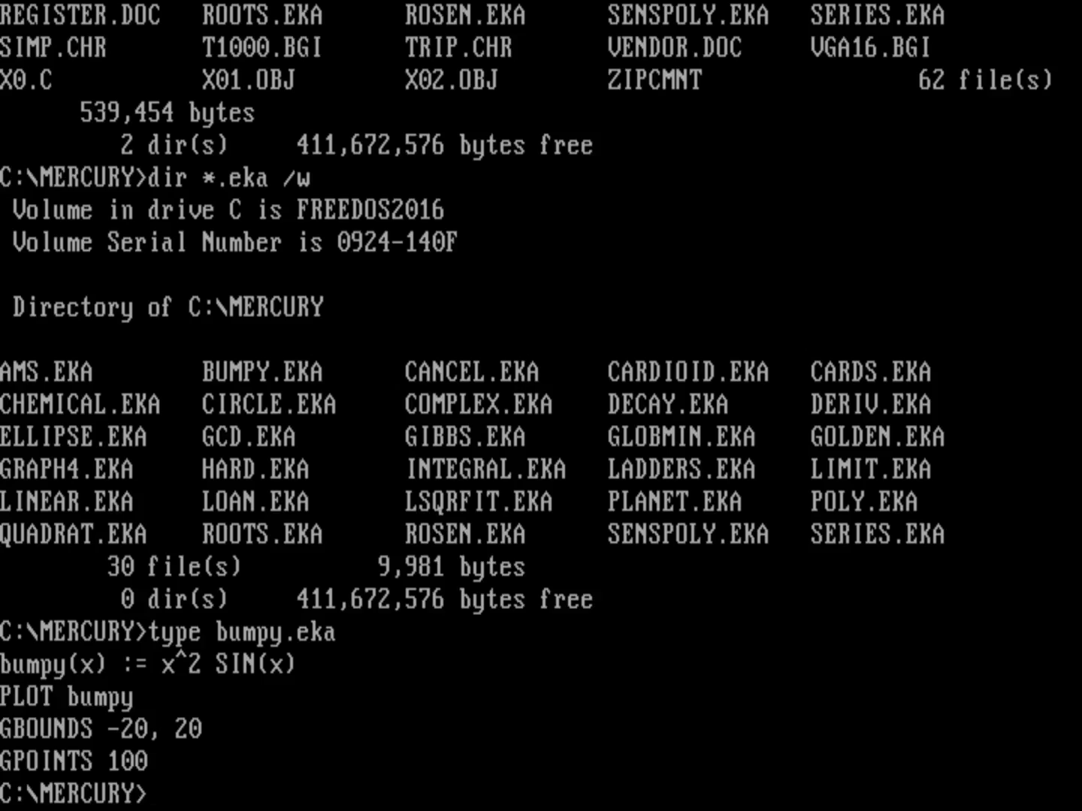
text(dir /w)
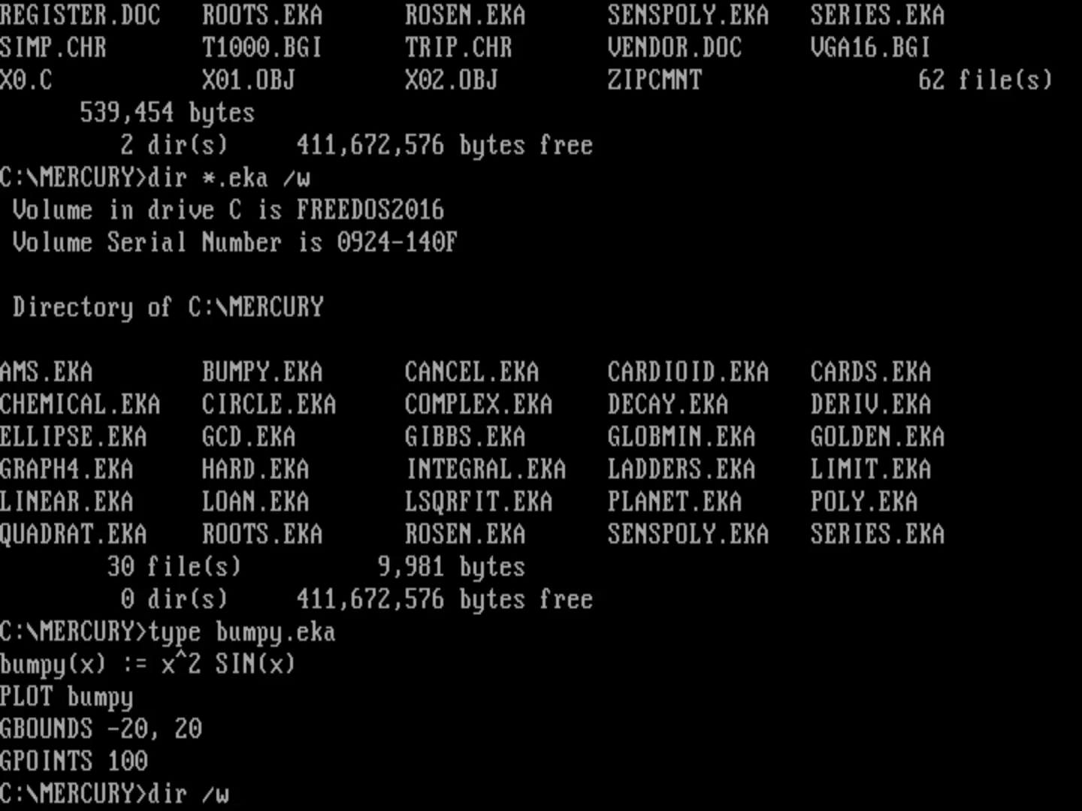
text(*.exe)
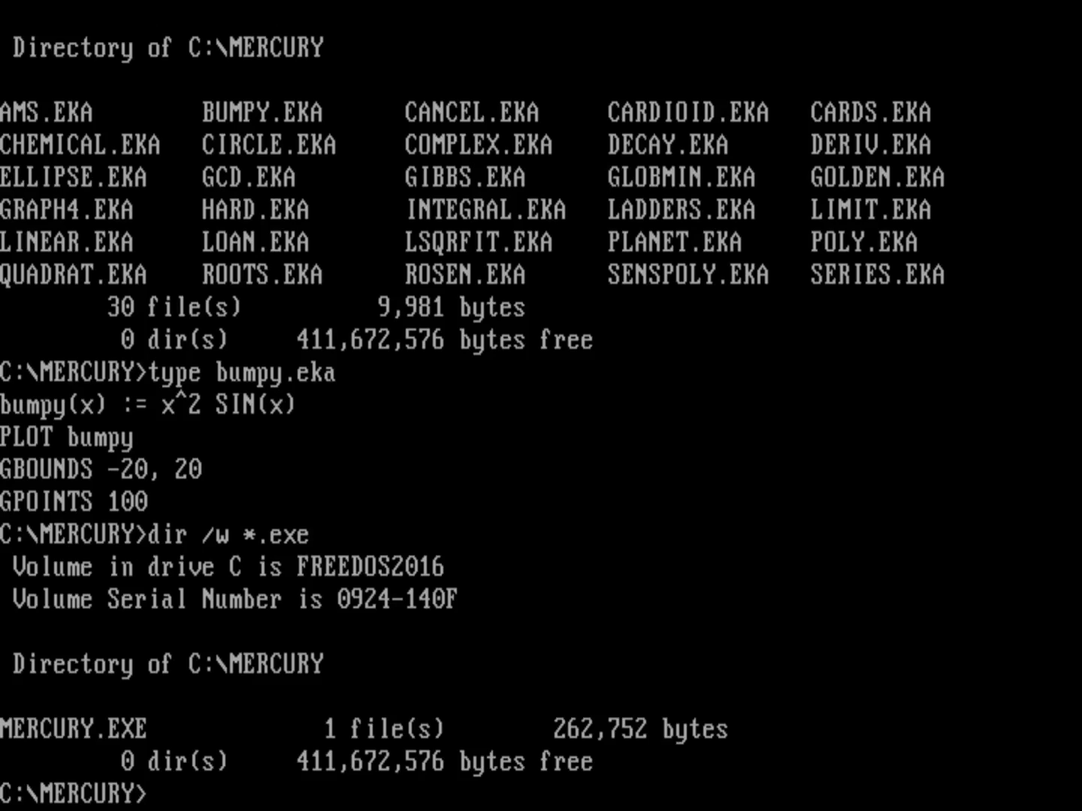
Step: Launch Mercury and open the Help listing built-in function categories
text(mer)
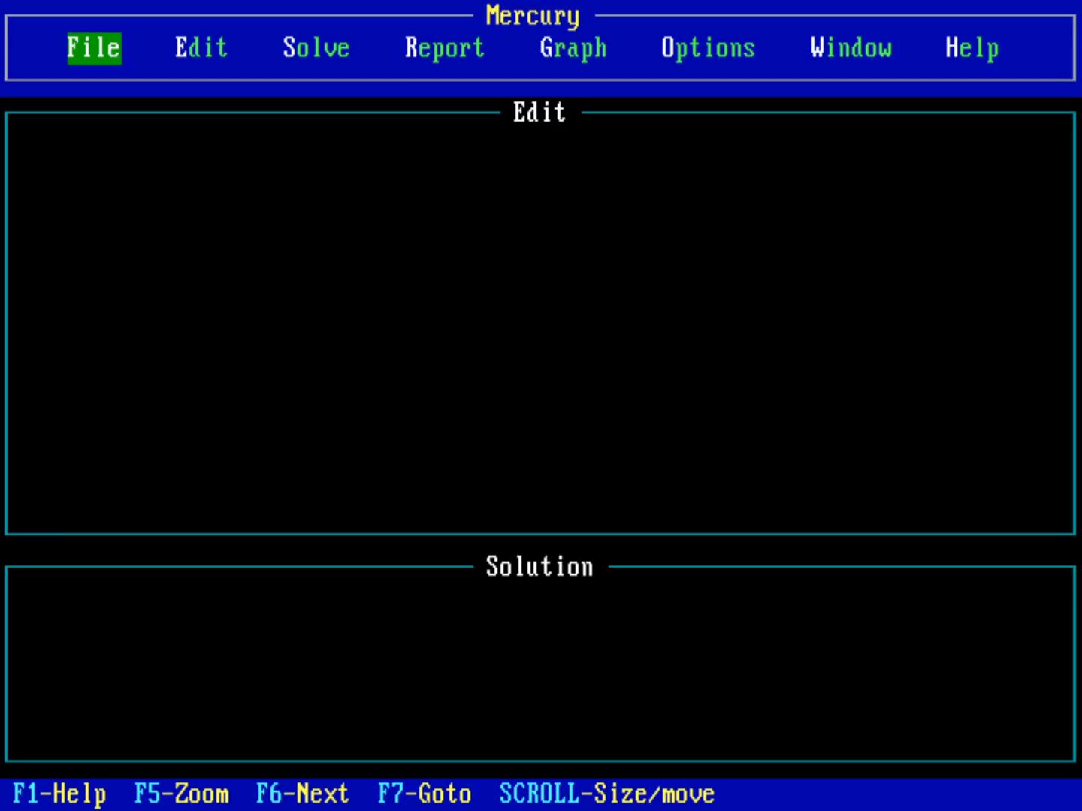
click(970, 47)
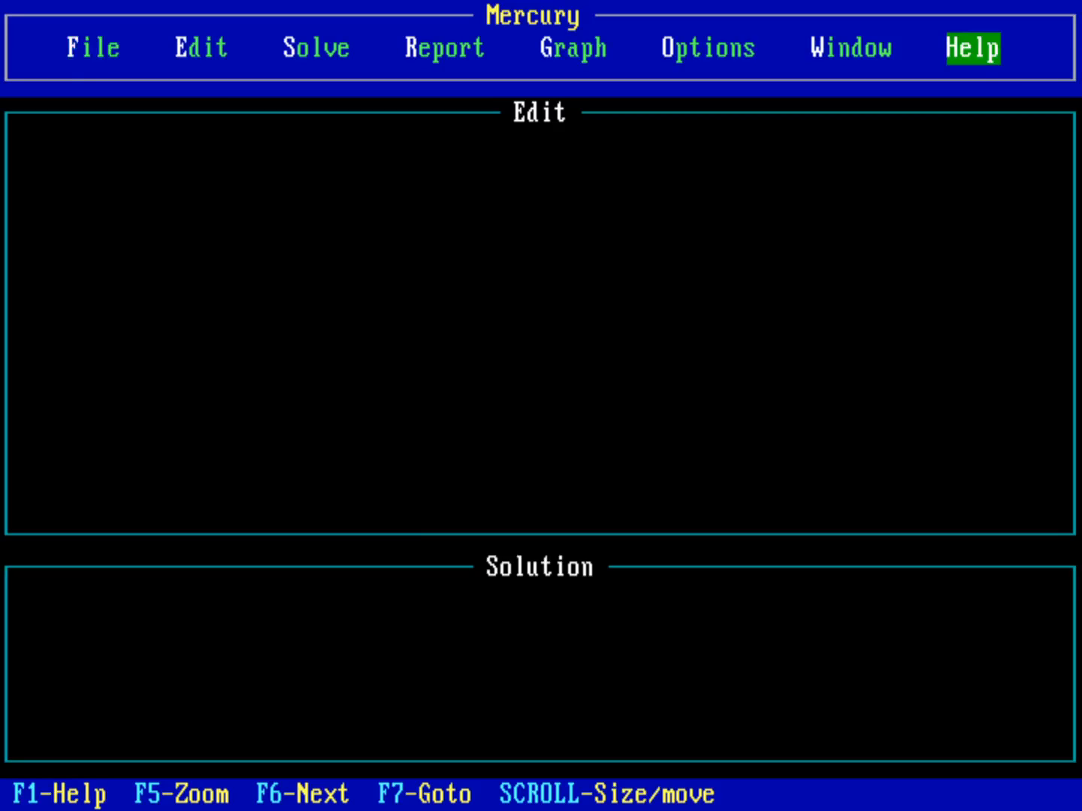
click(972, 47)
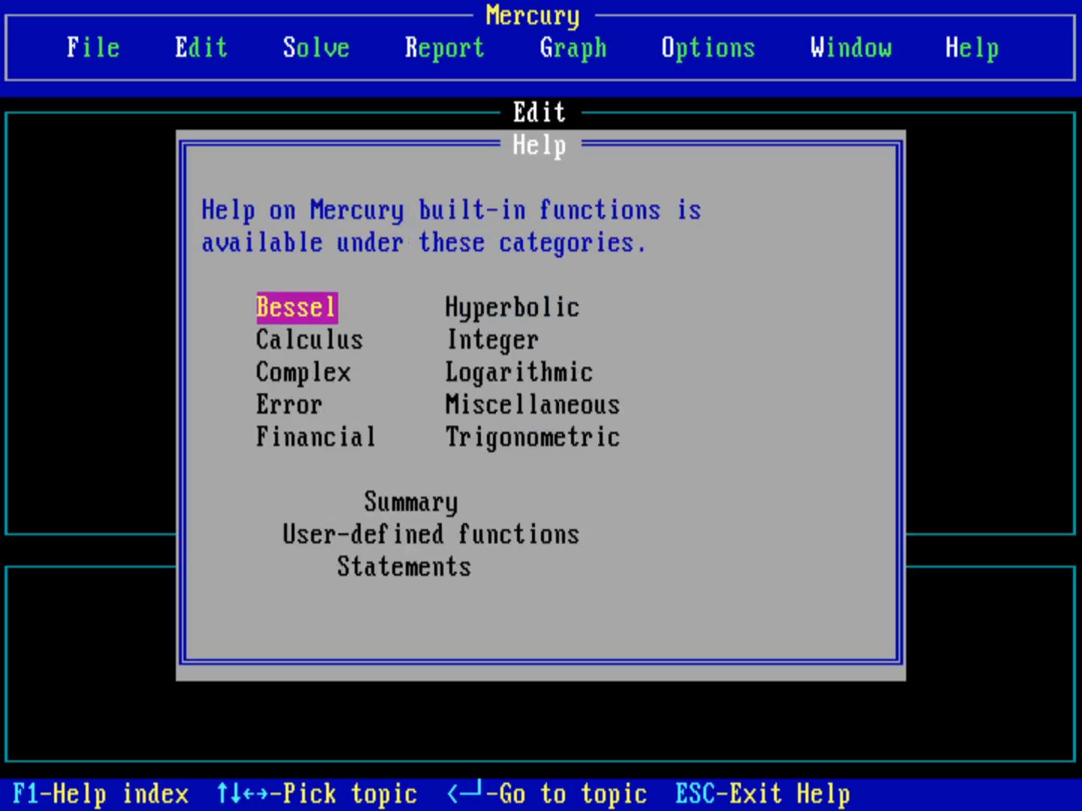
key(Down)
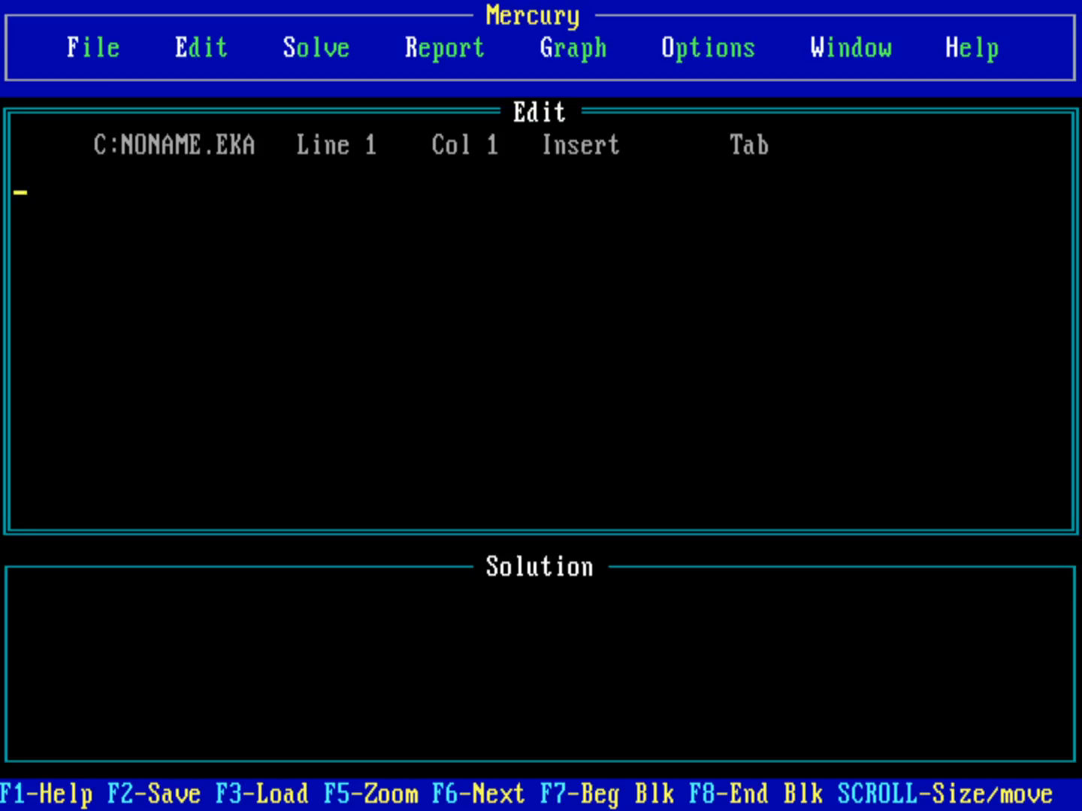
Step: Type the equation y = -a * t^2 + v * t in the Edit window
text(y)
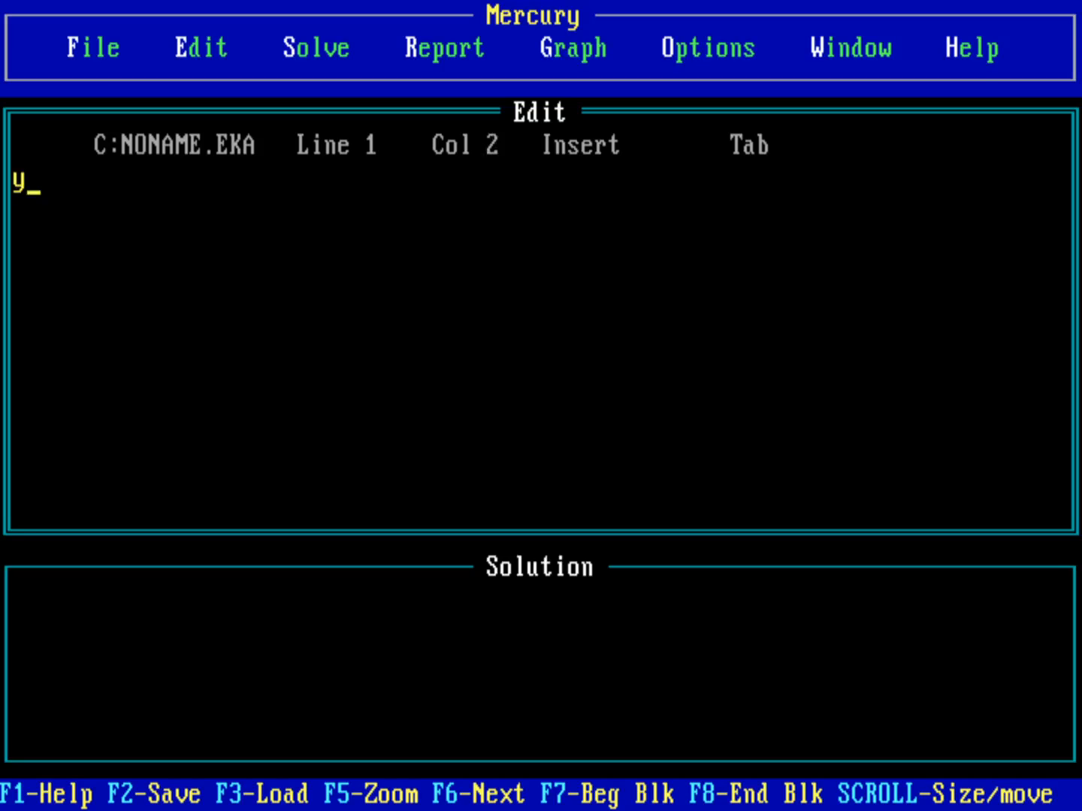
text(=)
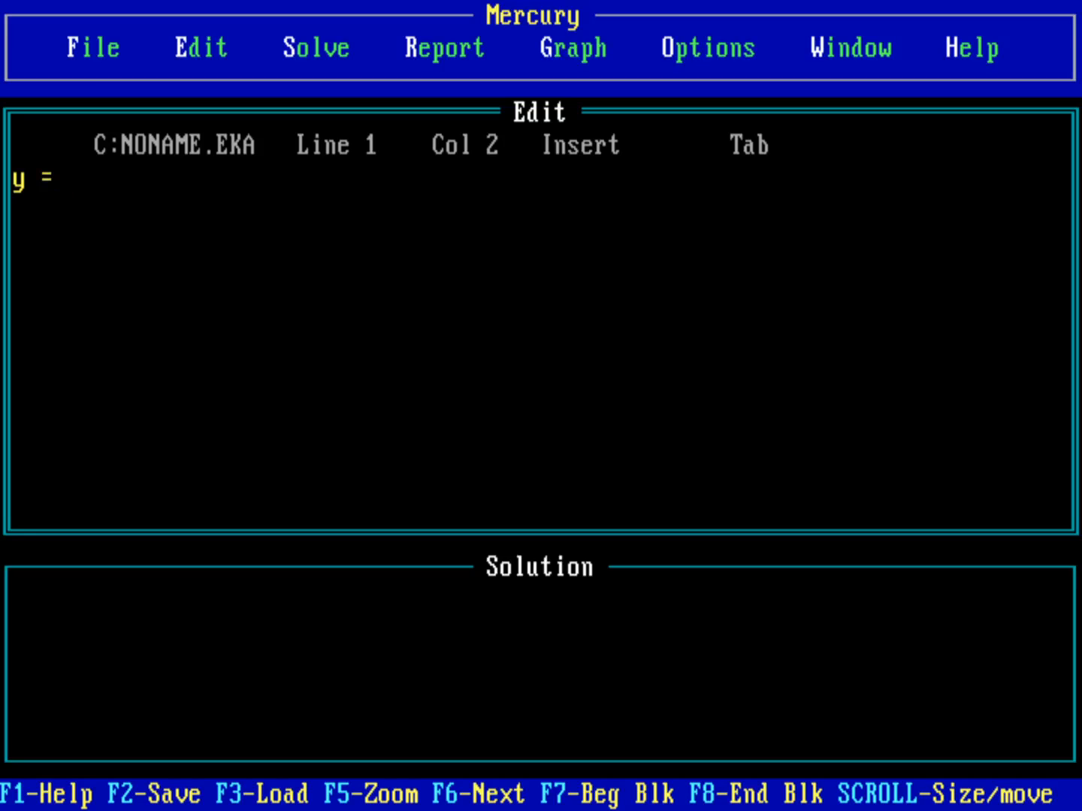
text(-)
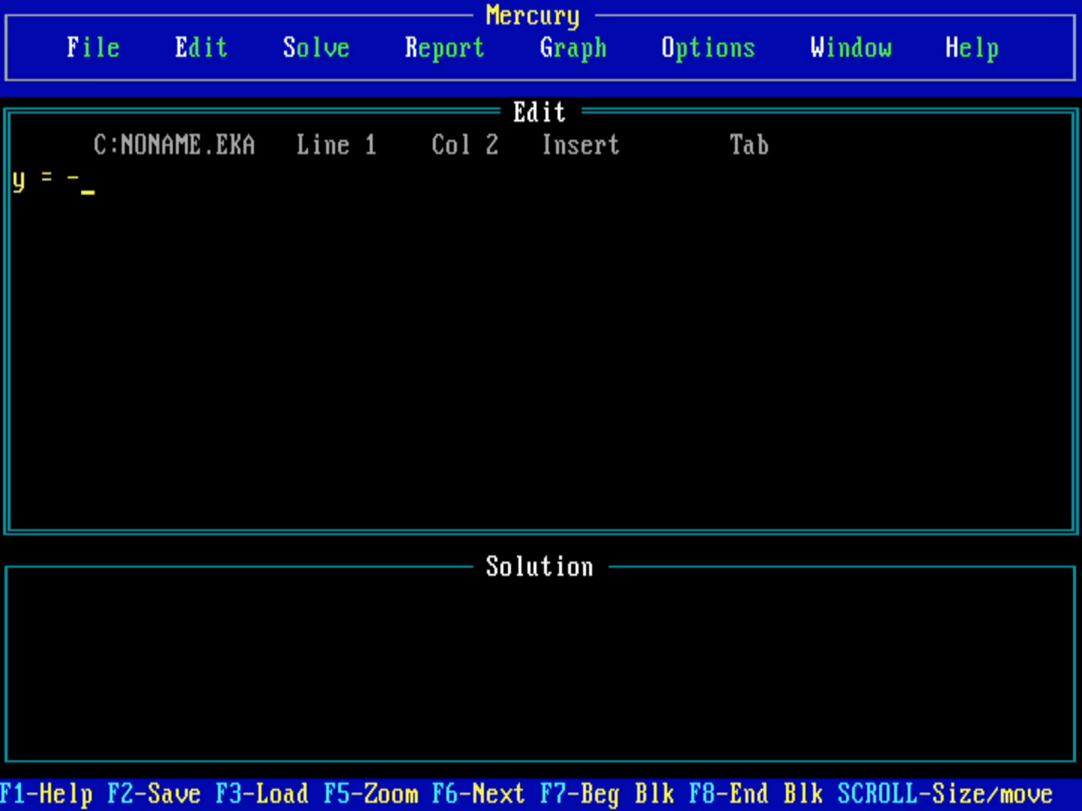
text(a)
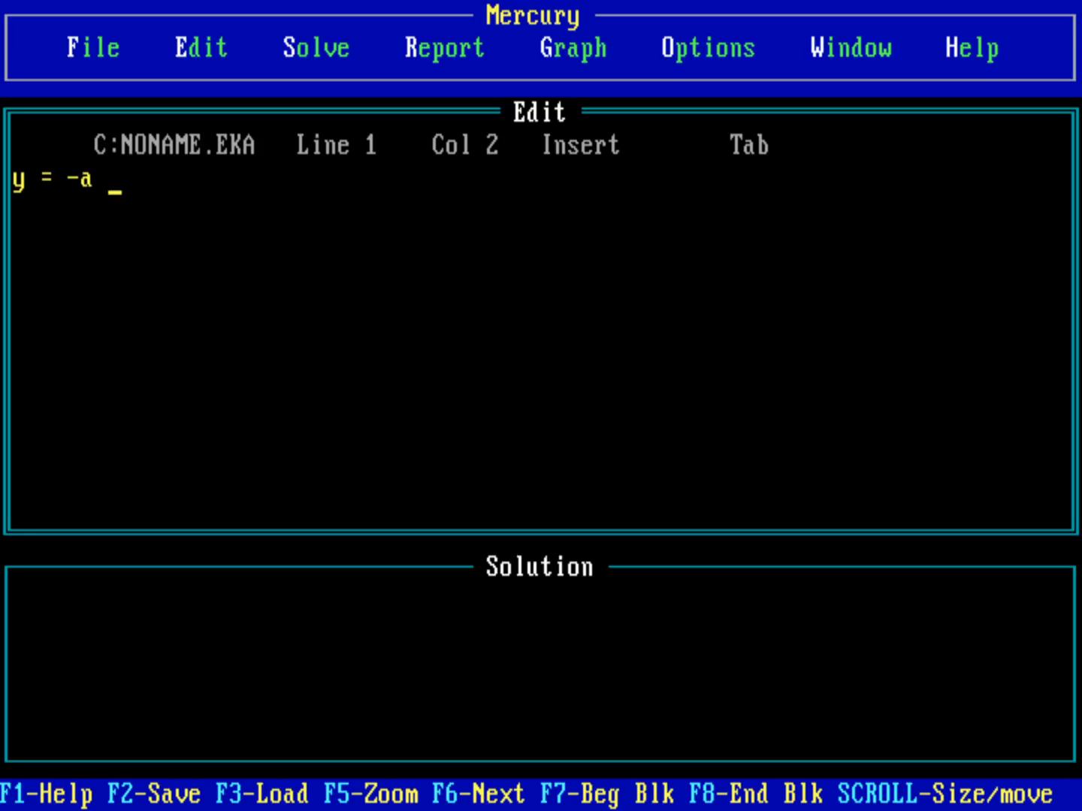
text(*)
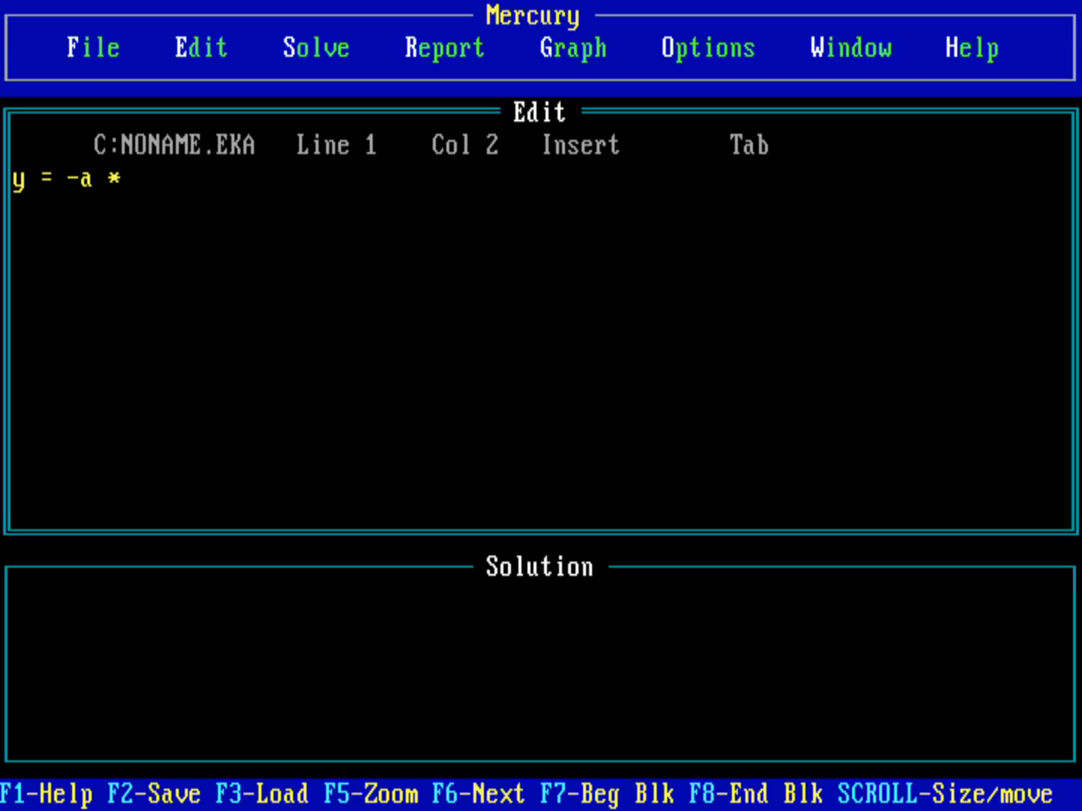
text(t^)
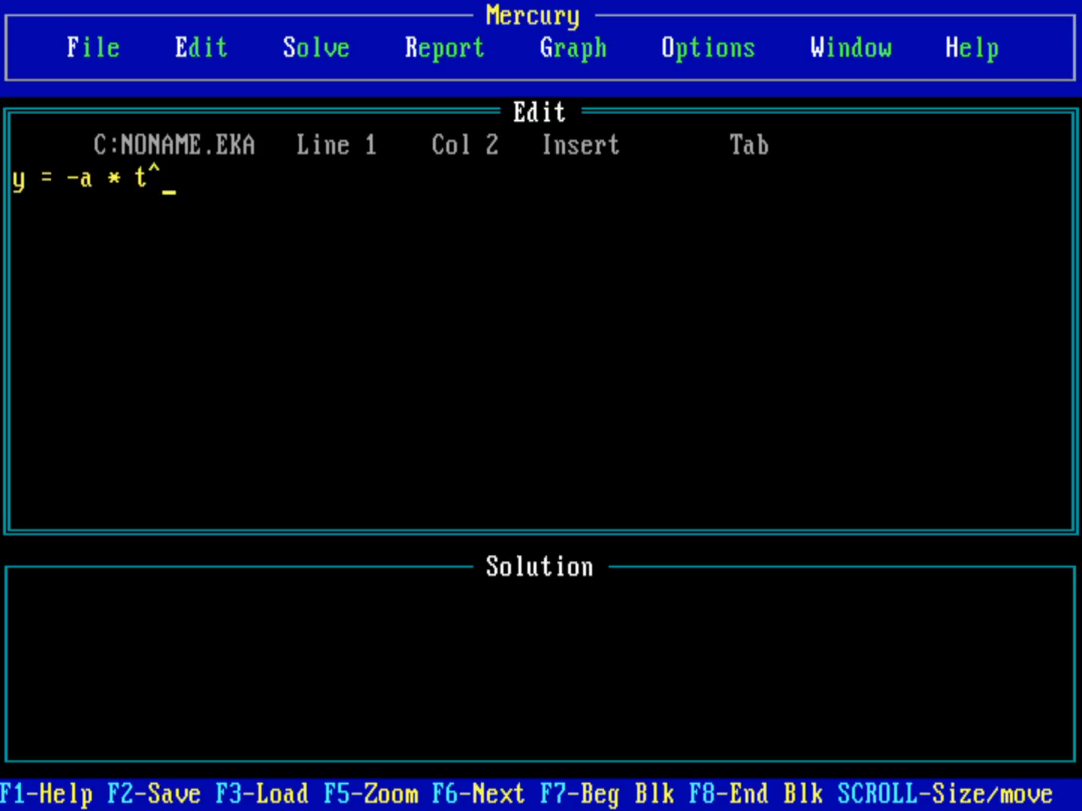
text(2)
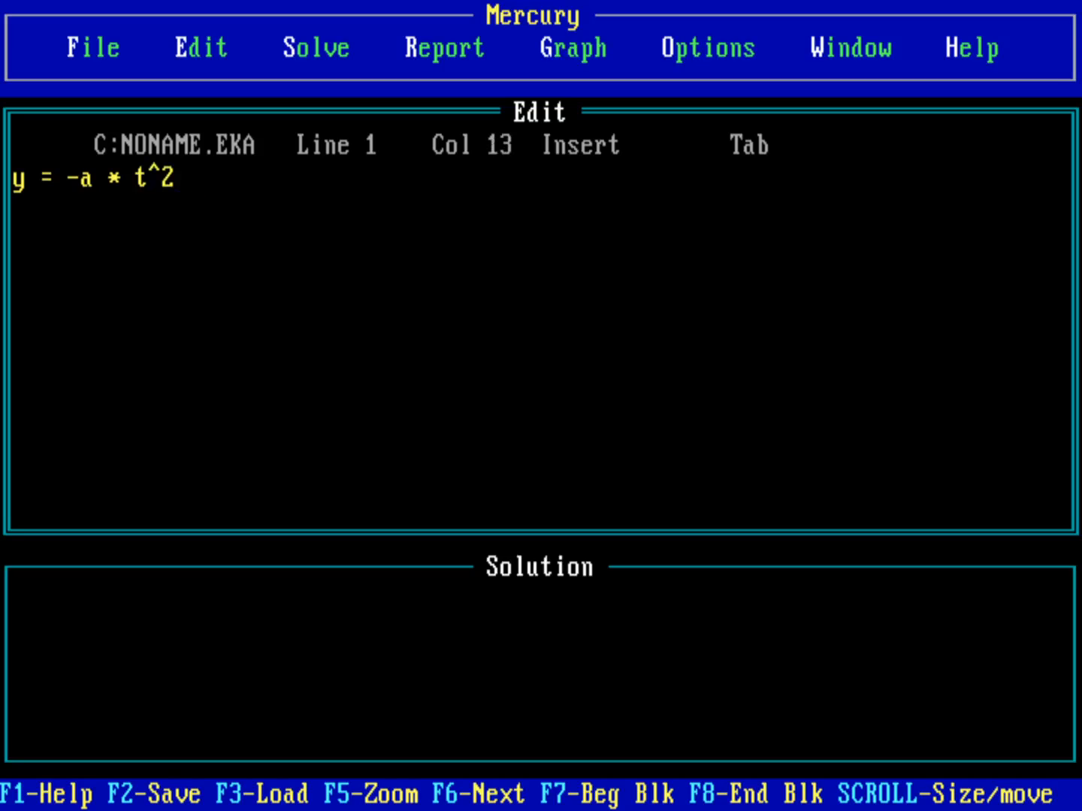
text(+)
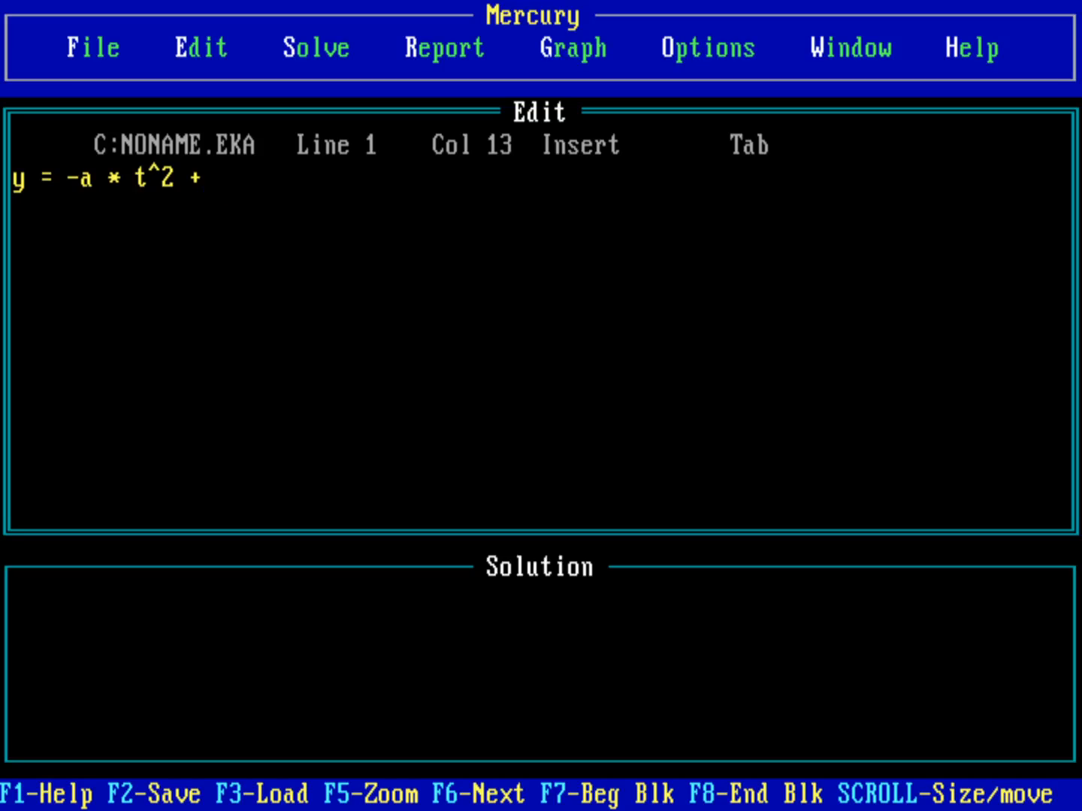
text(v)
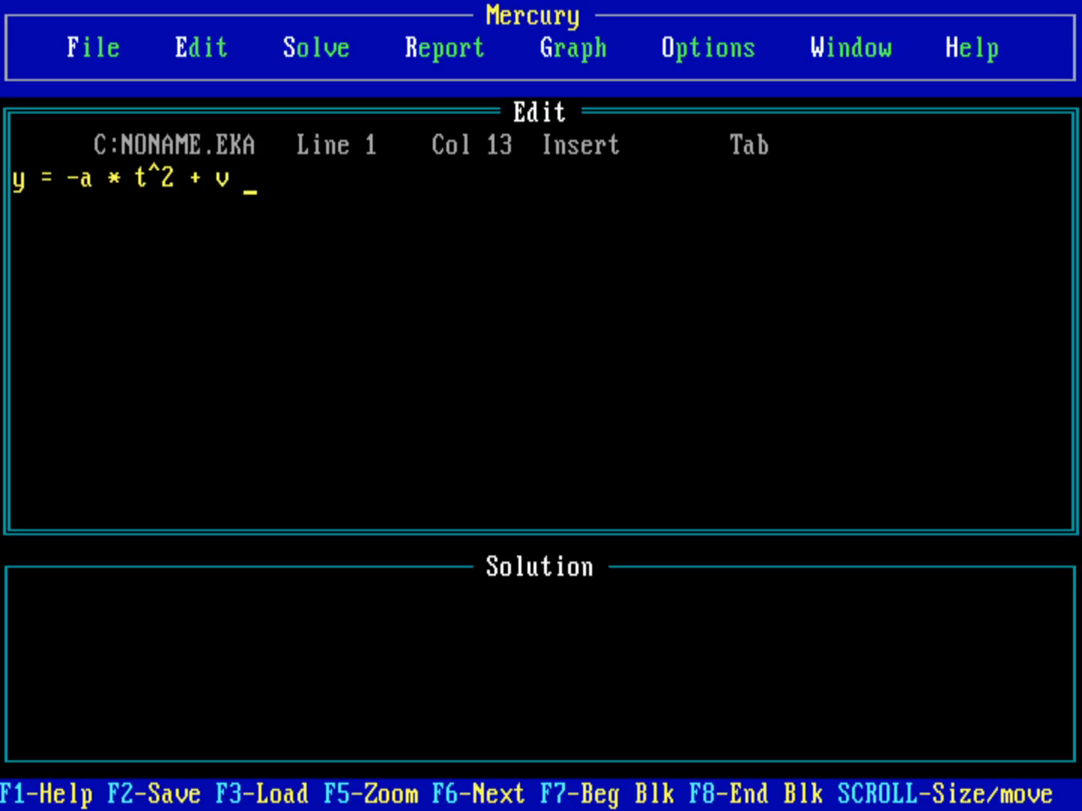
text(*)
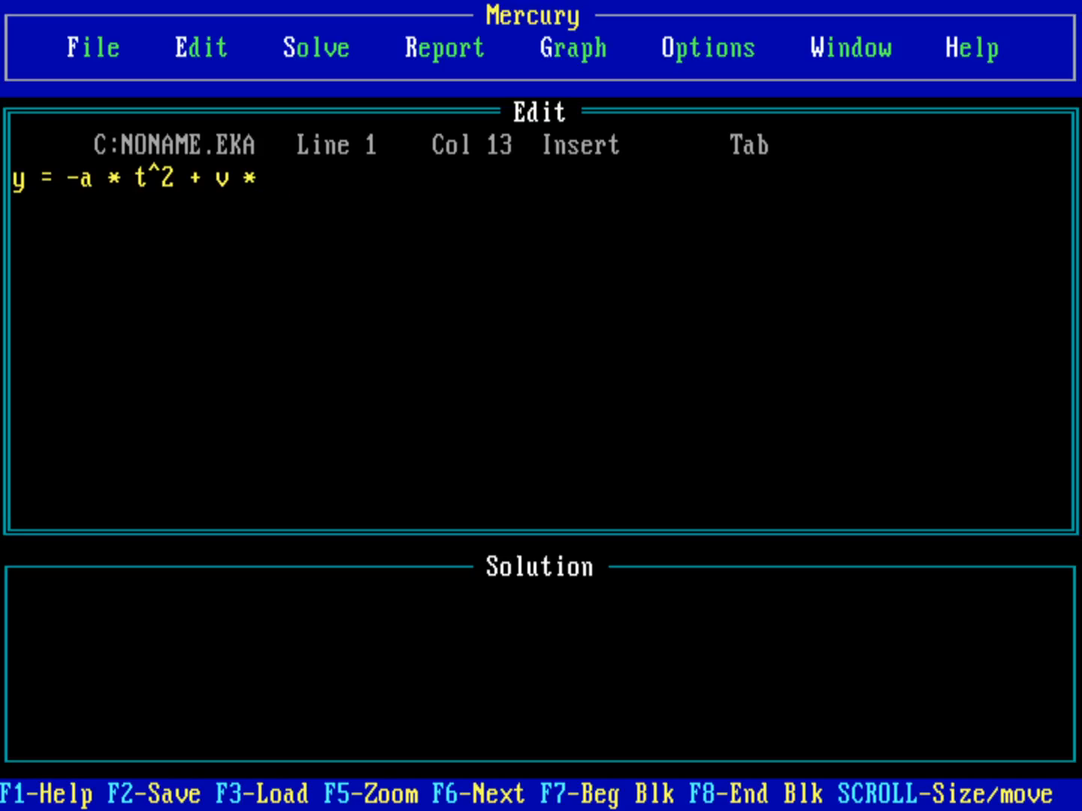
text(t)
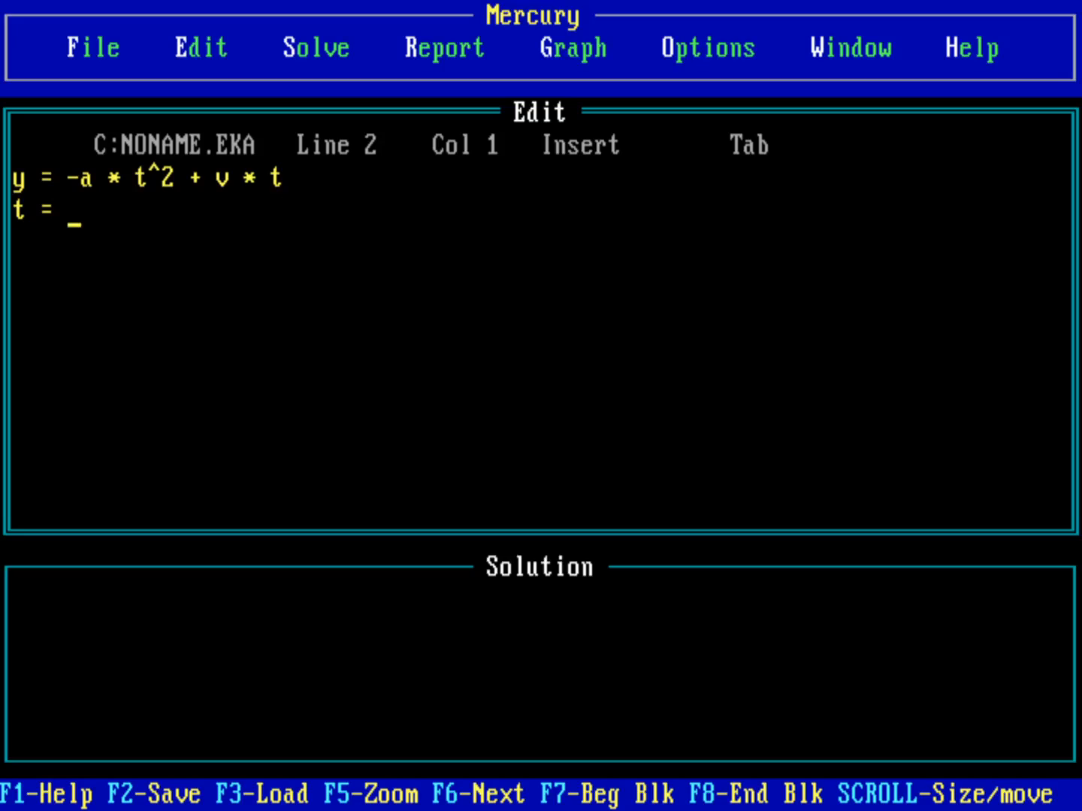
Step: Add the values t = .5, a = 9.8 and v = 2 on new lines
text(.5)
click(541, 242)
text(a =)
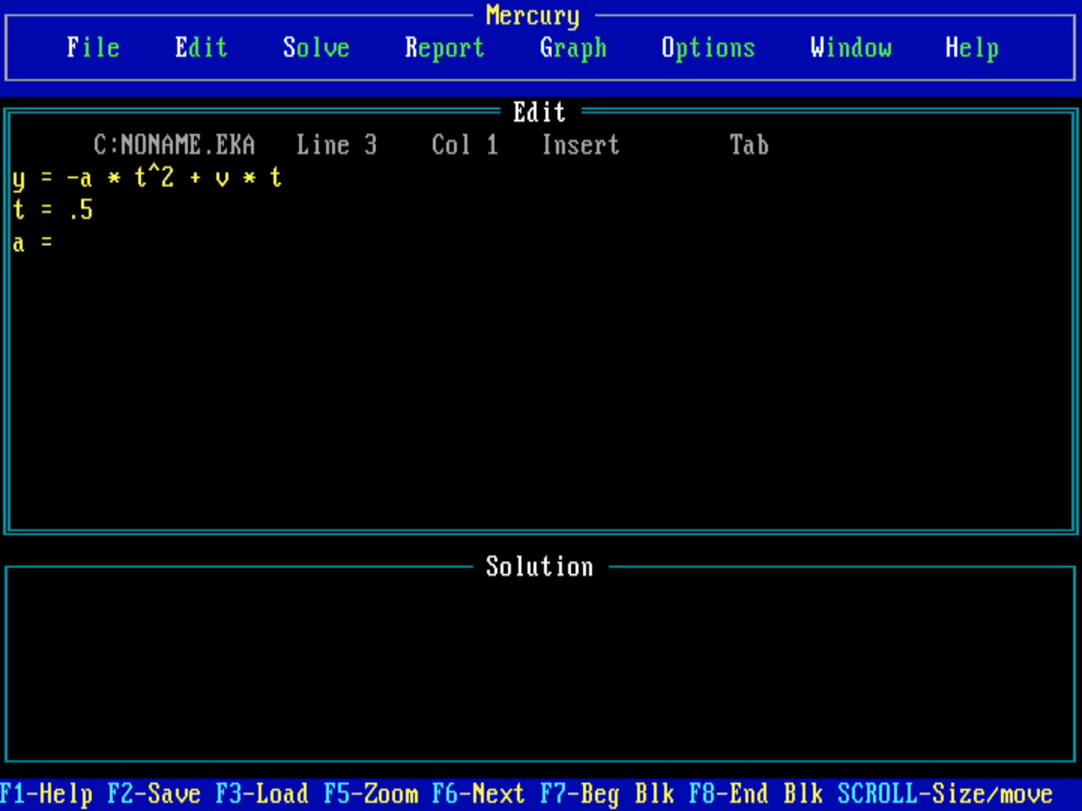
text(9.)
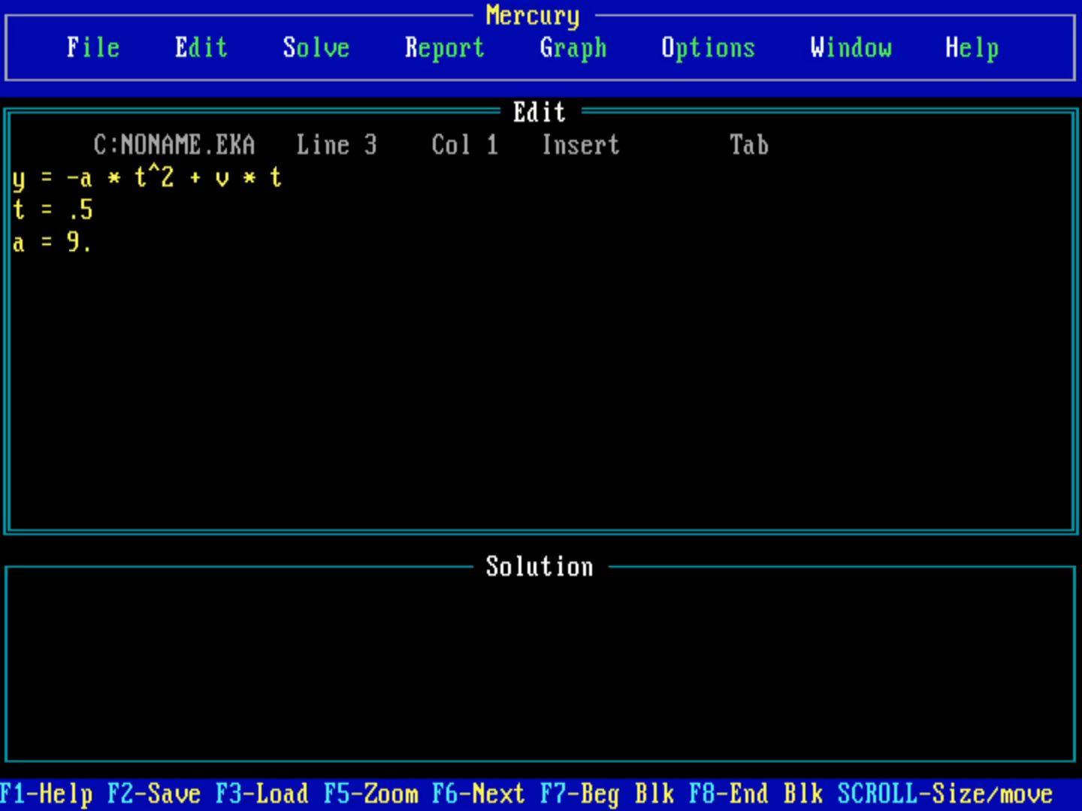
text(8)
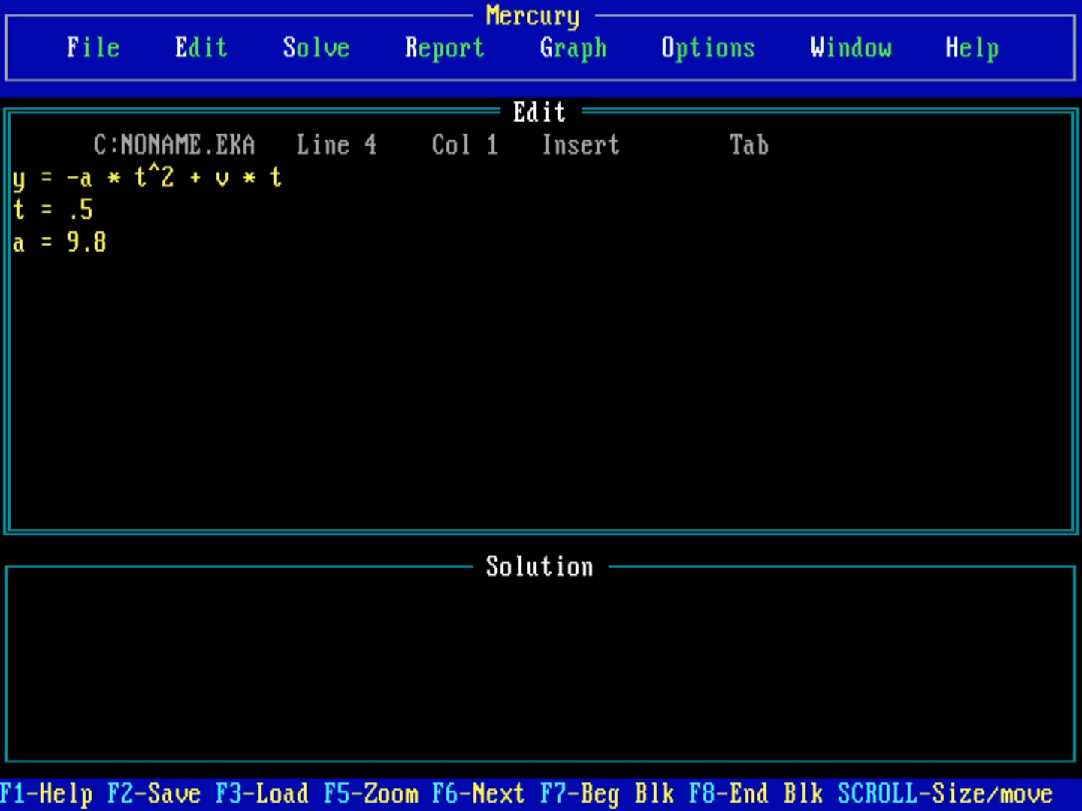
text(v =)
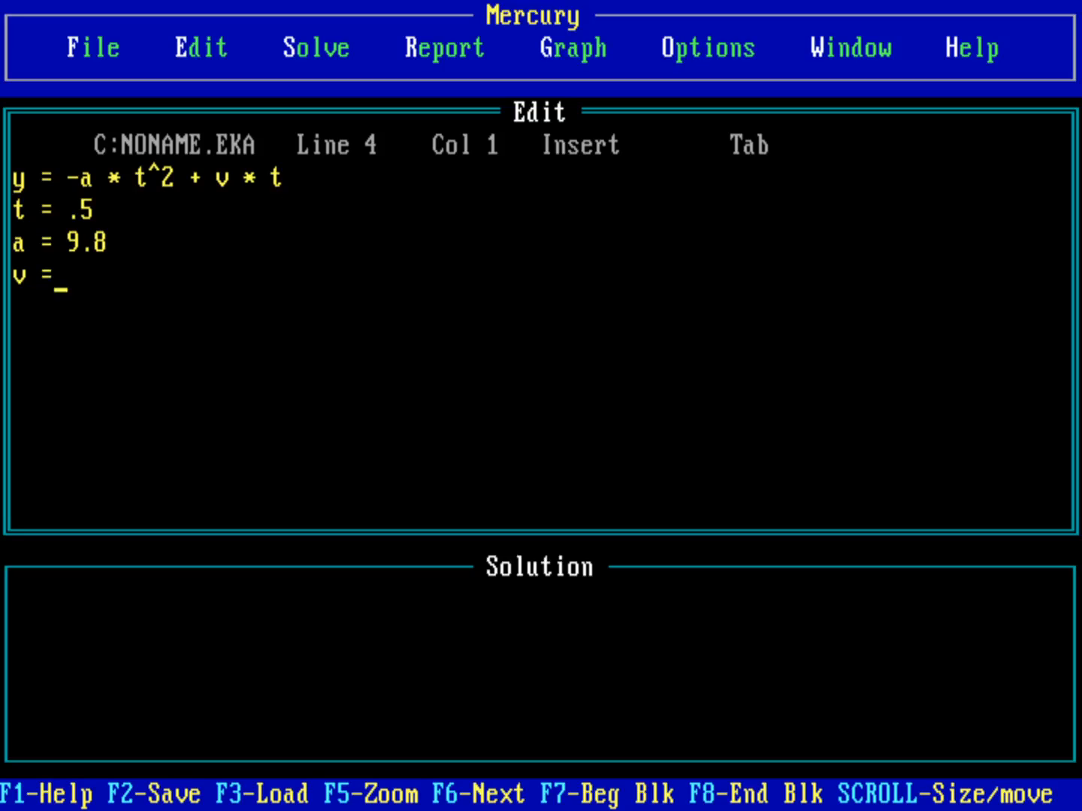
text(2)
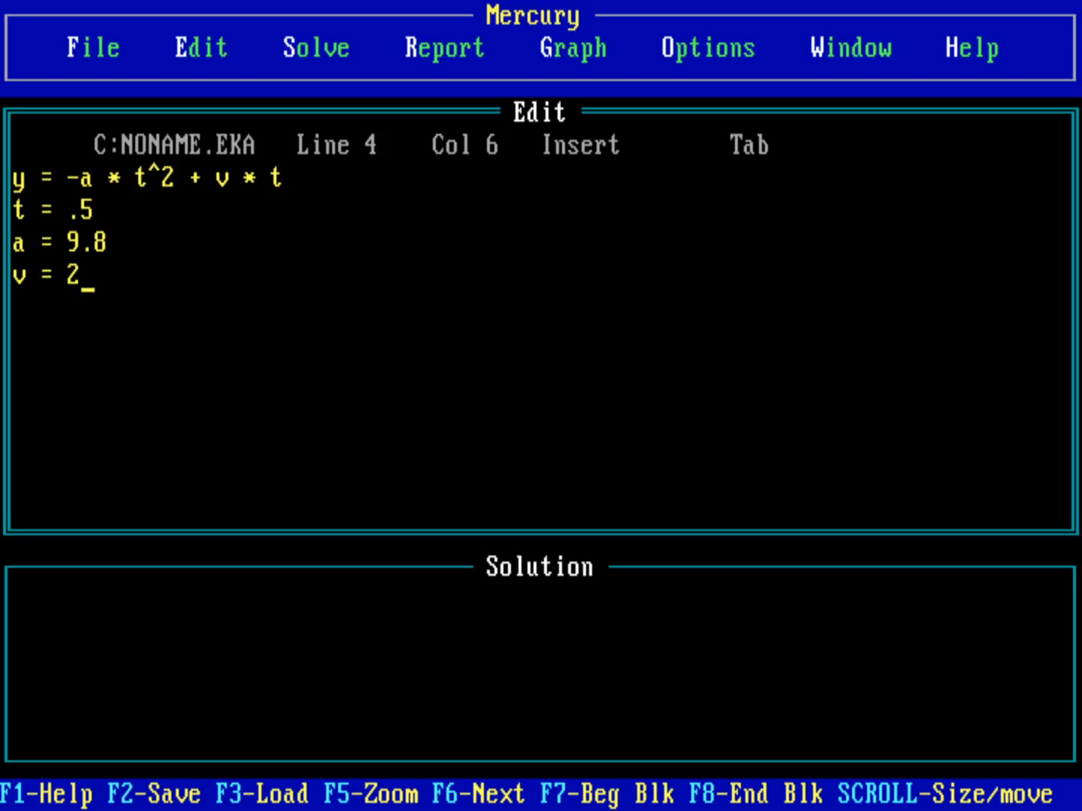
click(200, 47)
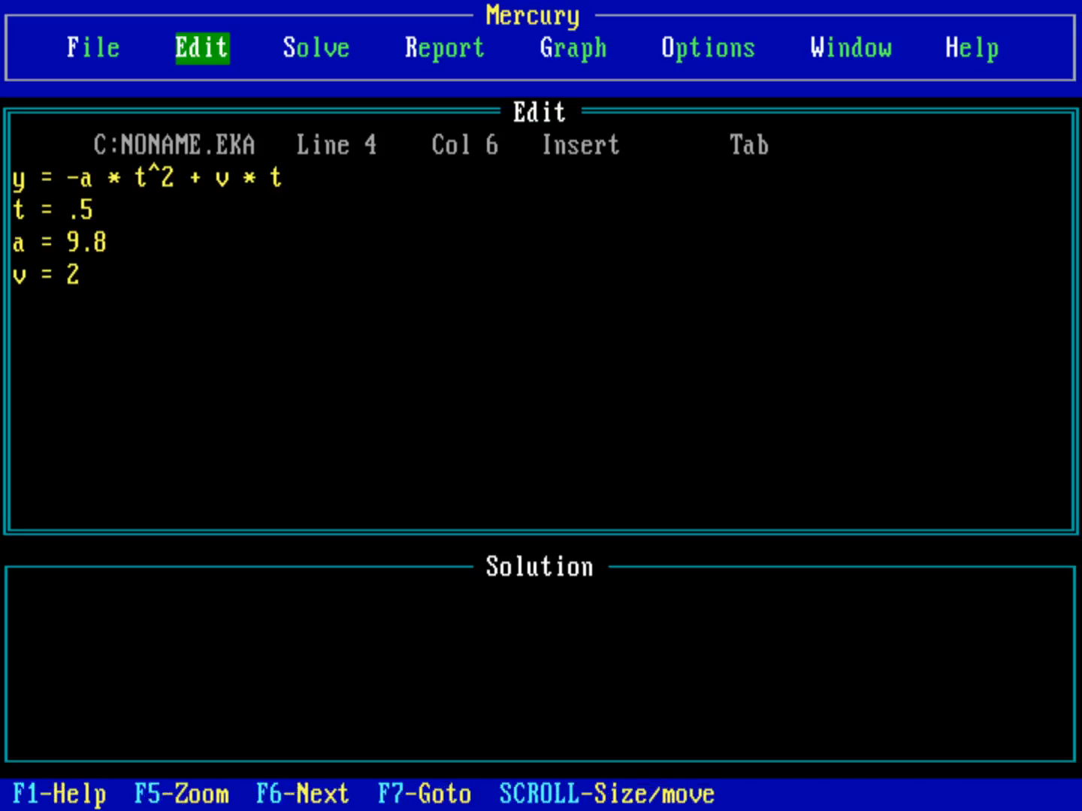
Step: Solve the projectile equations and scroll the SOLUTION.EKA report showing the exact method
click(316, 47)
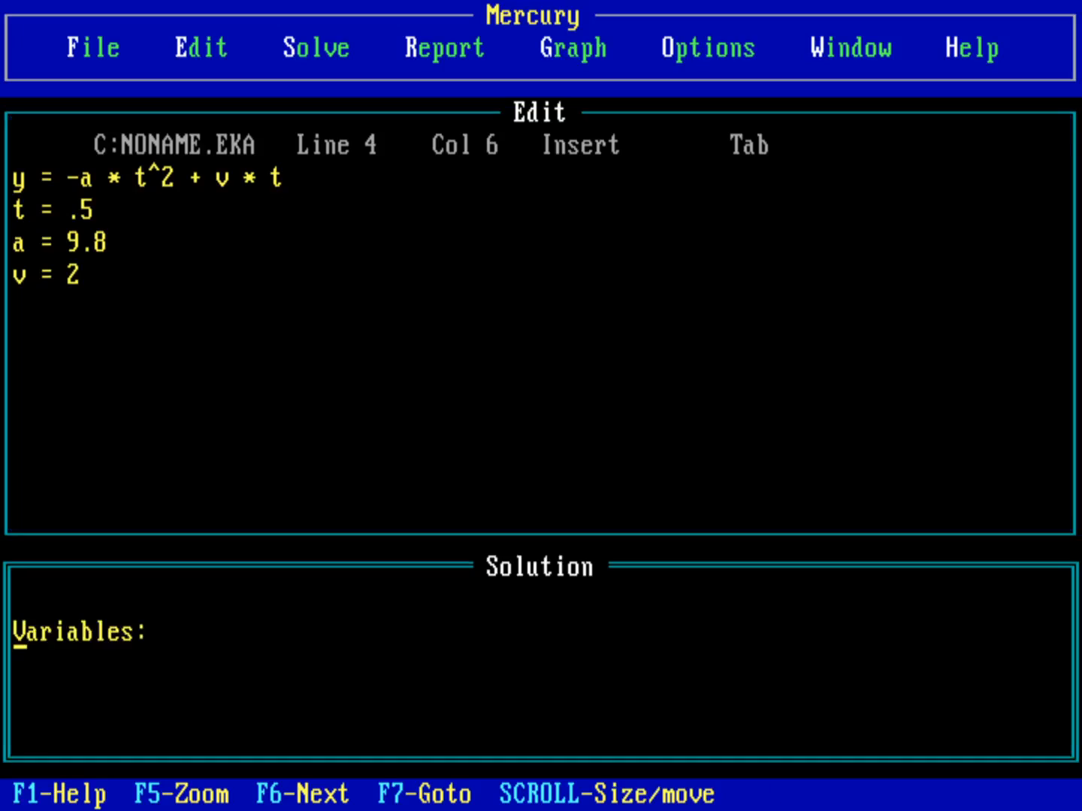
click(316, 47)
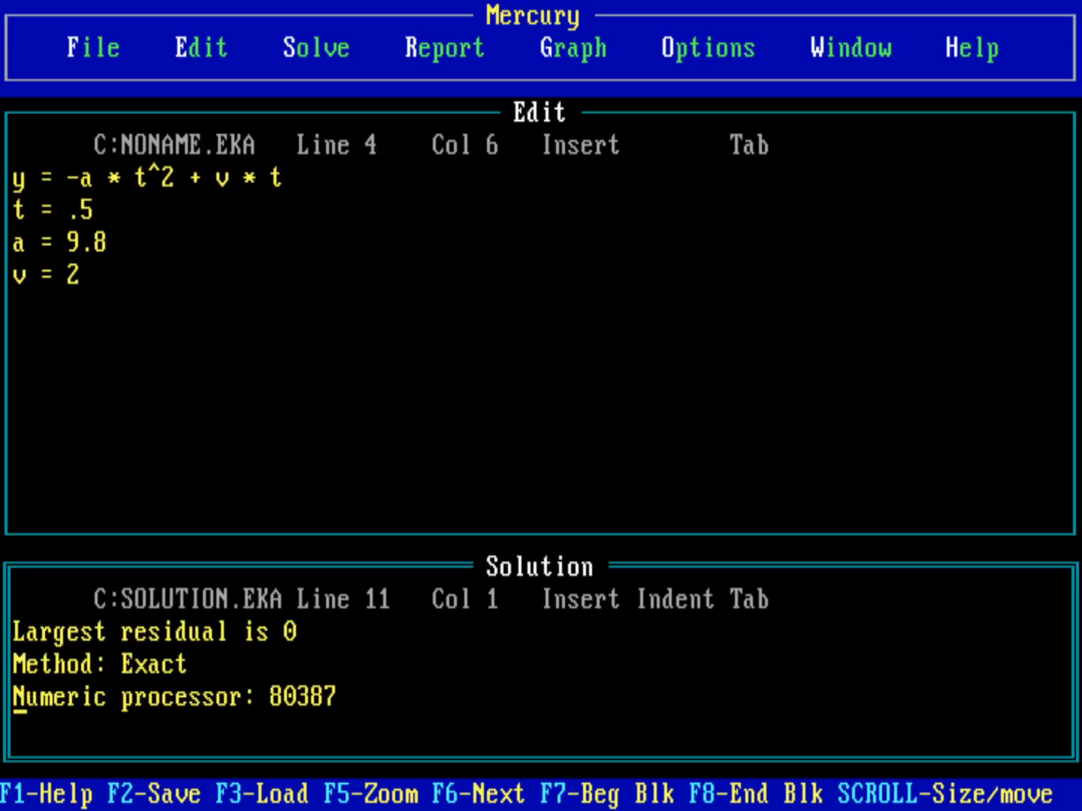
scroll(down, 3)
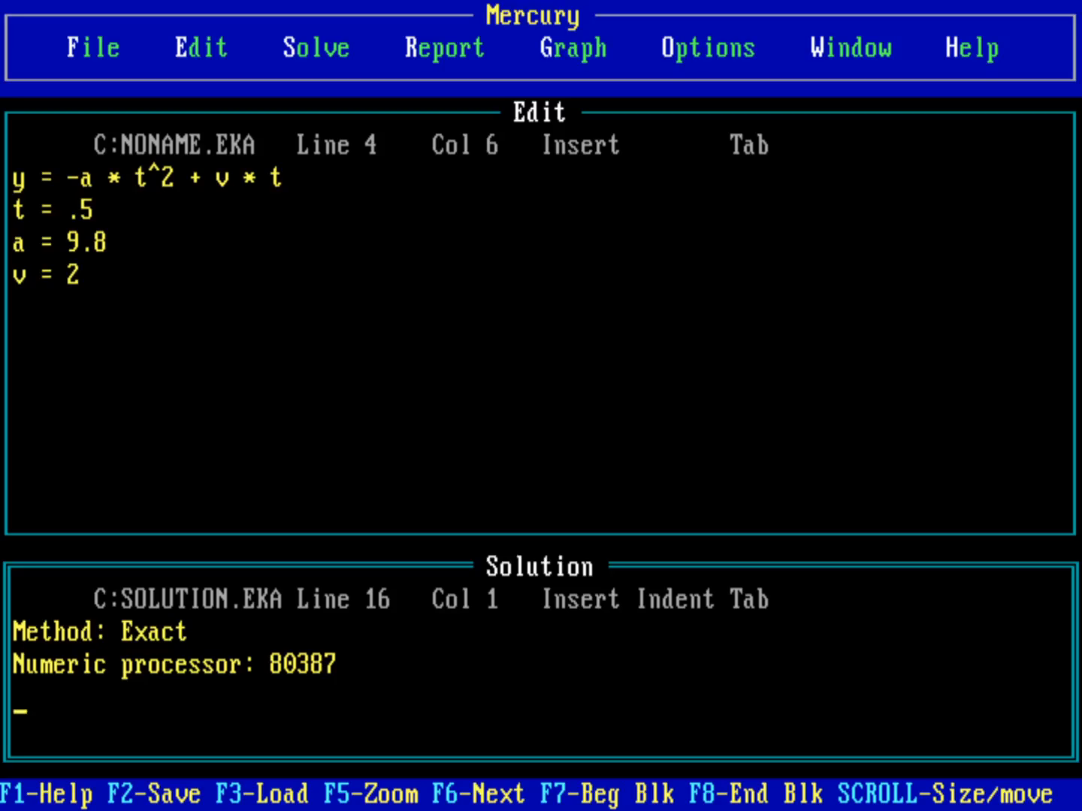
click(316, 48)
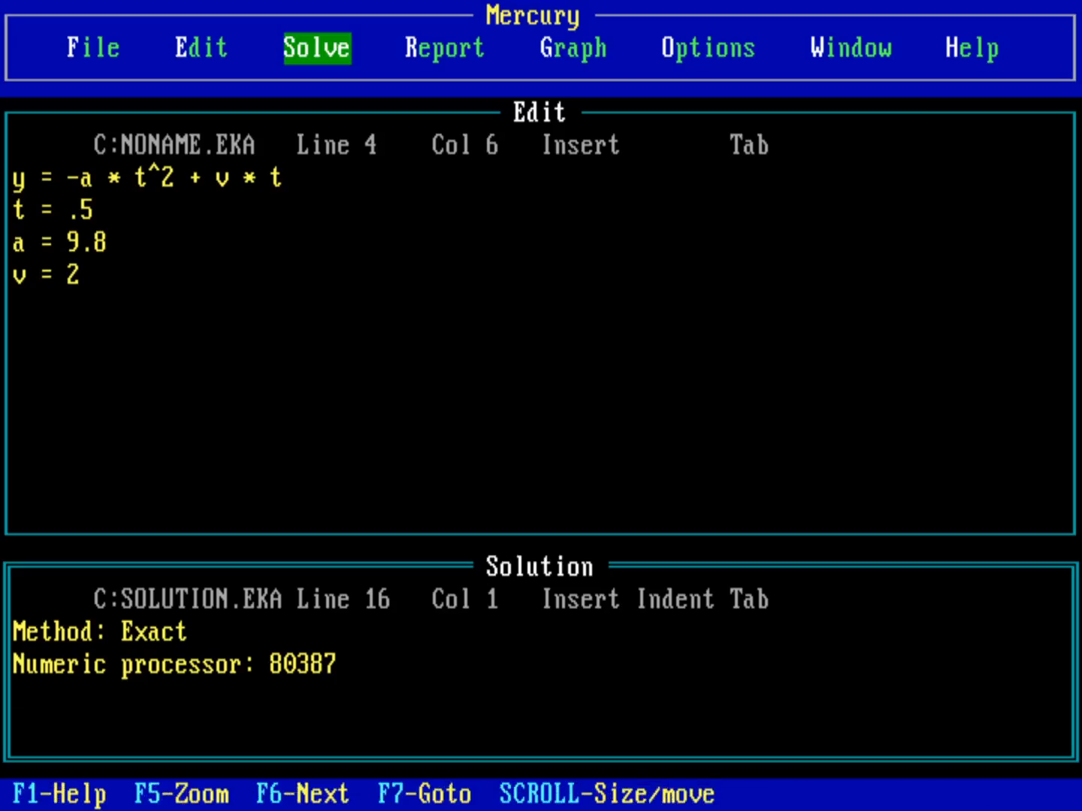
Step: Create a new equation file, declining to save NONAME, and begin typing y
click(201, 47)
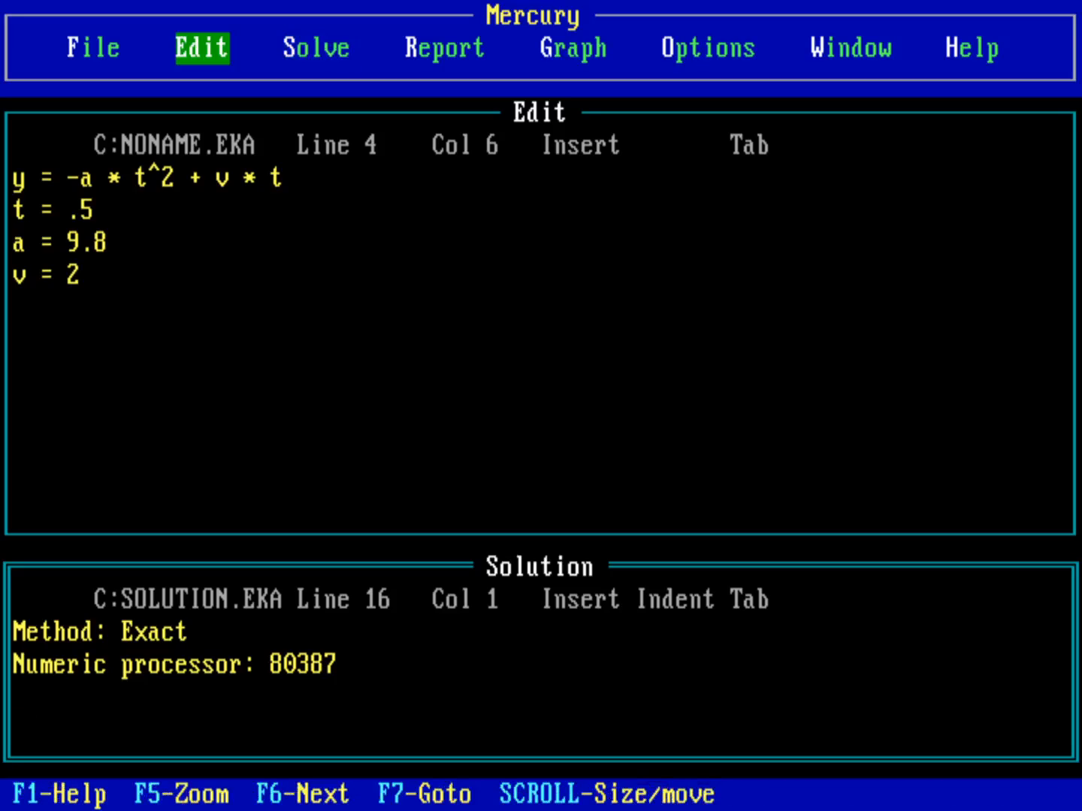
click(92, 47)
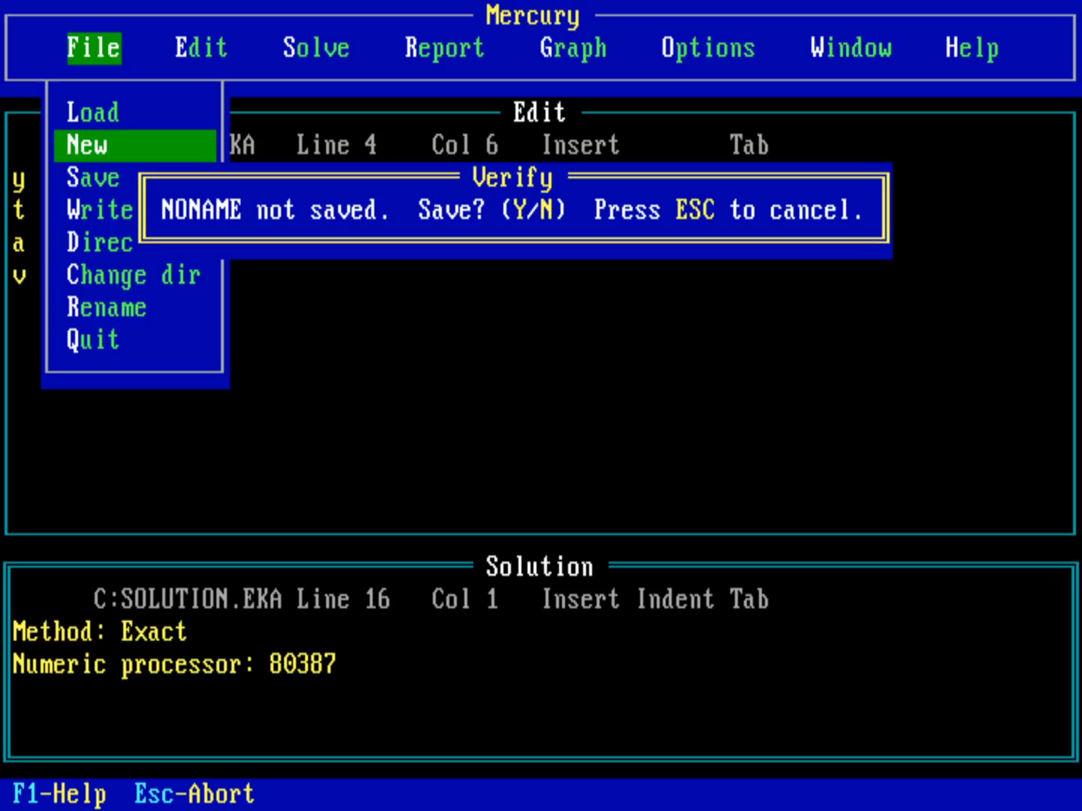
key(n)
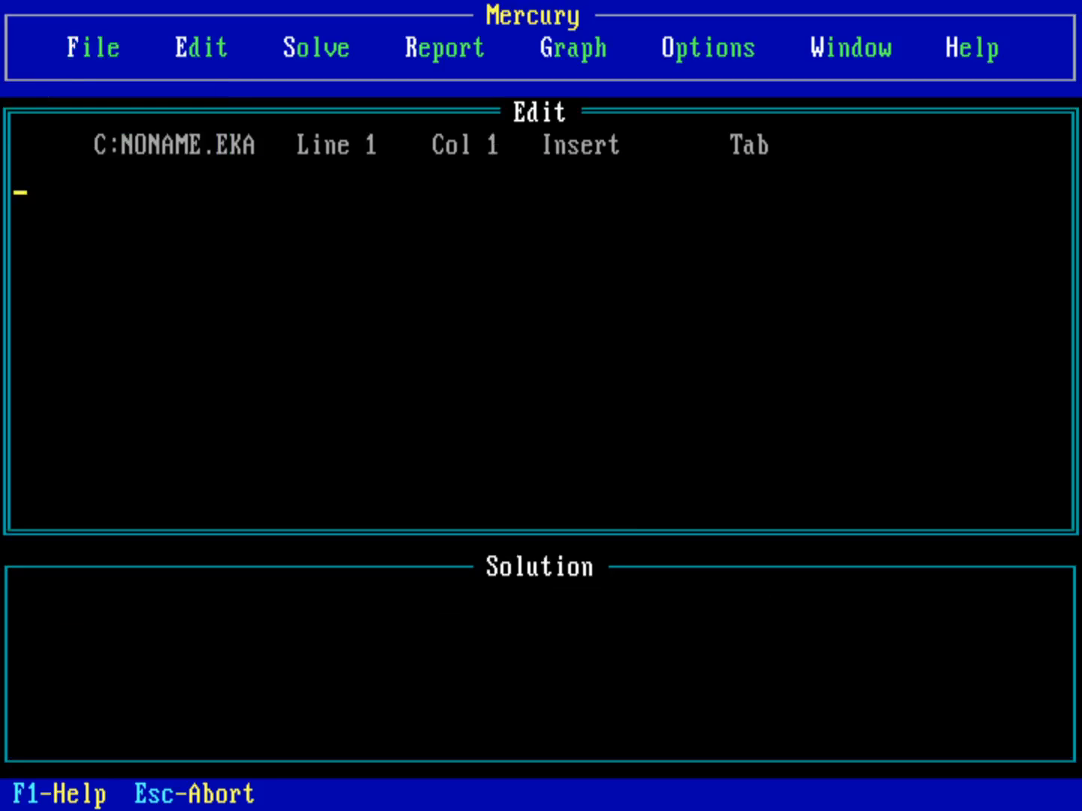
click(90, 47)
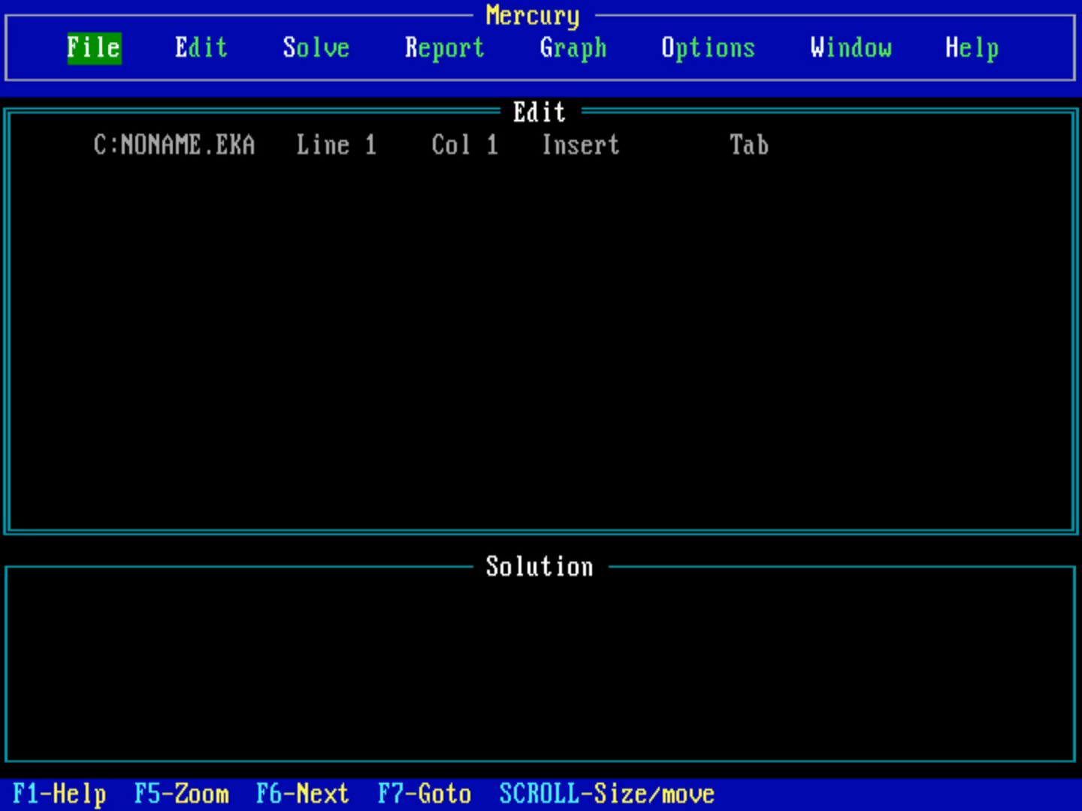
click(199, 48)
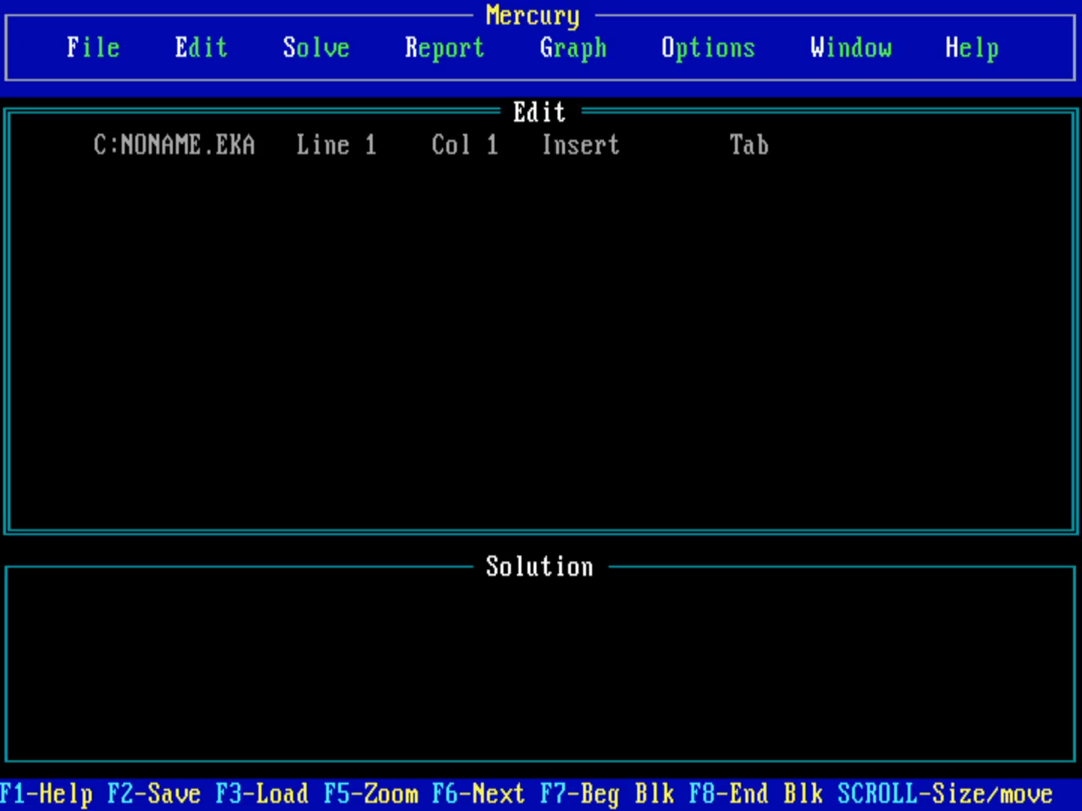
text(y)
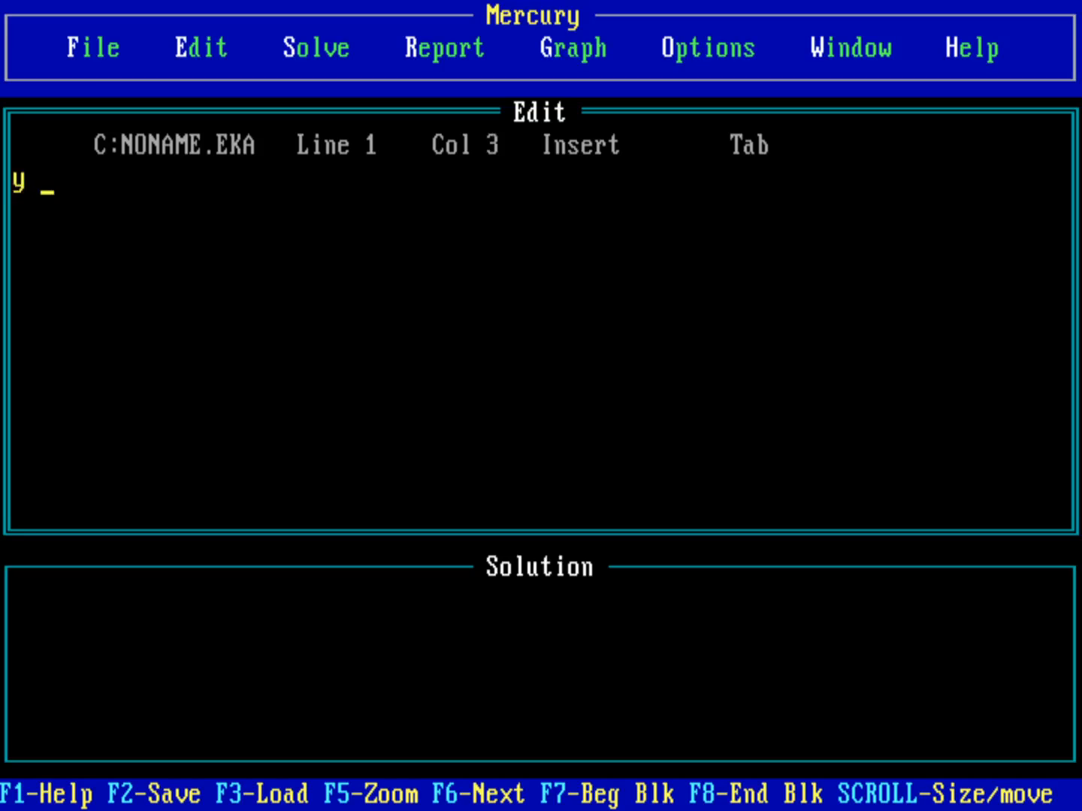
Step: Type the two equations y = cos(x) + 5 and y = x - 1 on separate lines
text(=)
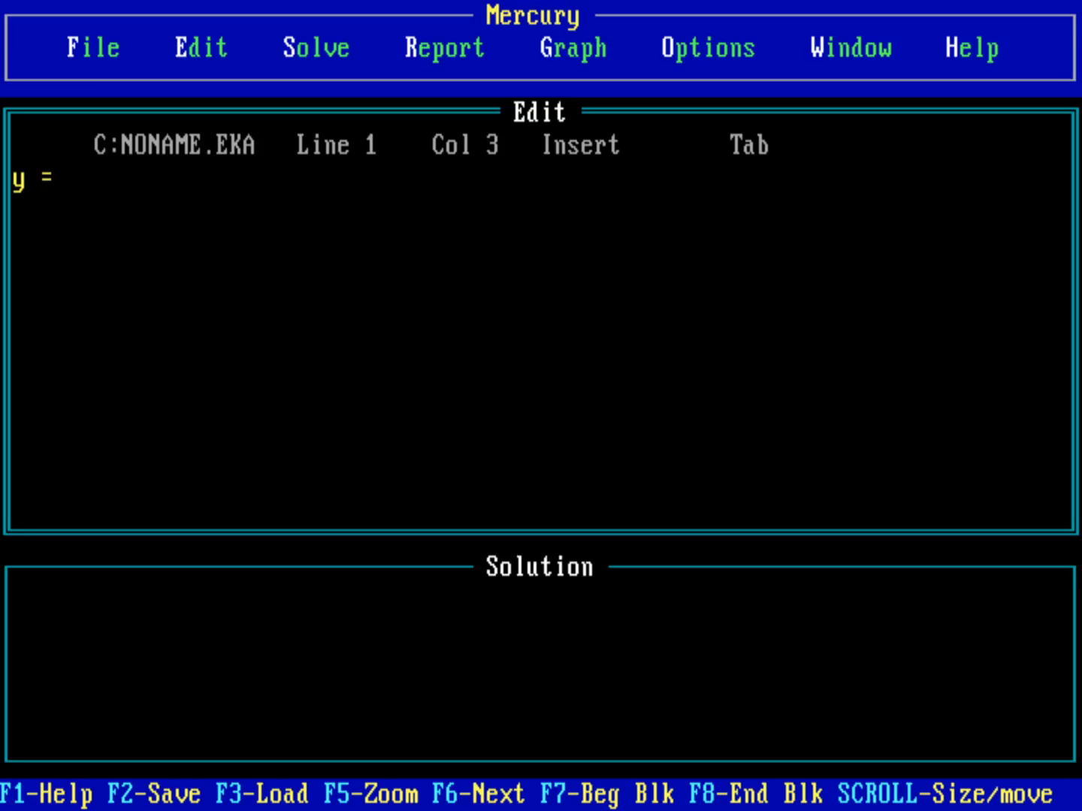
text(c)
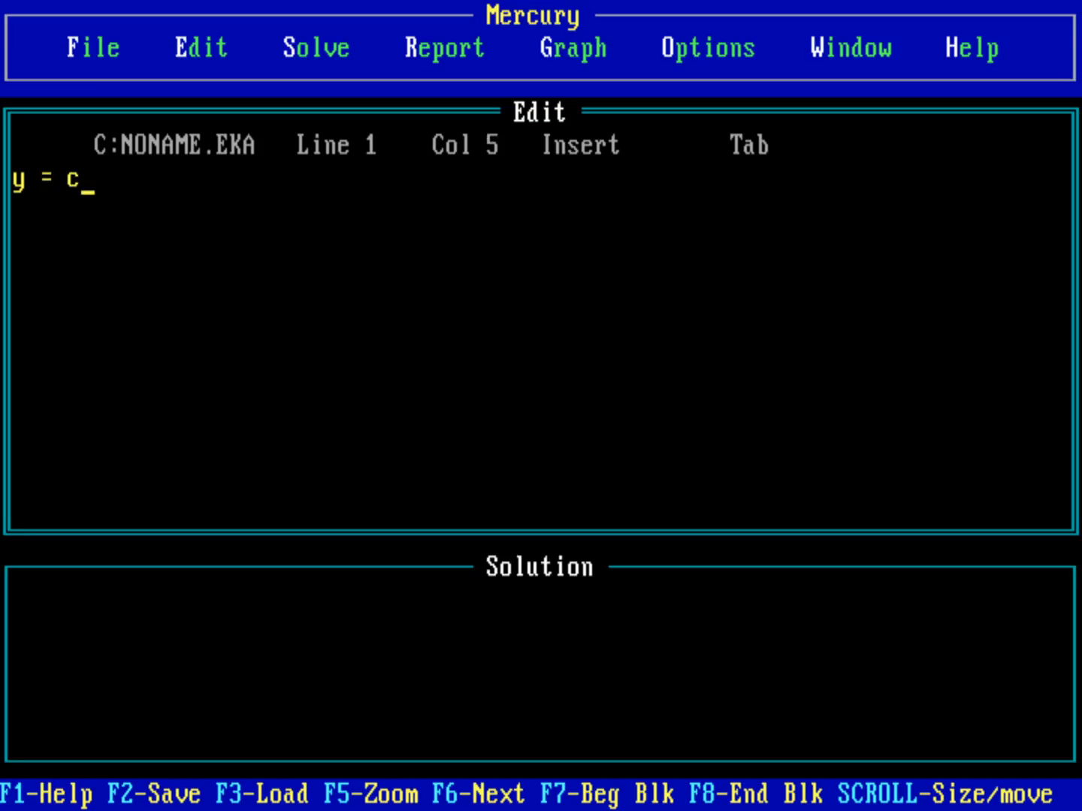
text(os)
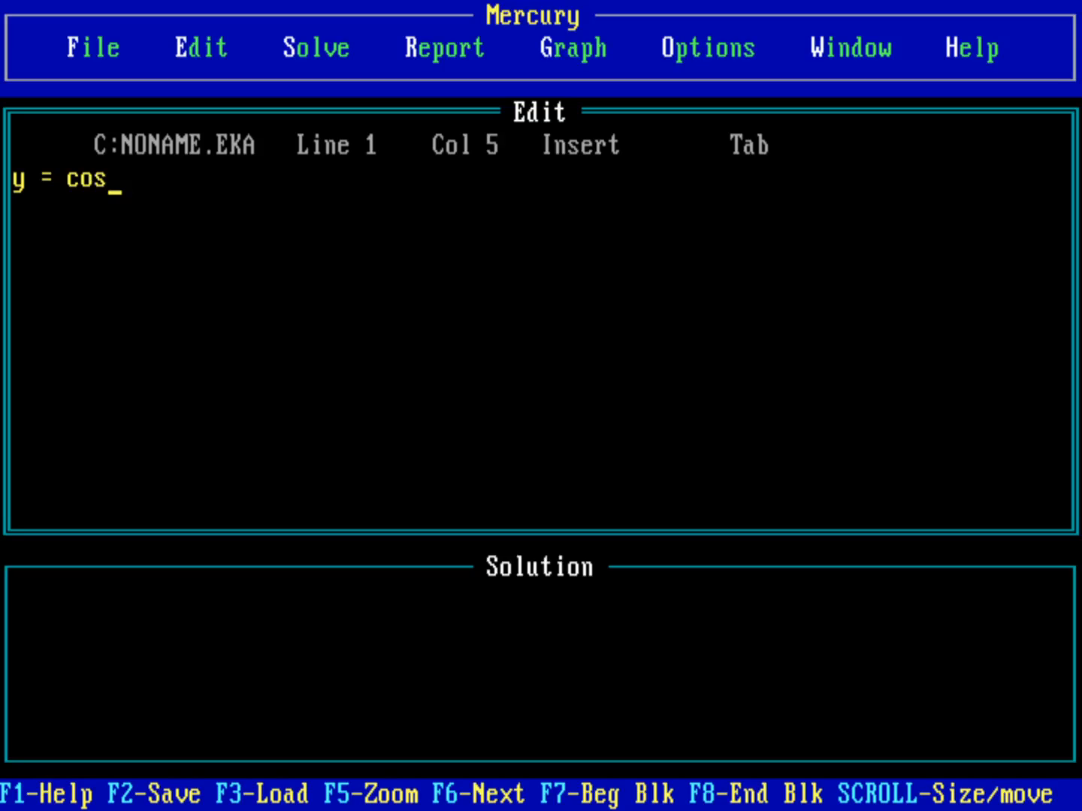
text((x)
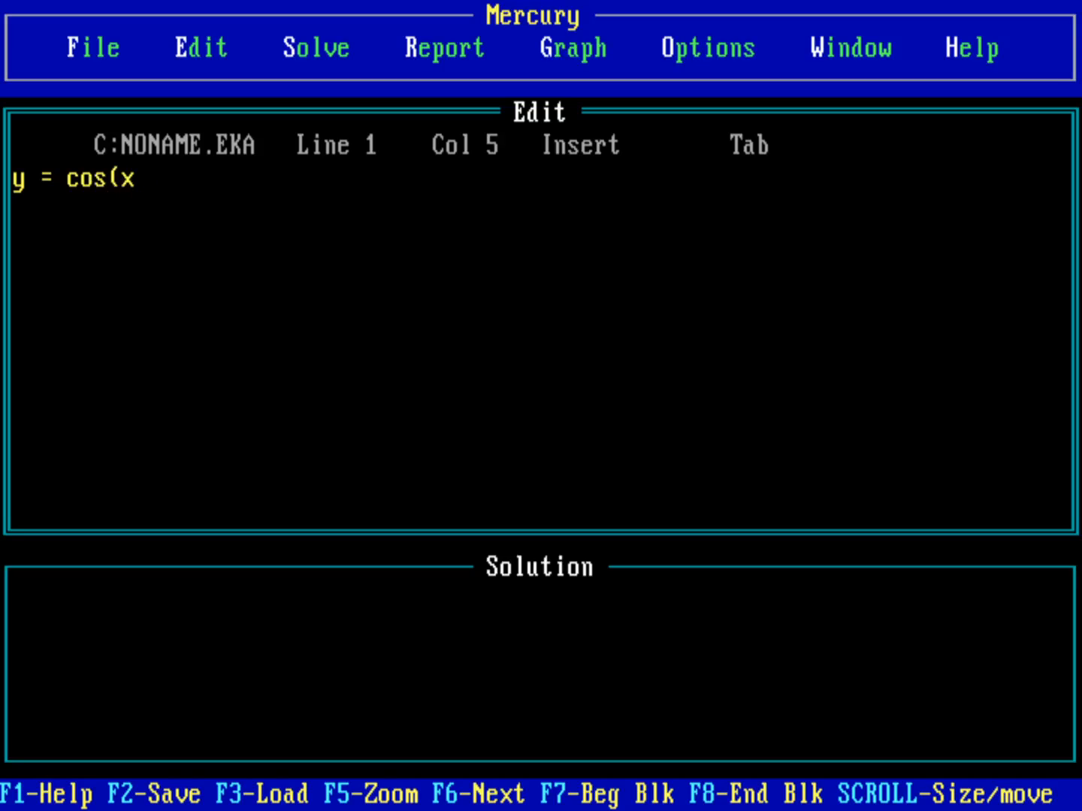
text())
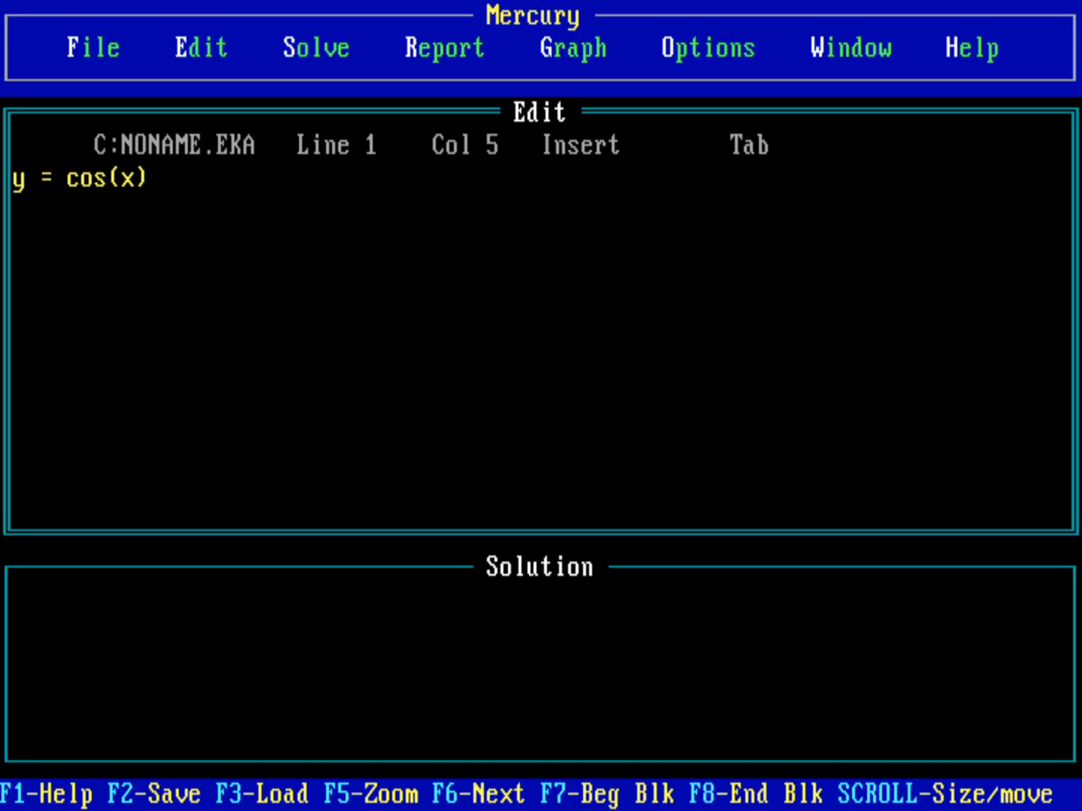
text(+)
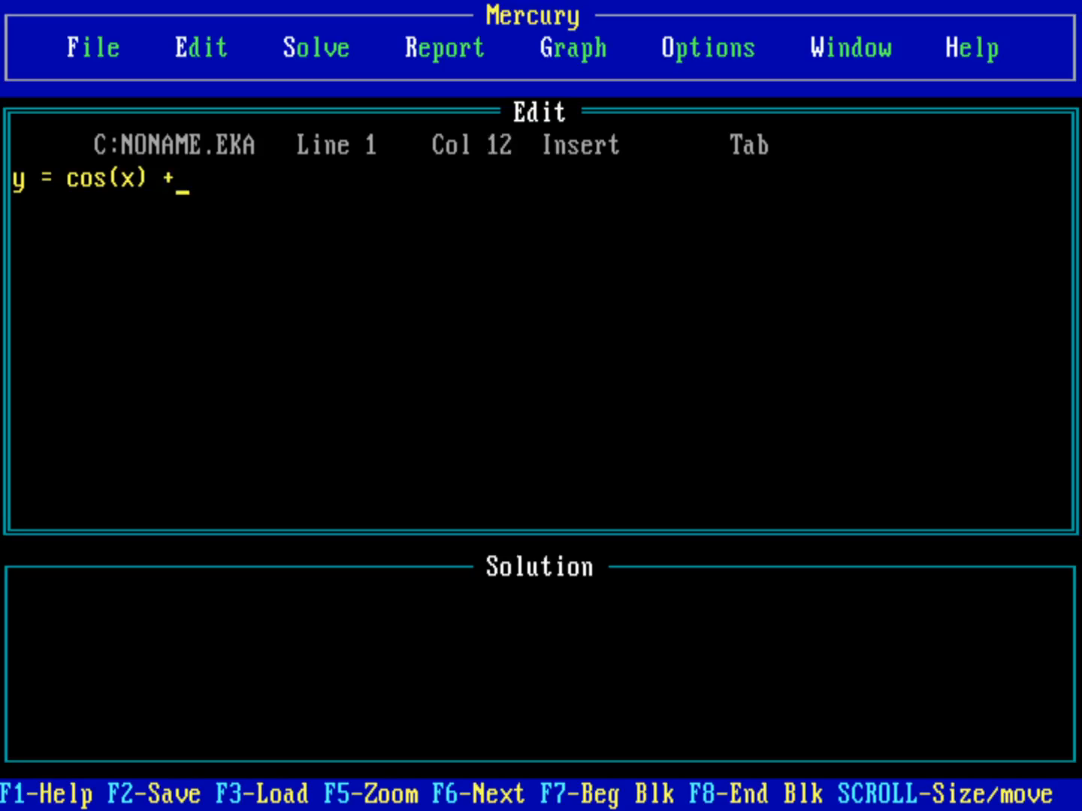
text(5)
click(540, 214)
text(y)
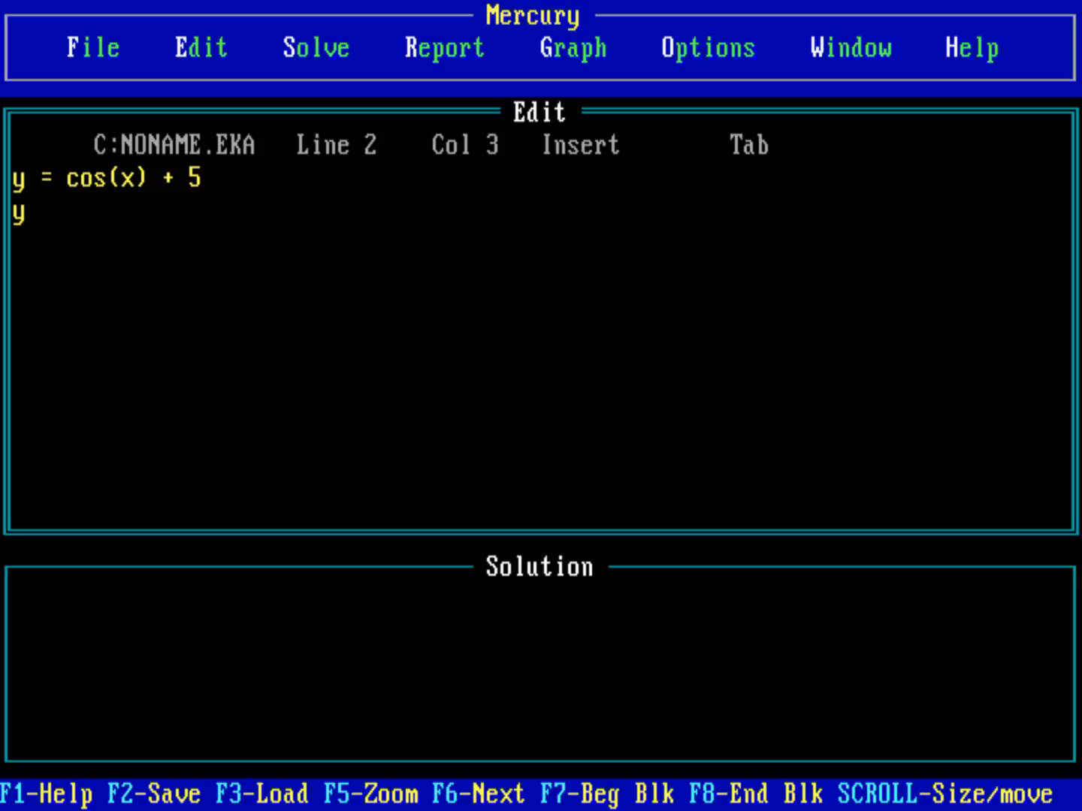
text(=)
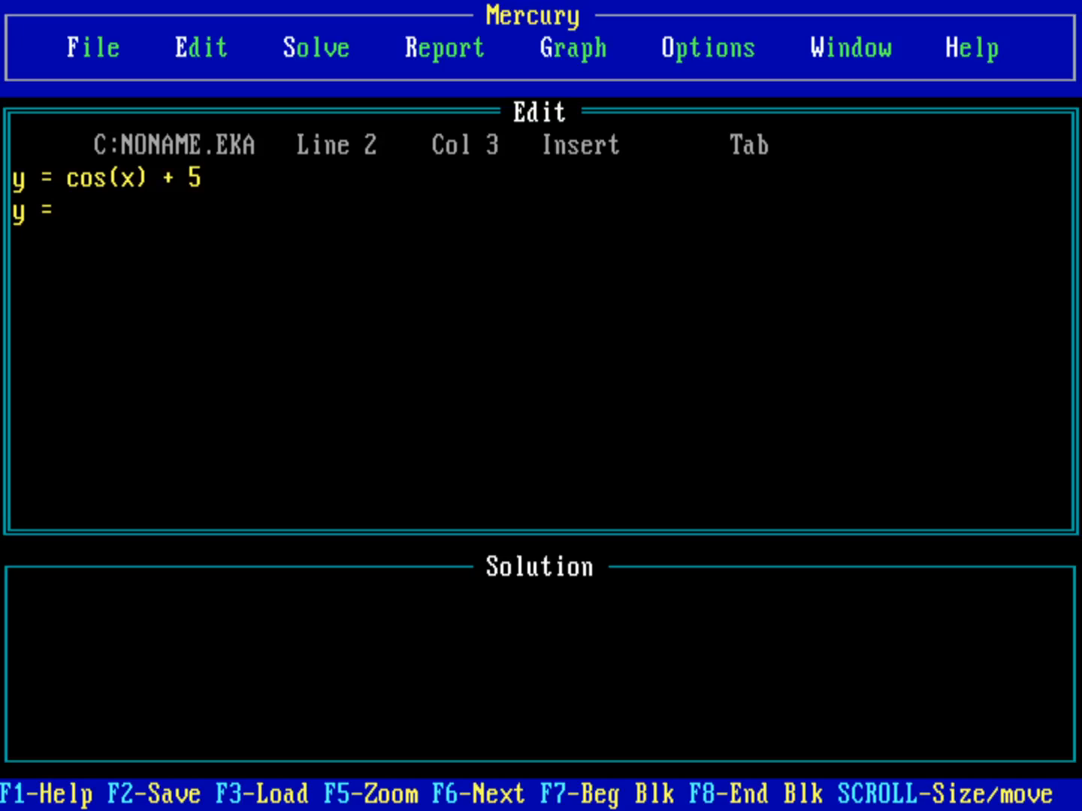
text(x)
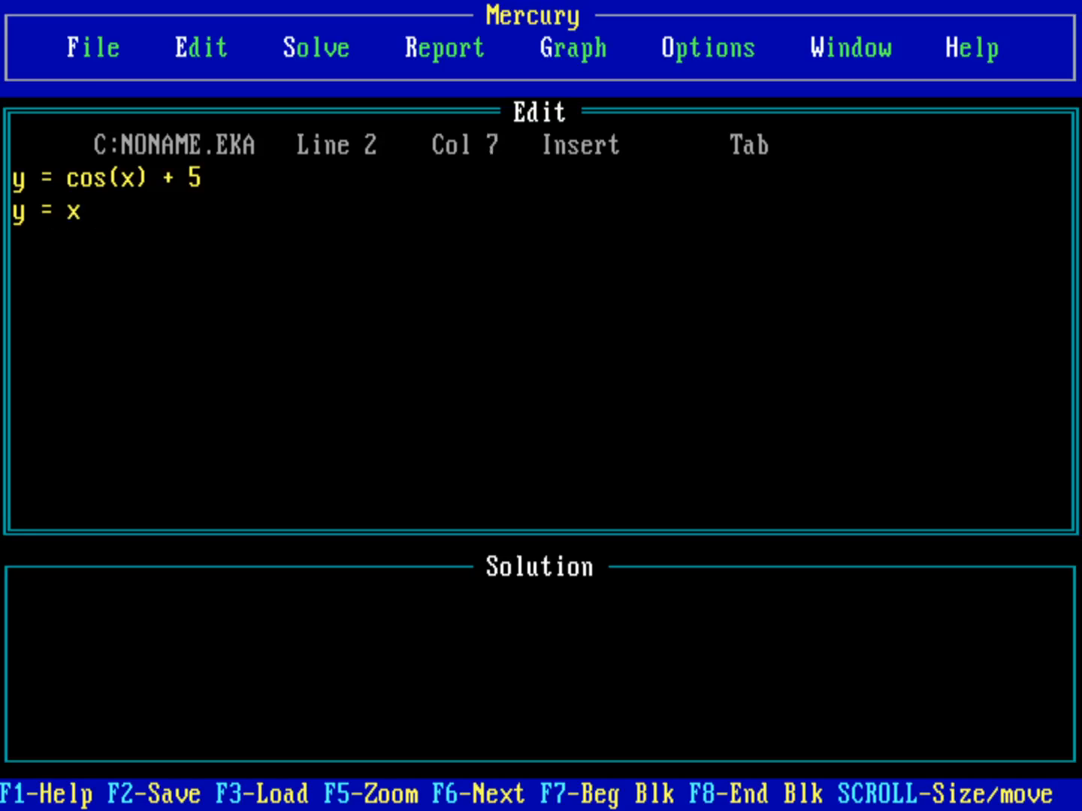
text(-)
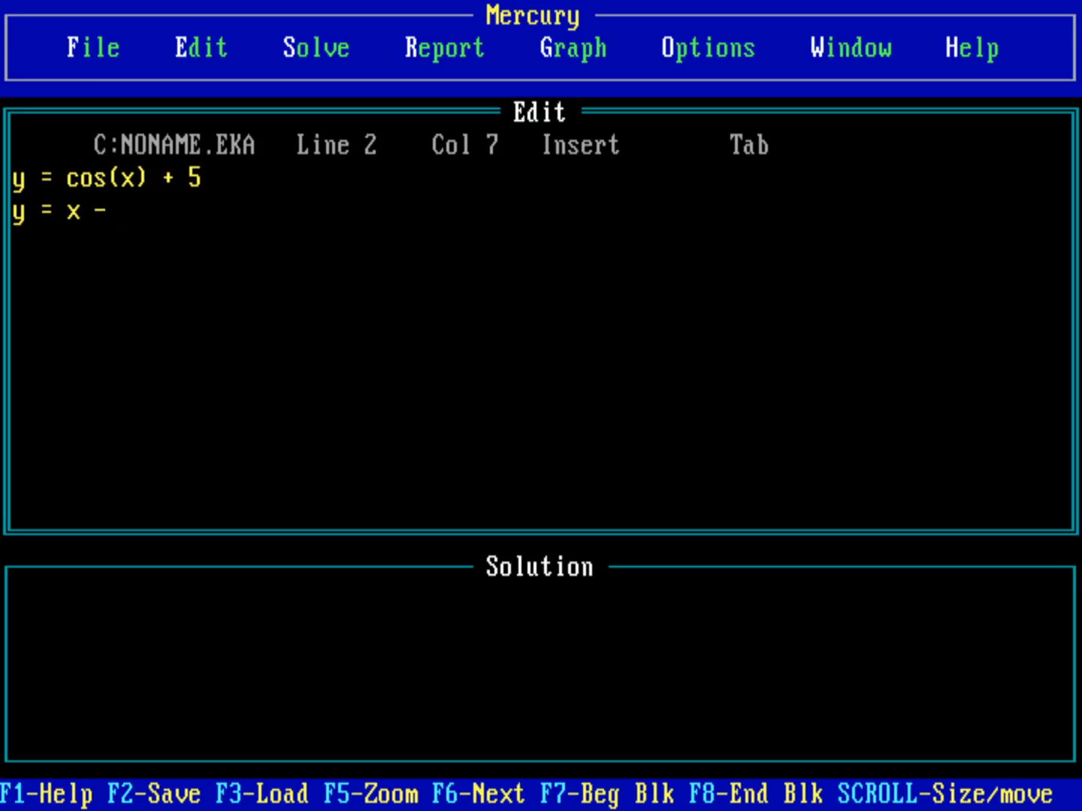
text(1)
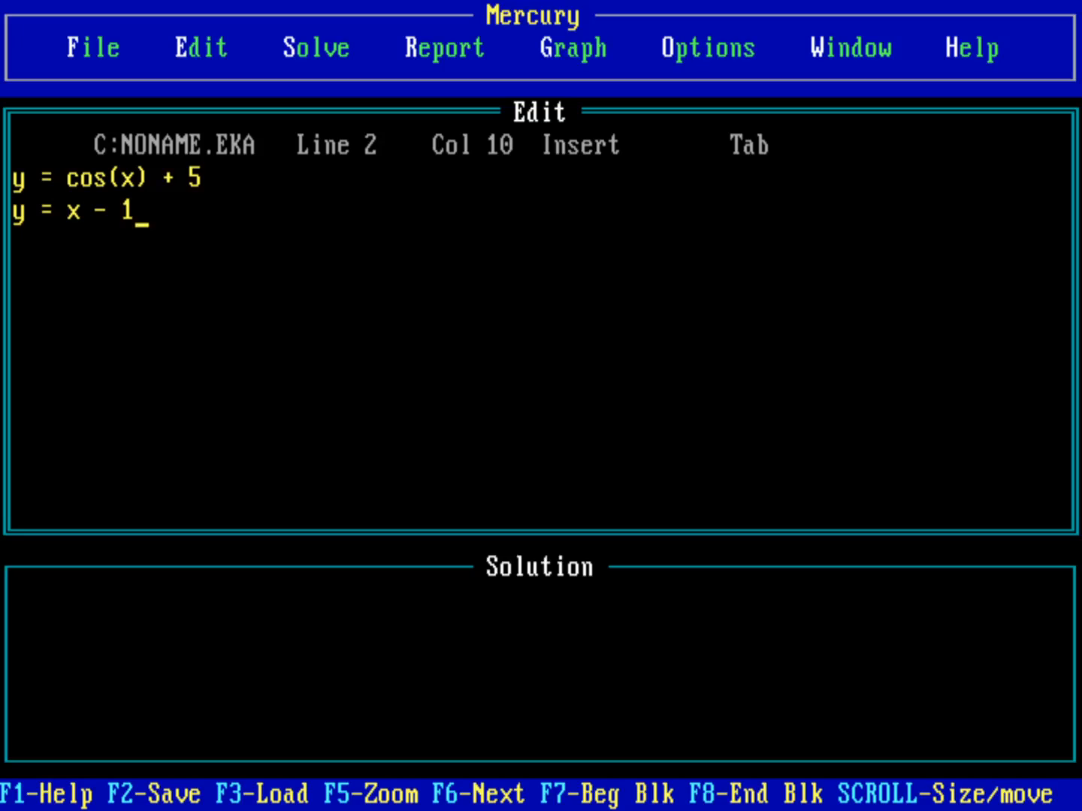
Step: Solve the cos(x) + 5 and x - 1 system, reporting the exact method and 80387 processor
click(200, 47)
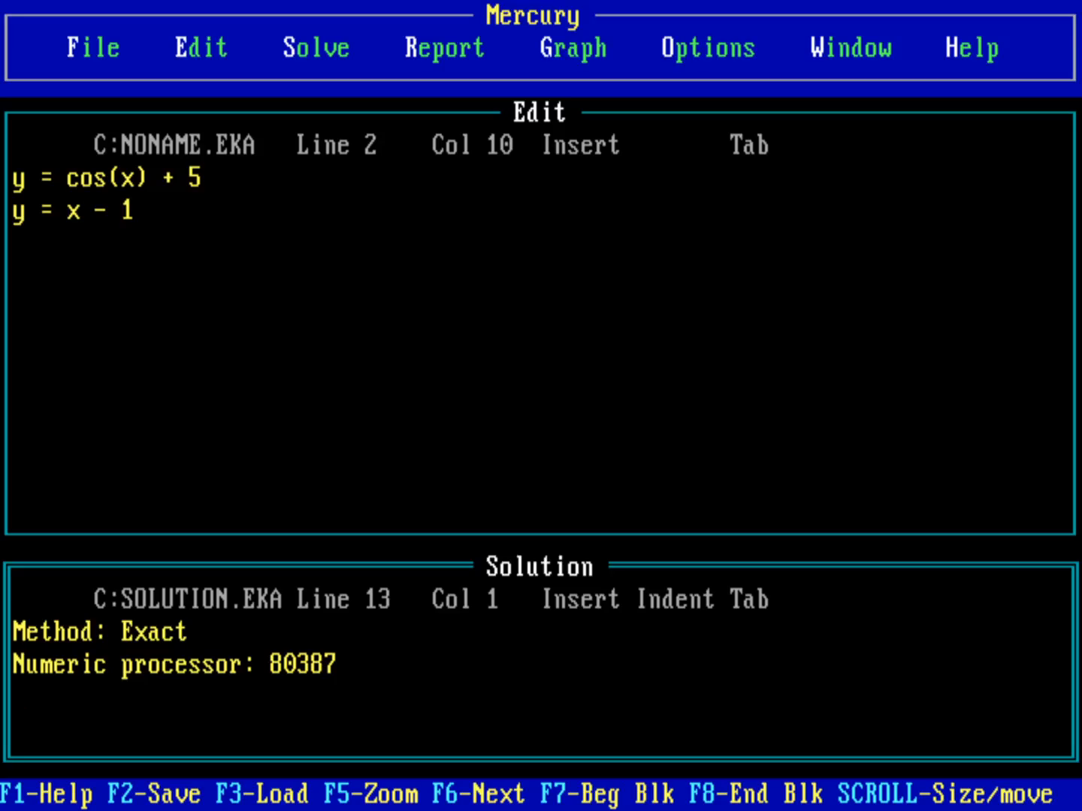
Step: Replace the two equations with a blank NONAME.EKA file and start typing 'y ='
click(316, 47)
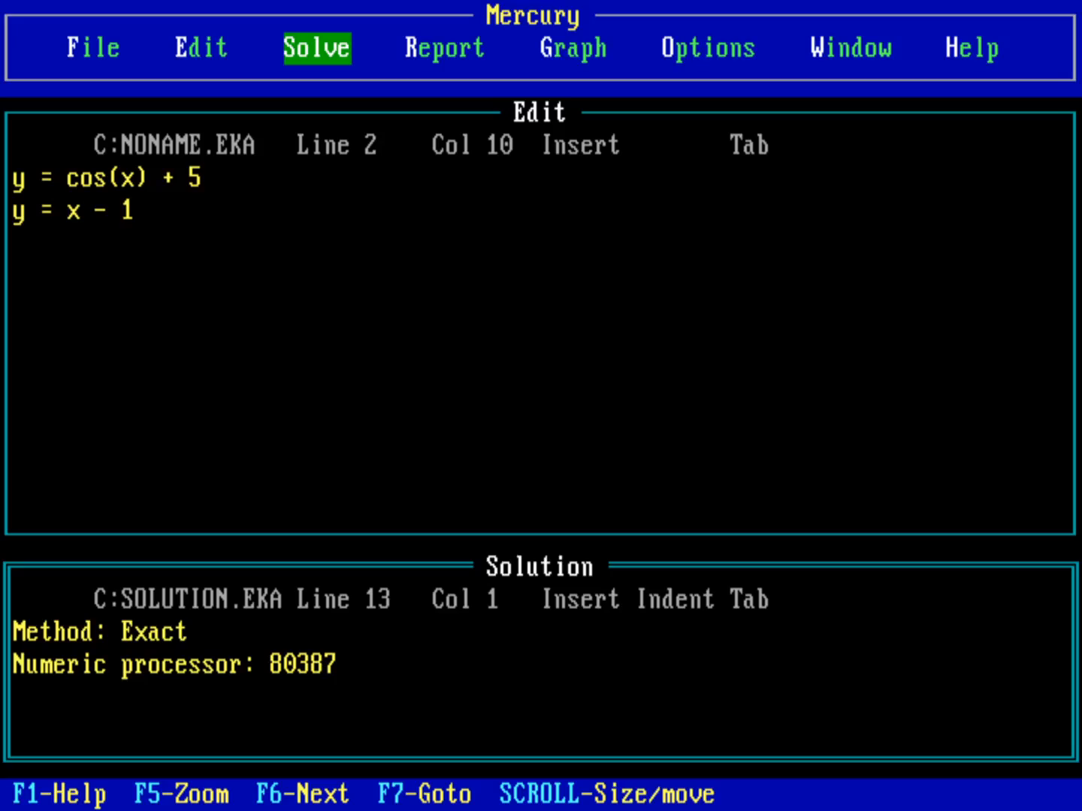
click(92, 47)
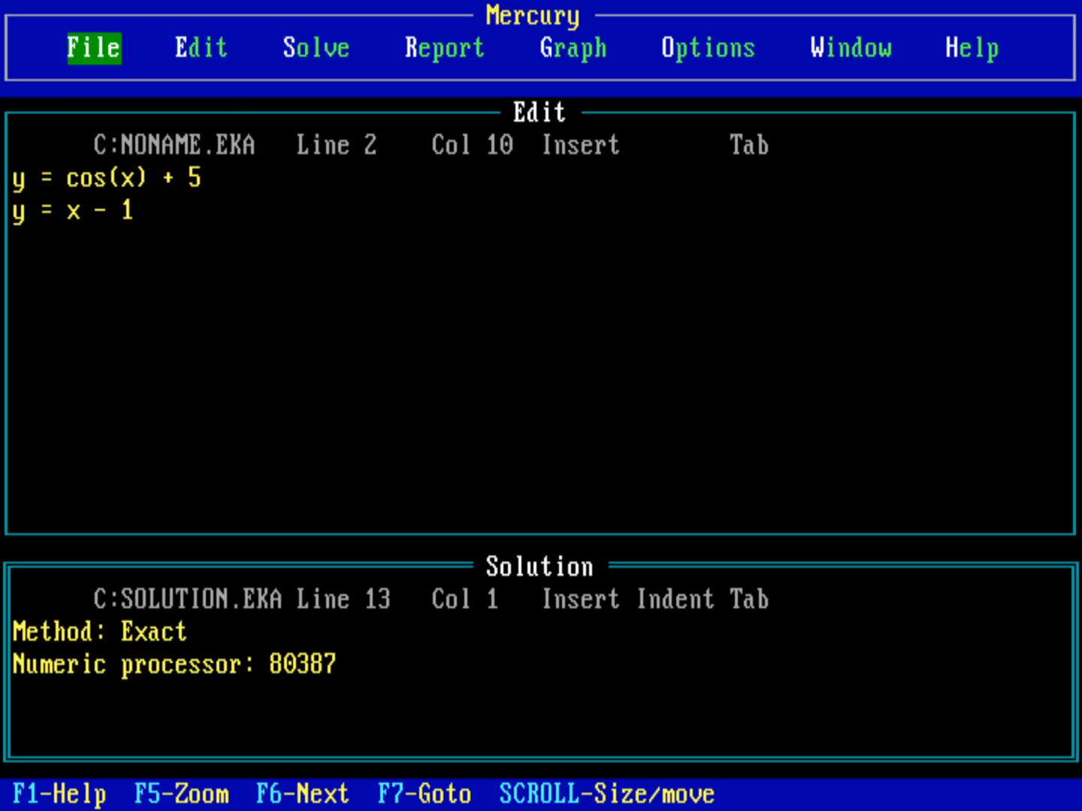
click(92, 47)
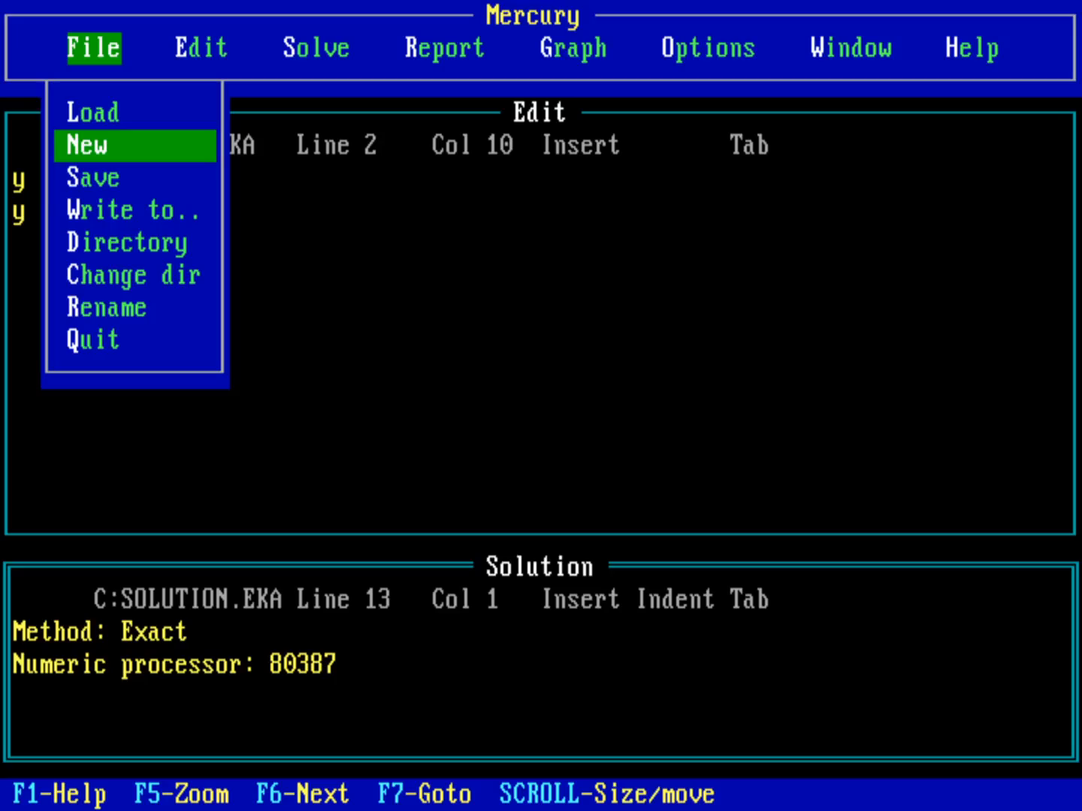
click(91, 145)
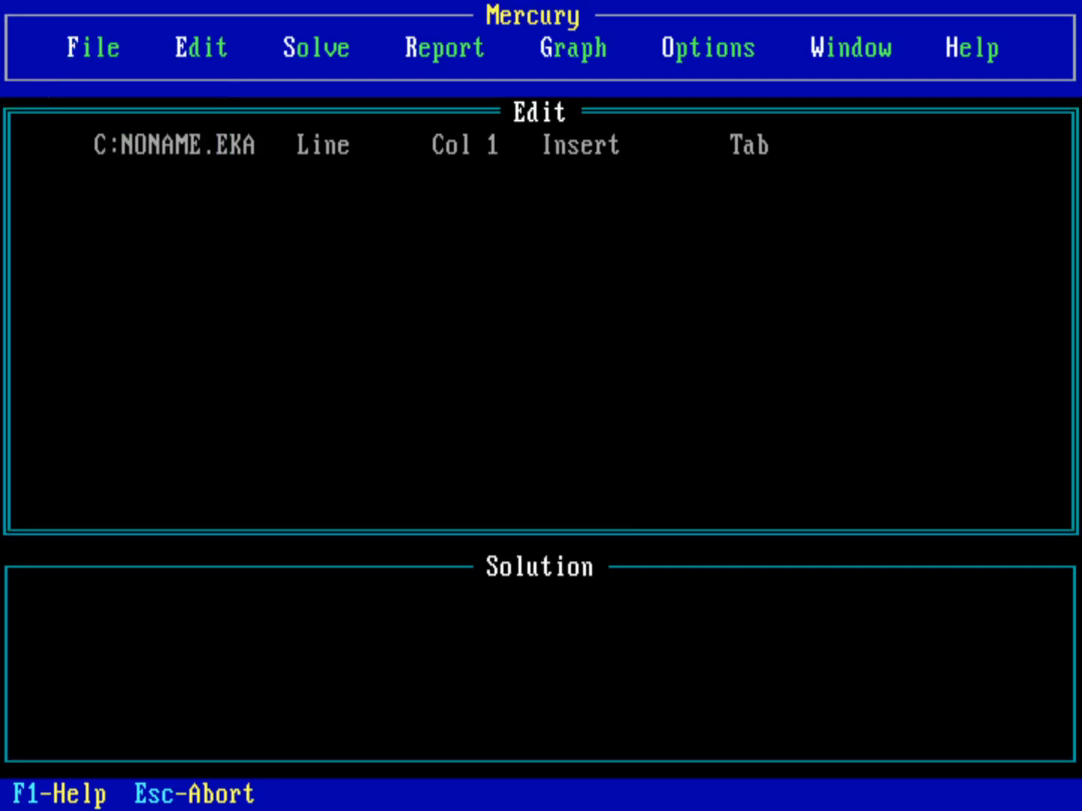
click(90, 47)
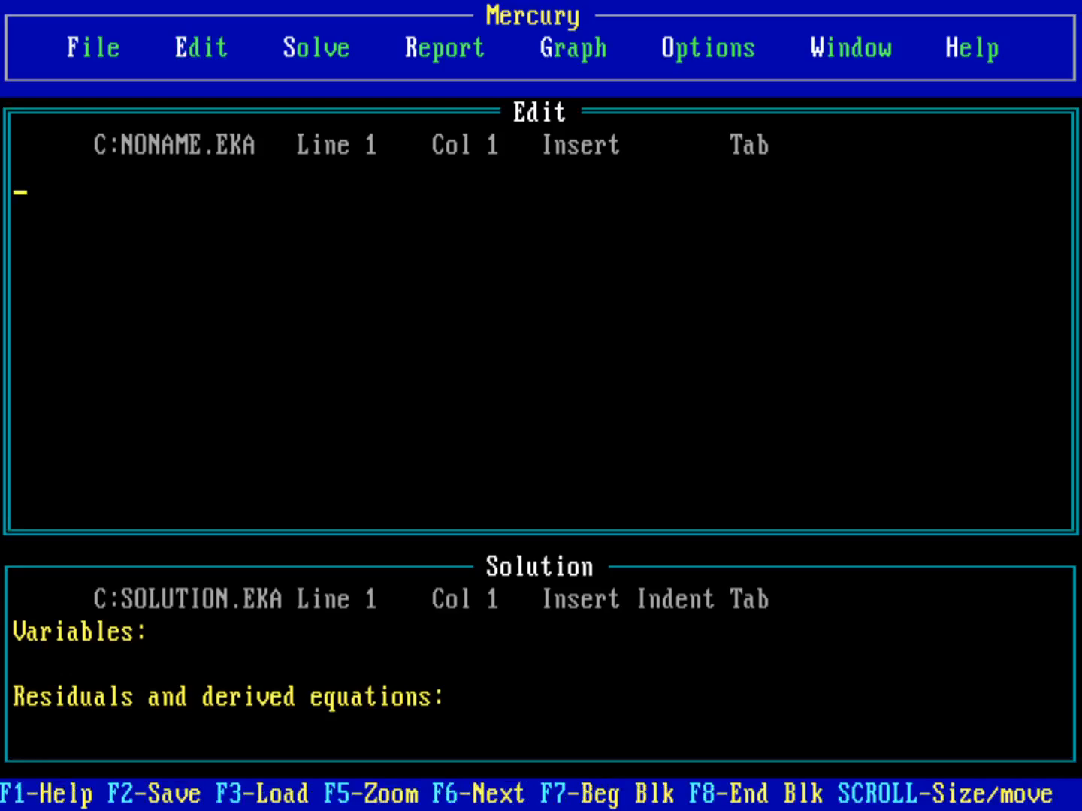
text(y =)
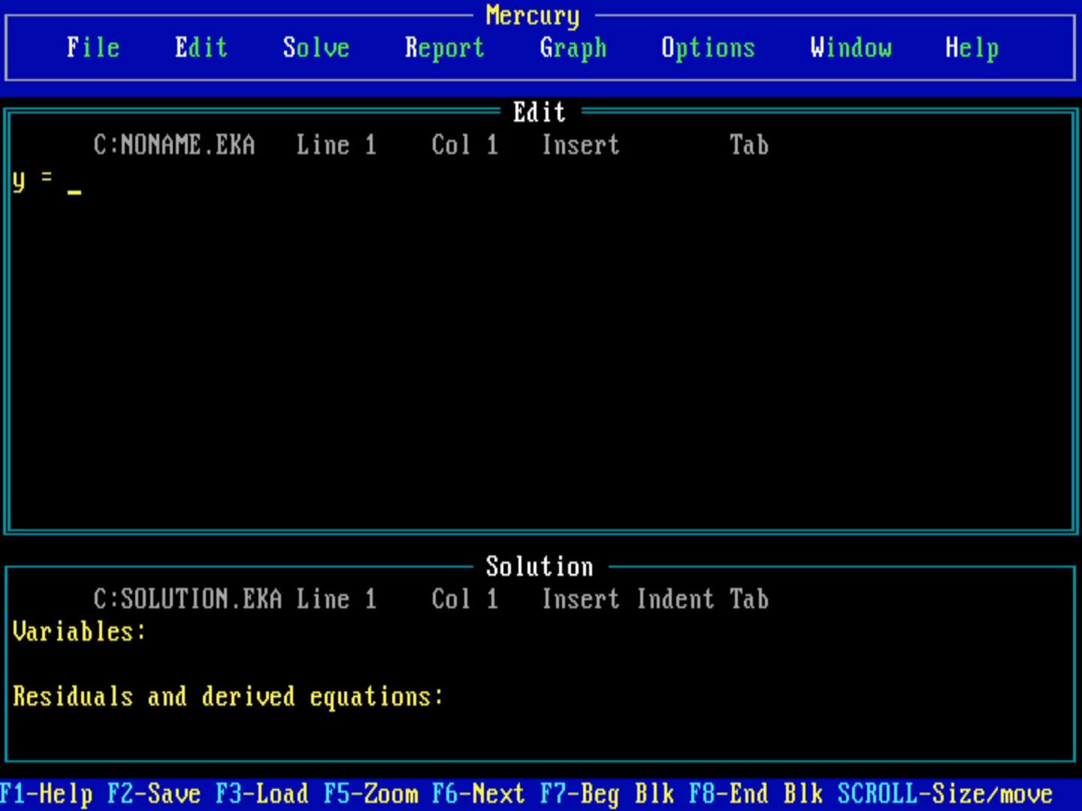
Step: Finish the first equation y = cos(x), correcting the misspelled function name
text(co)
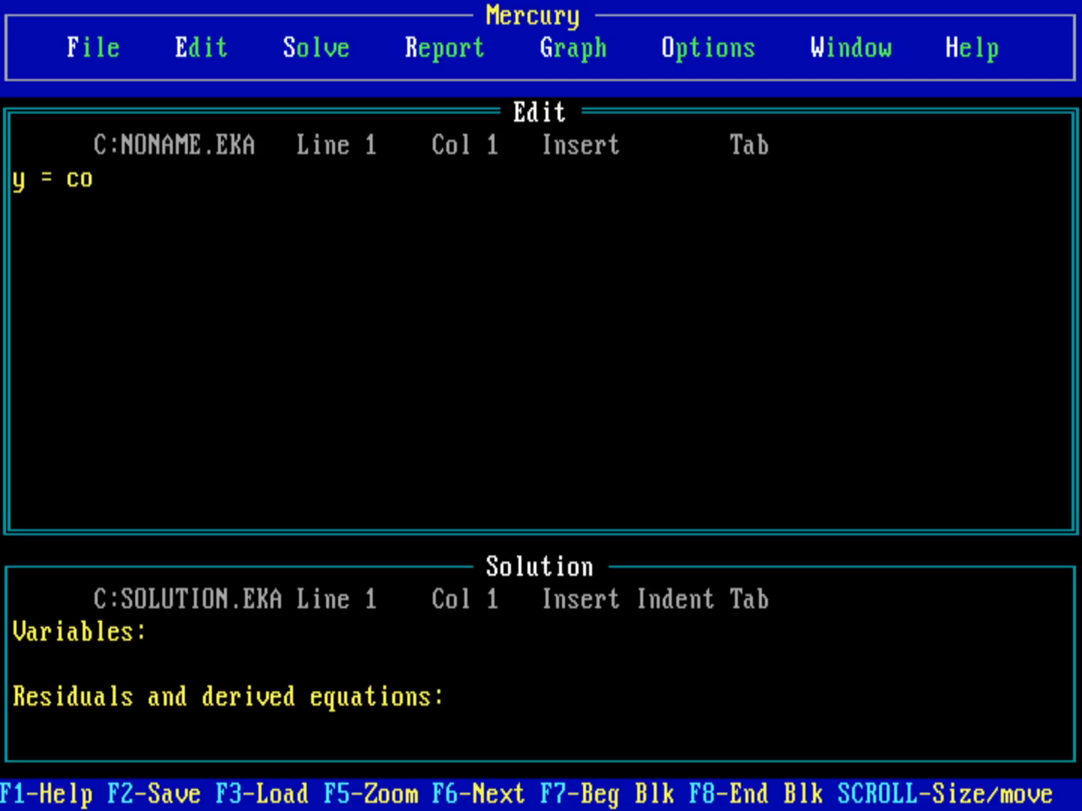
text(x()
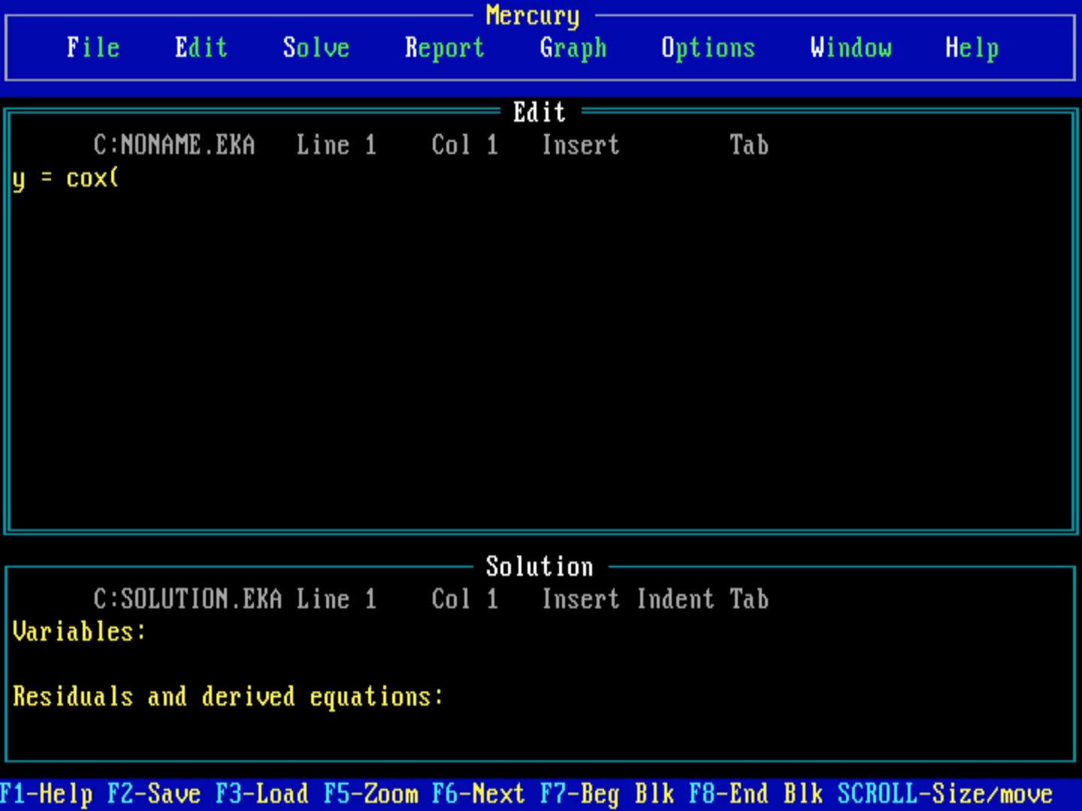
text(x))
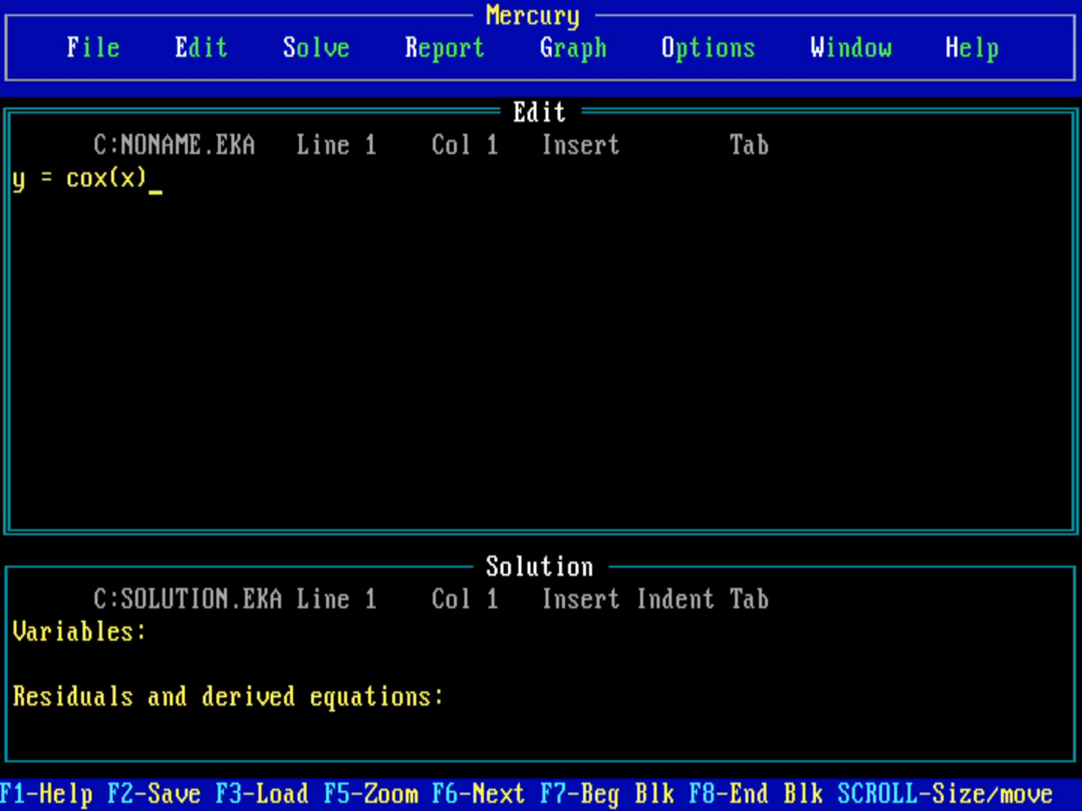
key(BackSpace)
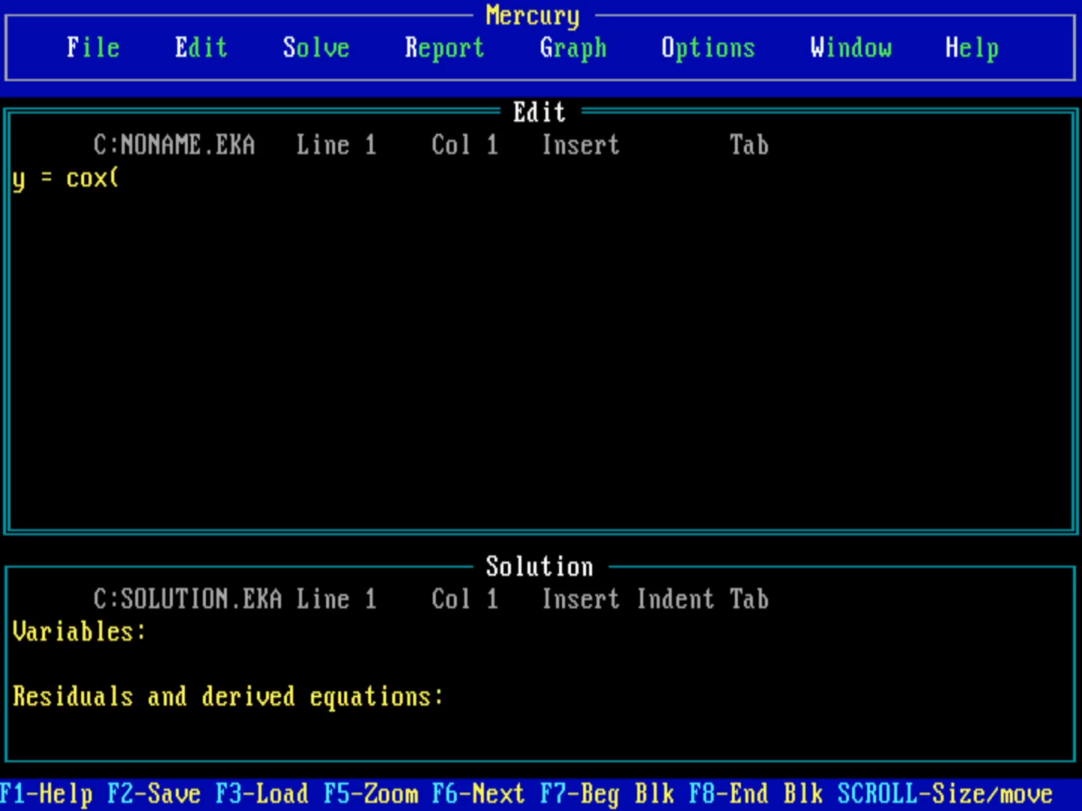
key(Backspace)
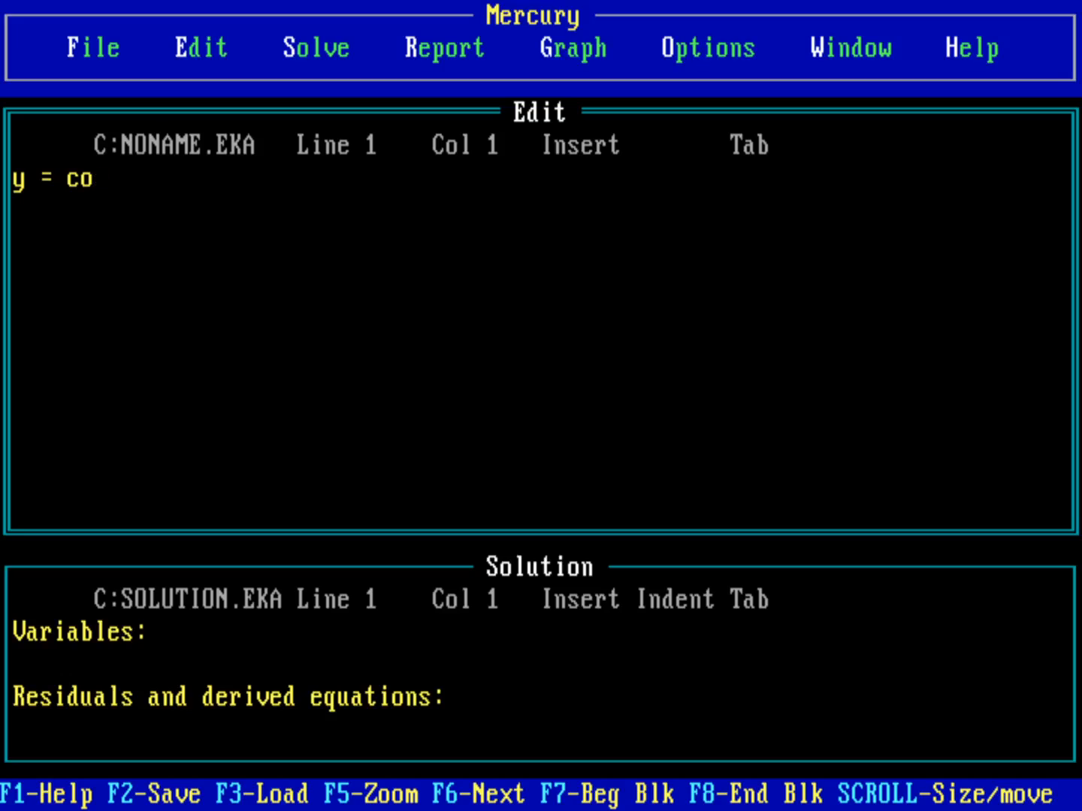
text(s()
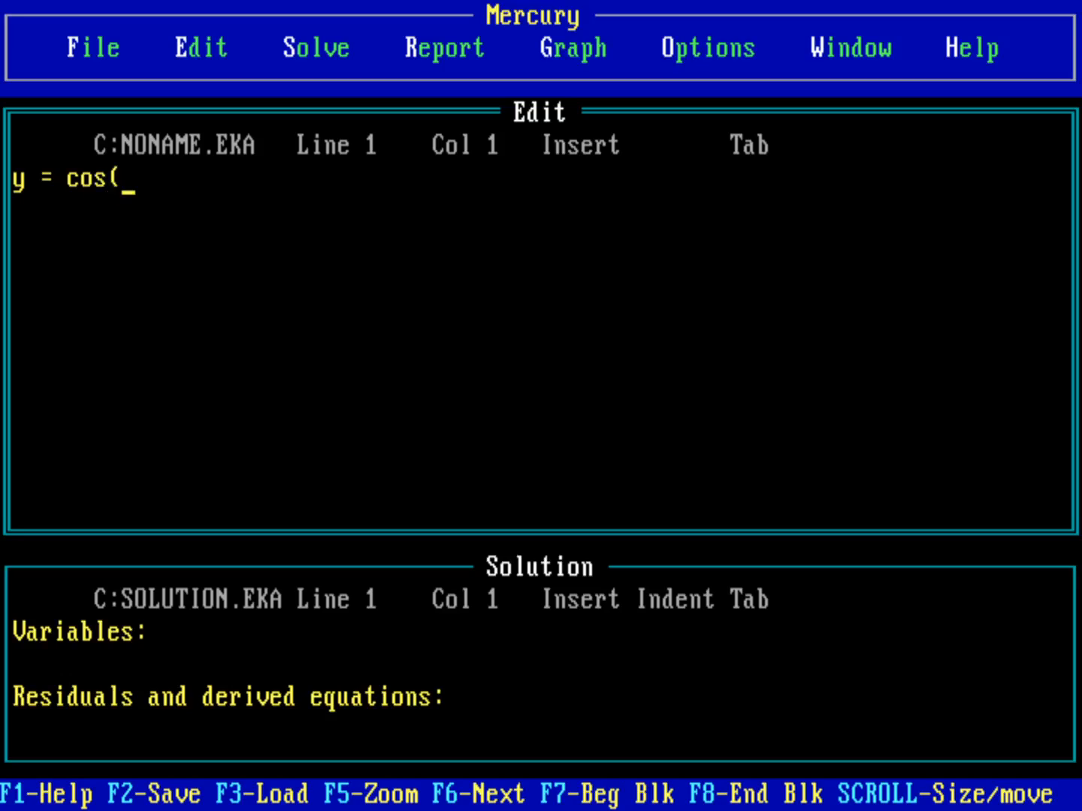
text(x))
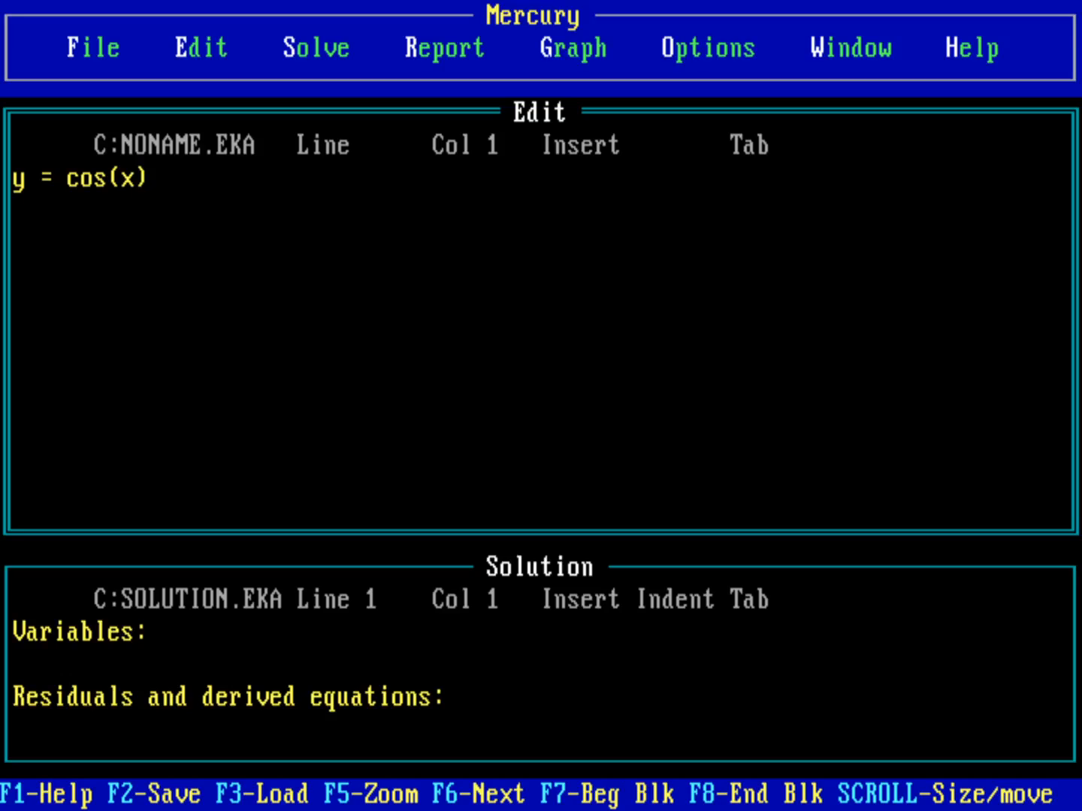
Step: Add the second equation x = cos(y) on a new line
key(Enter)
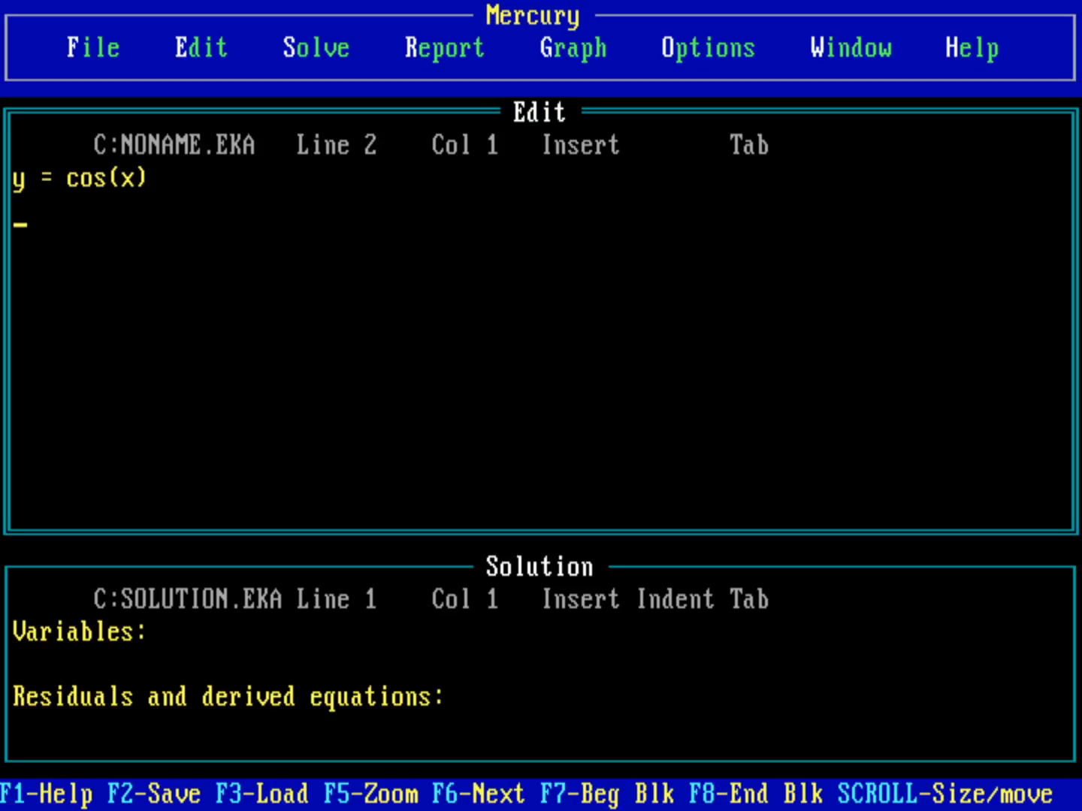
text(x =)
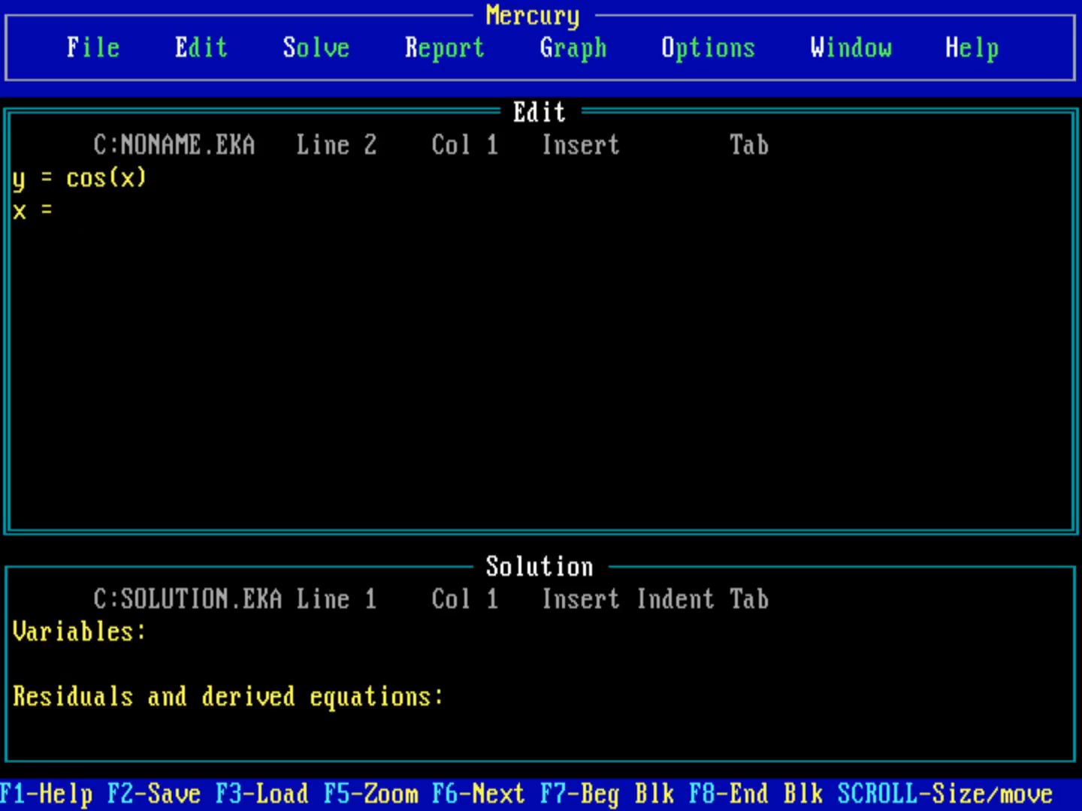
text(cos)
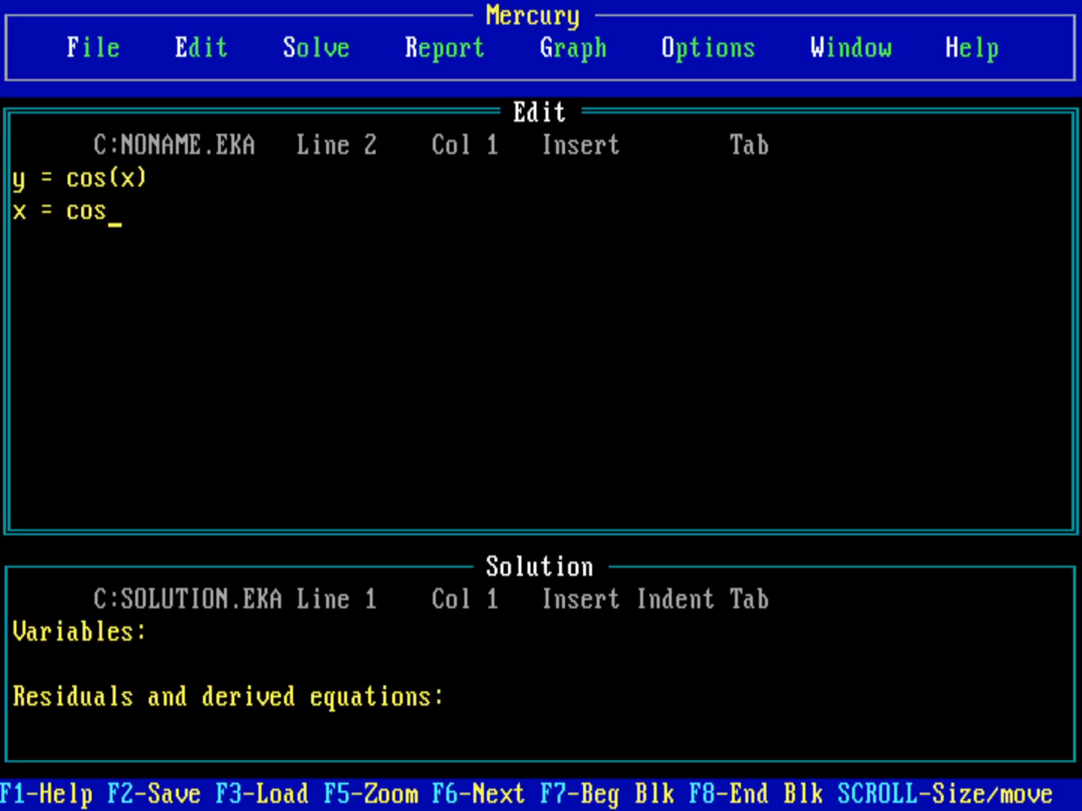
text(()
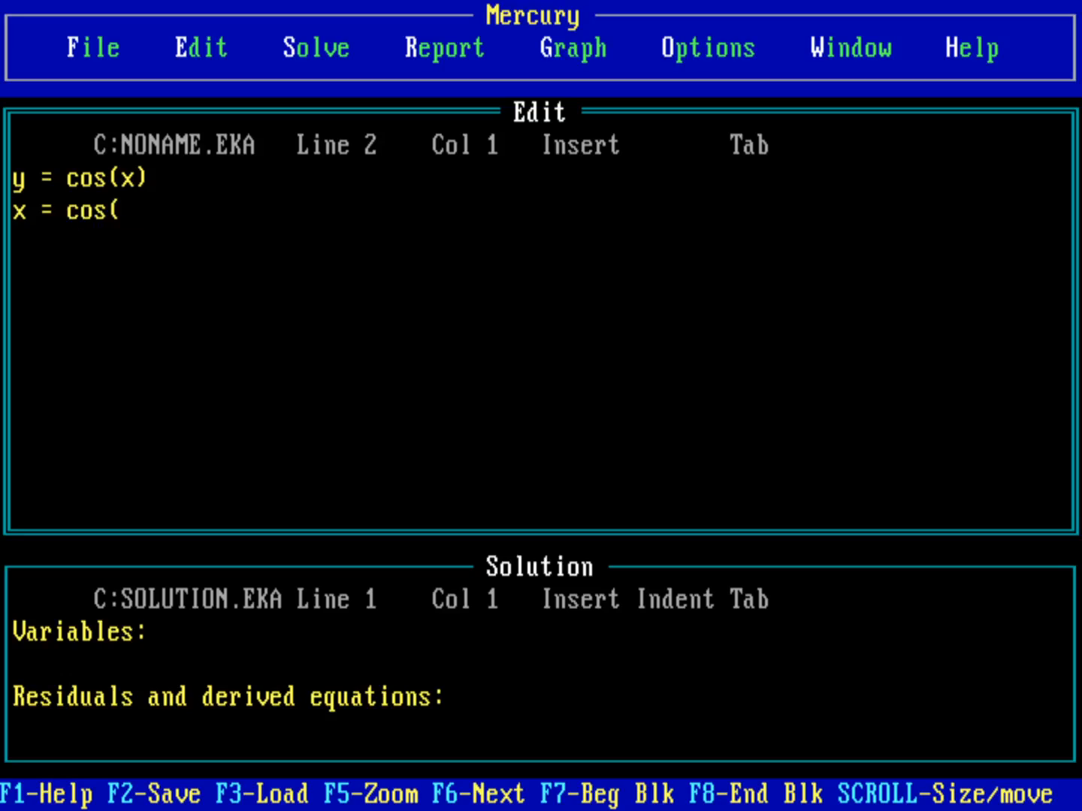
text(y))
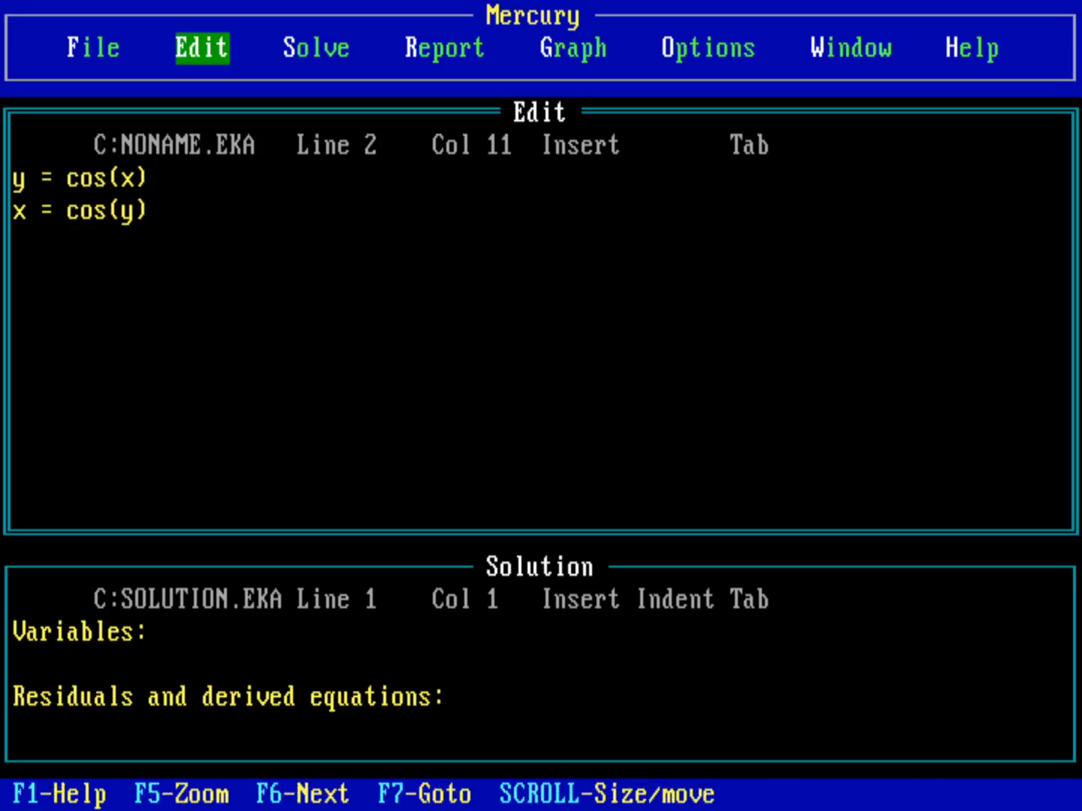
Step: Solve y = cos(x) and x = cos(y), reporting the exact method and 80387 processor
click(317, 47)
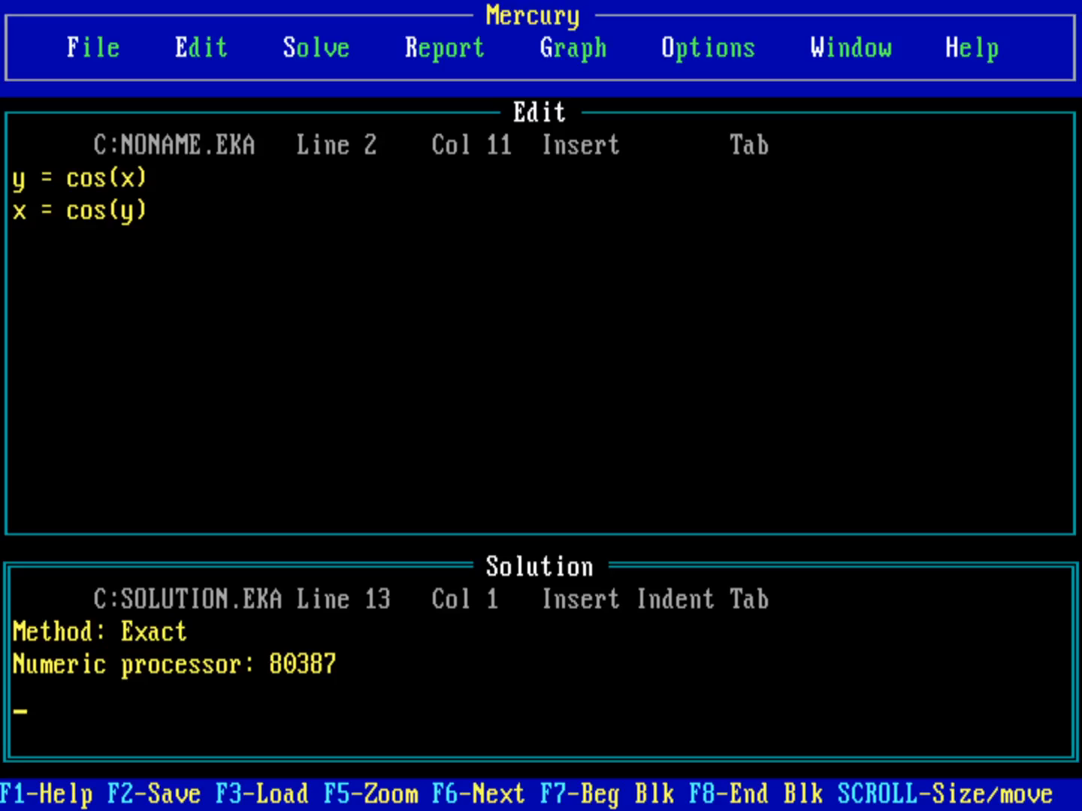
Step: Load BUMPY.EKA through File > Load with the *.EKA file pattern
click(200, 47)
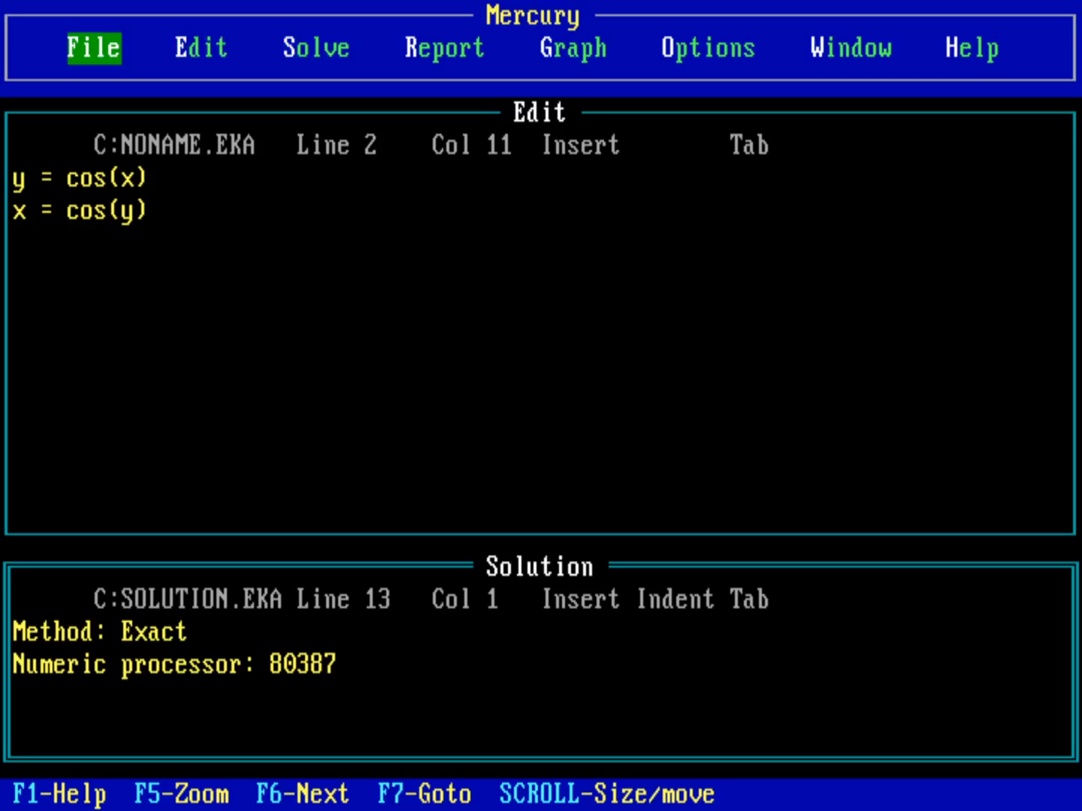
click(93, 47)
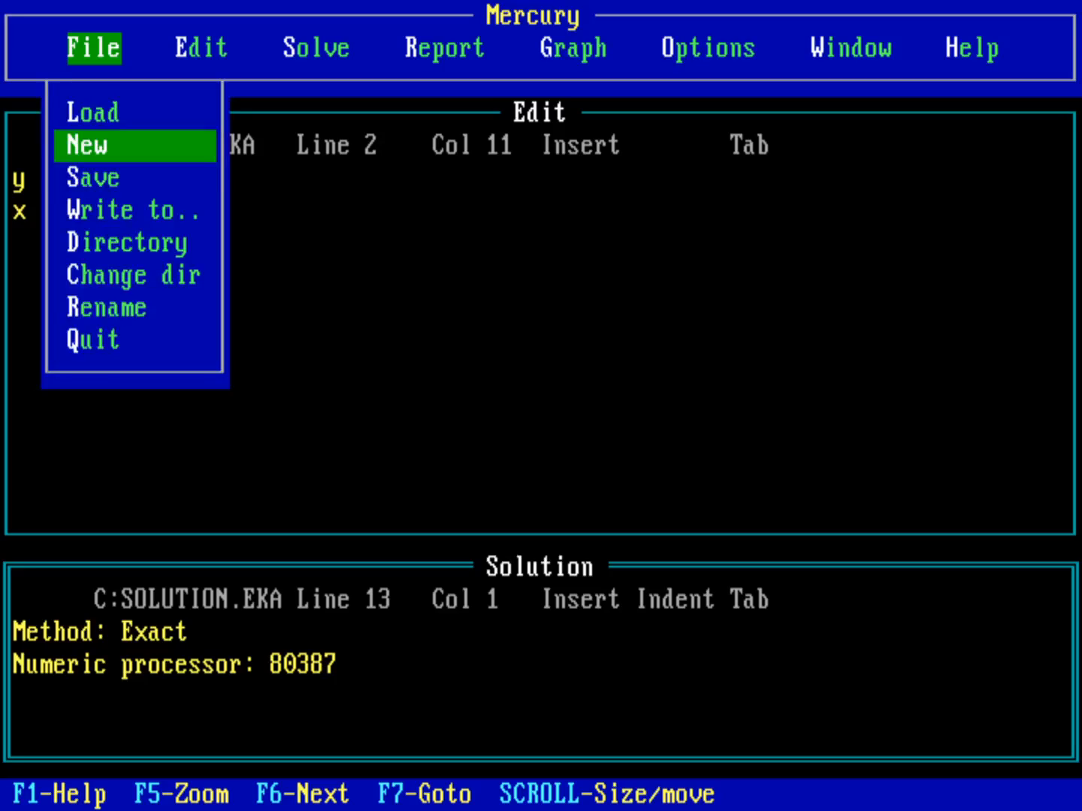
click(93, 112)
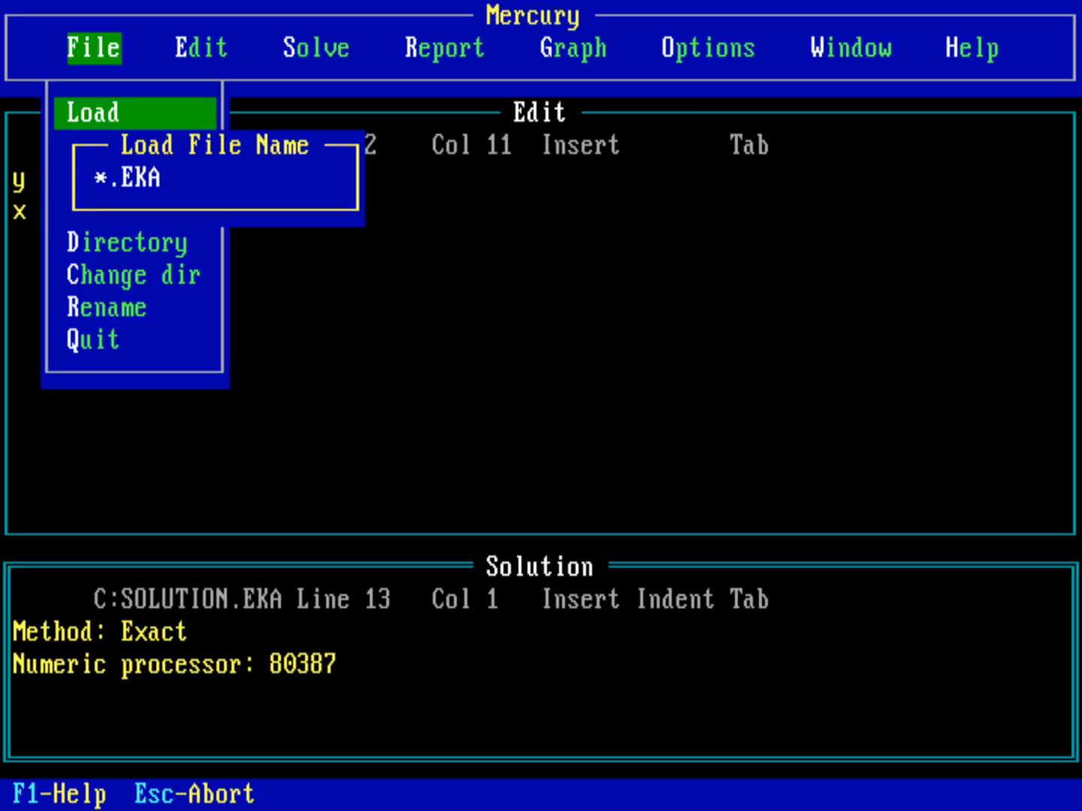
key(Backspace)
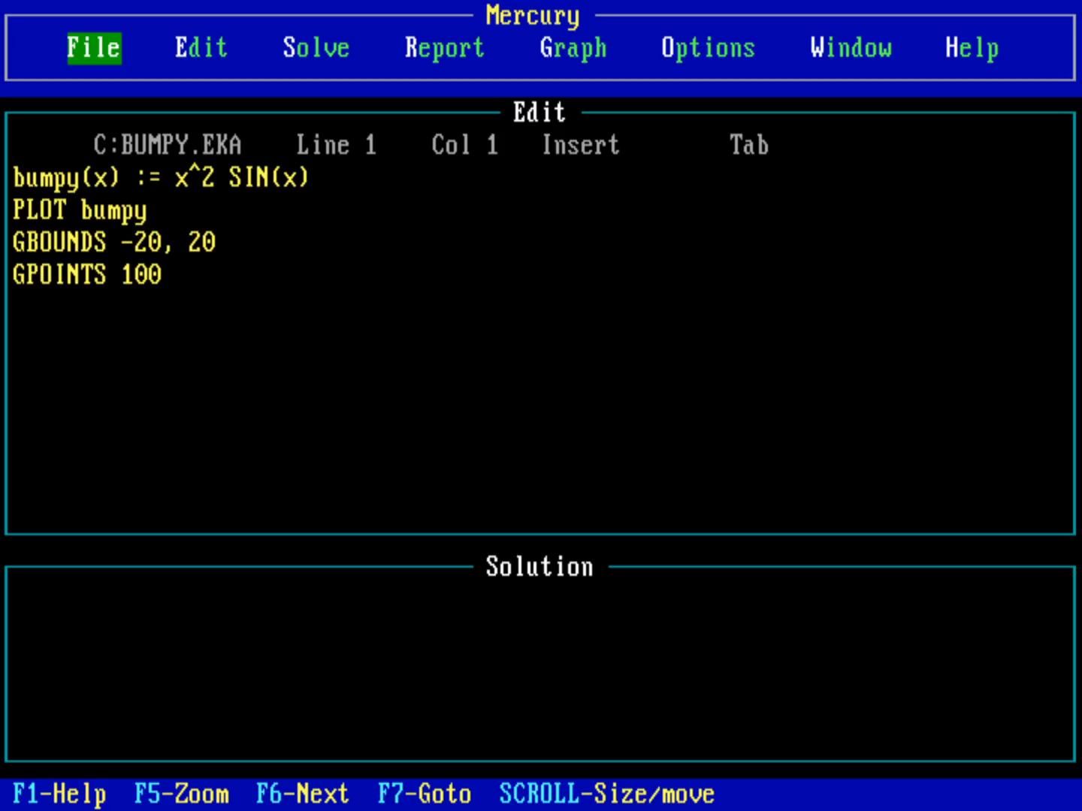
Step: Solve BUMPY.EKA, which reports NO SOLUTION for x
click(200, 48)
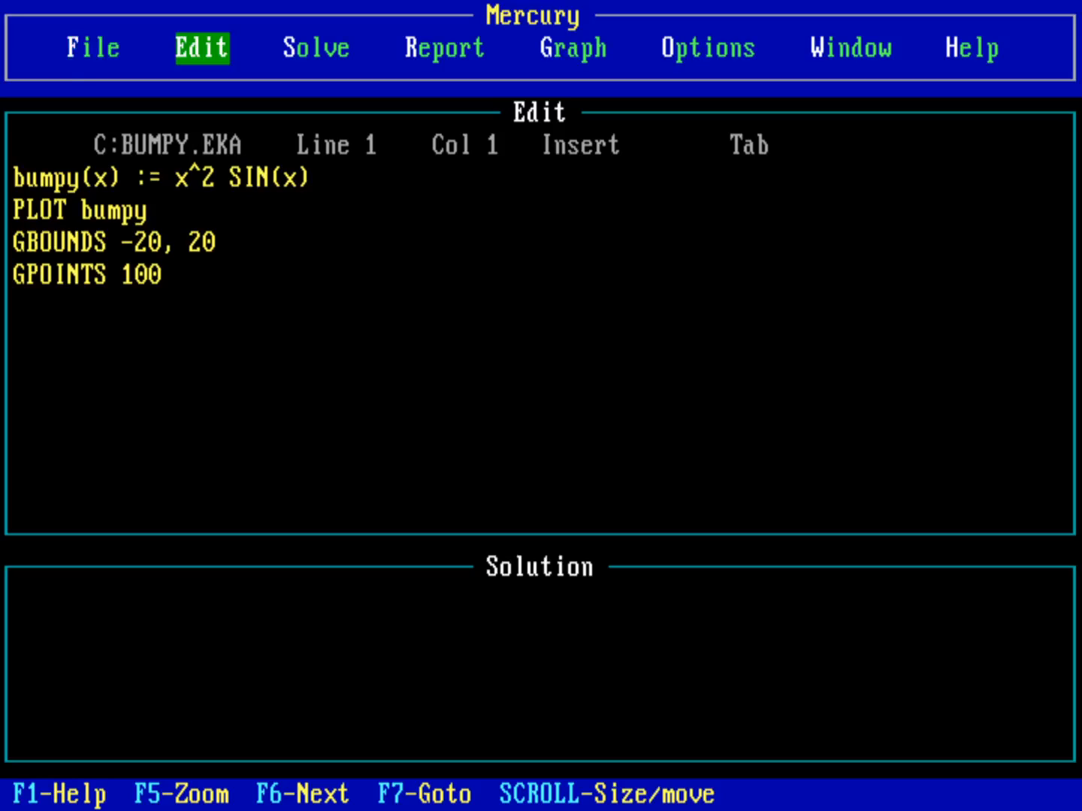
click(317, 48)
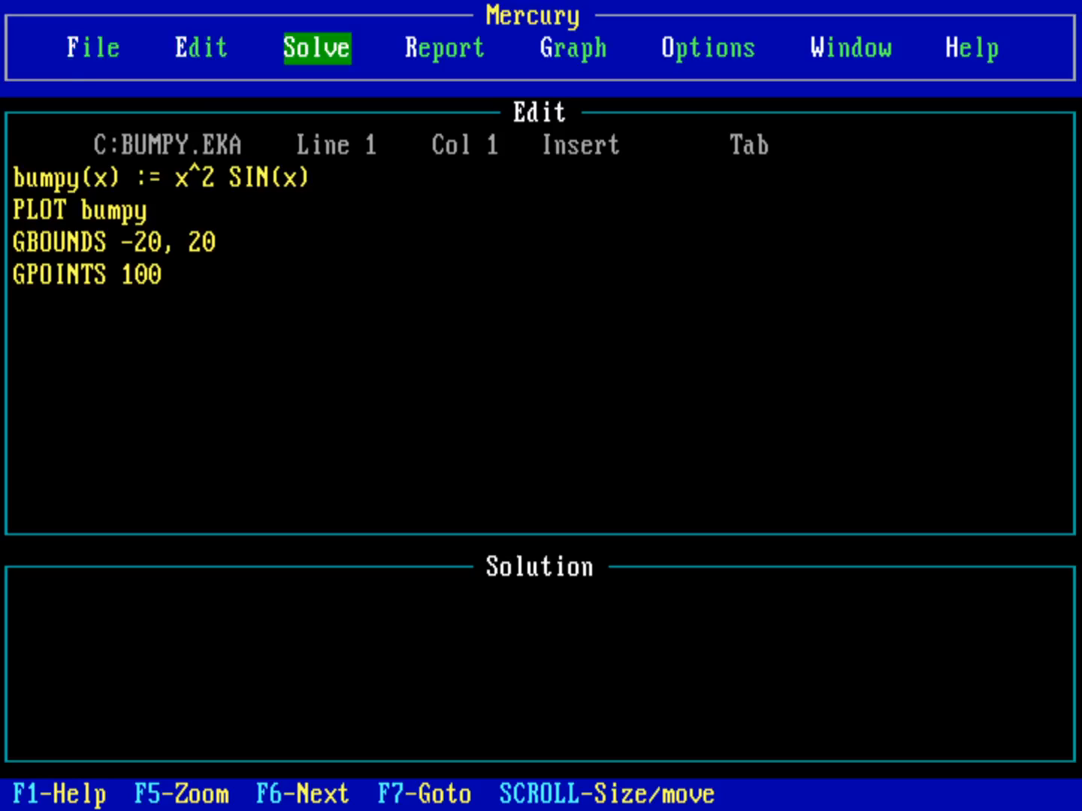
click(315, 48)
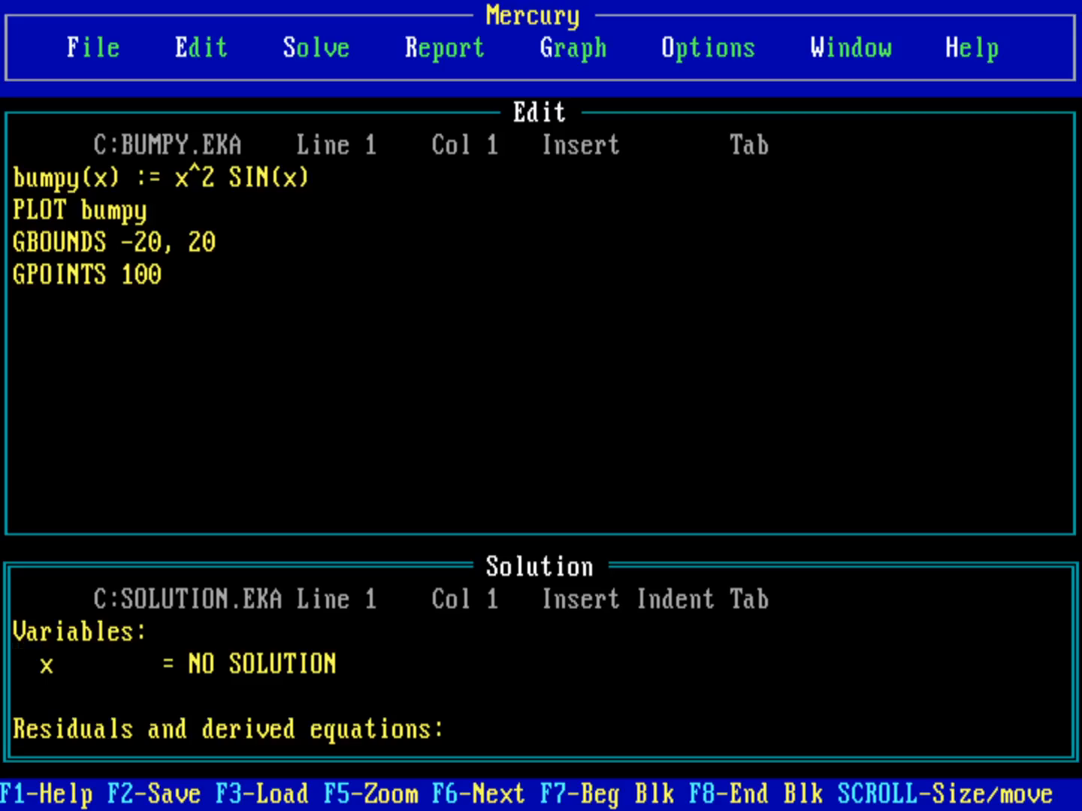
Step: Display the bumpy(x) plot from -20 to 20 via Graph > View, then return to the editor
click(571, 47)
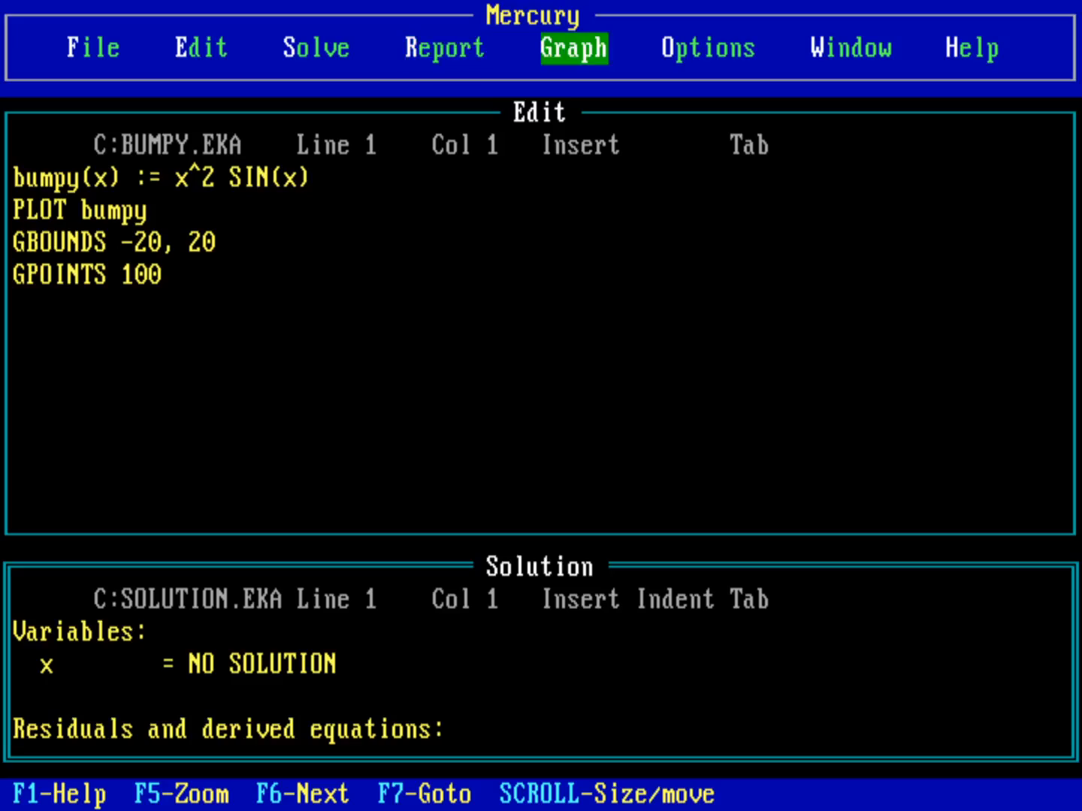
click(574, 47)
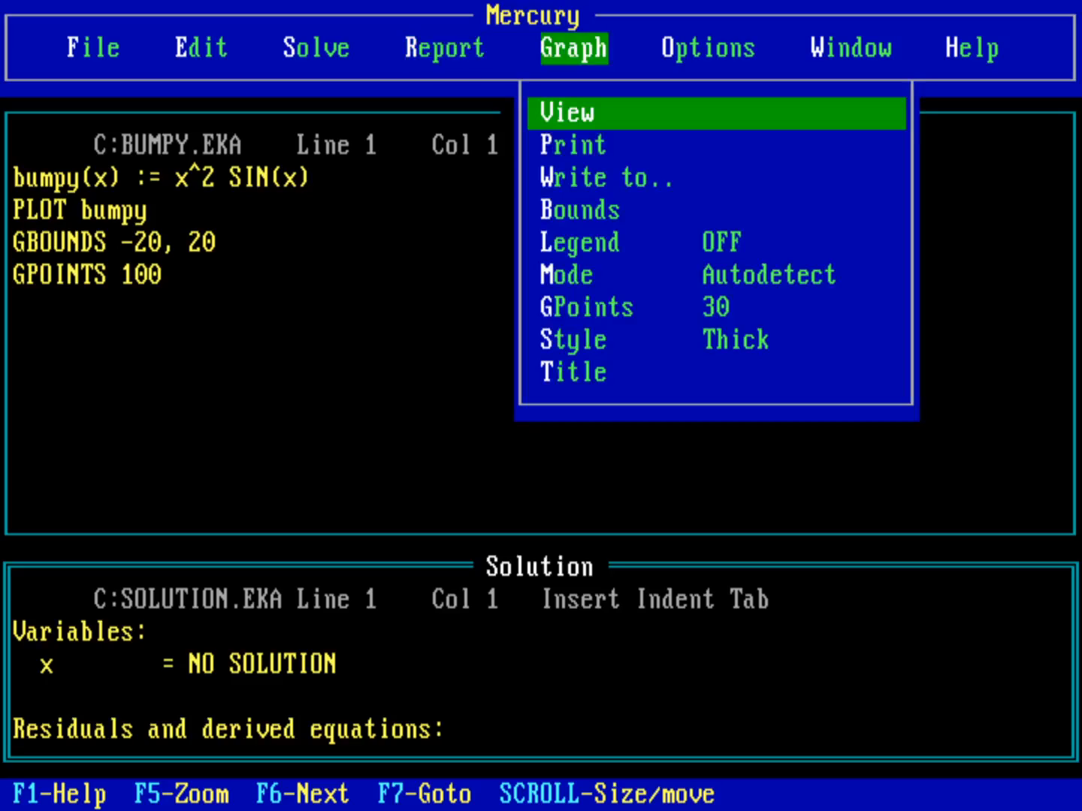
click(565, 113)
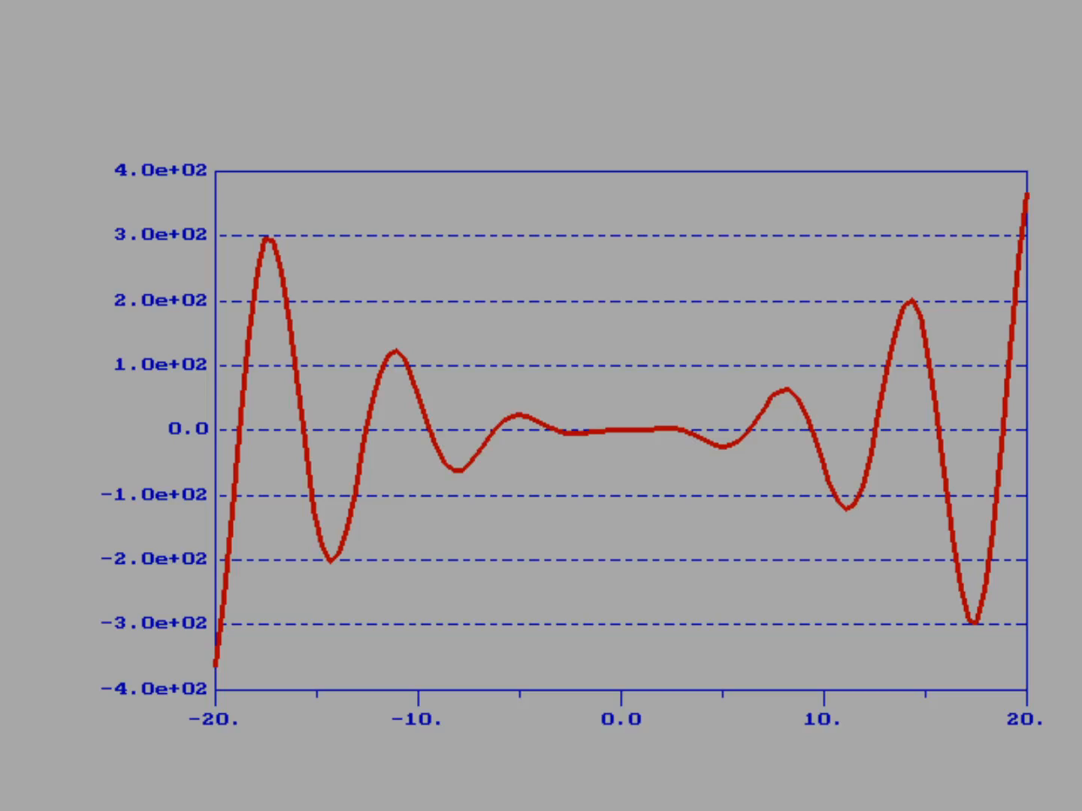
click(573, 47)
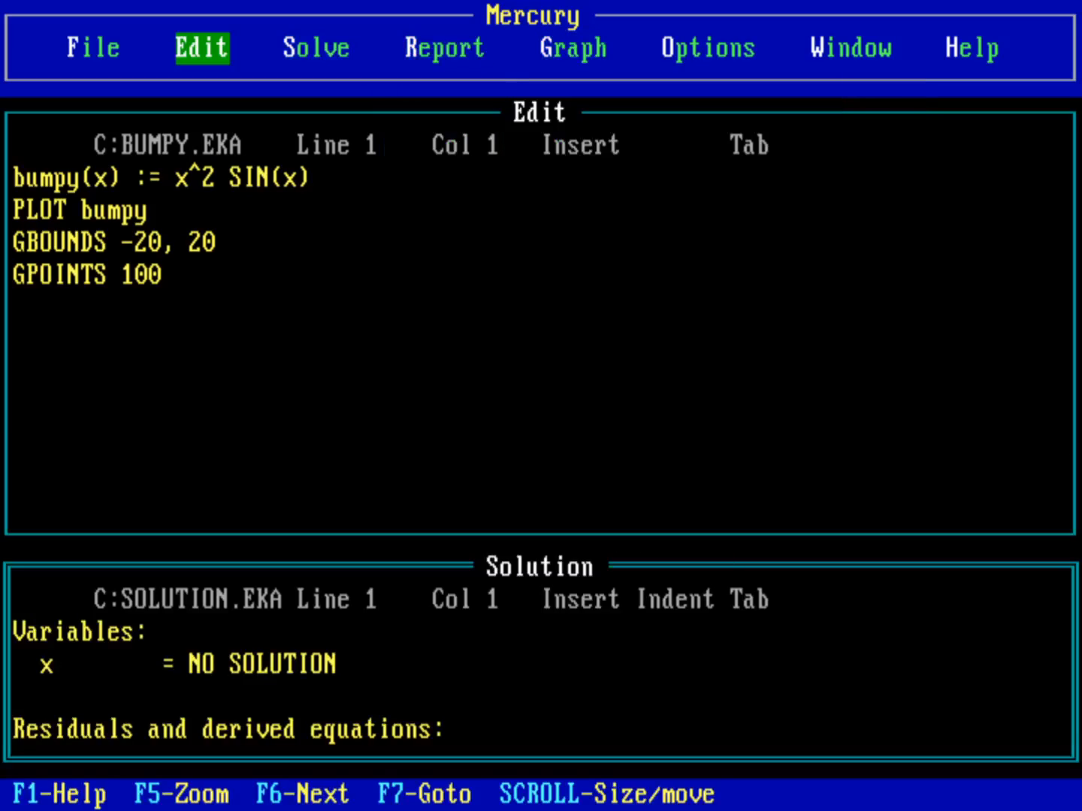
click(91, 47)
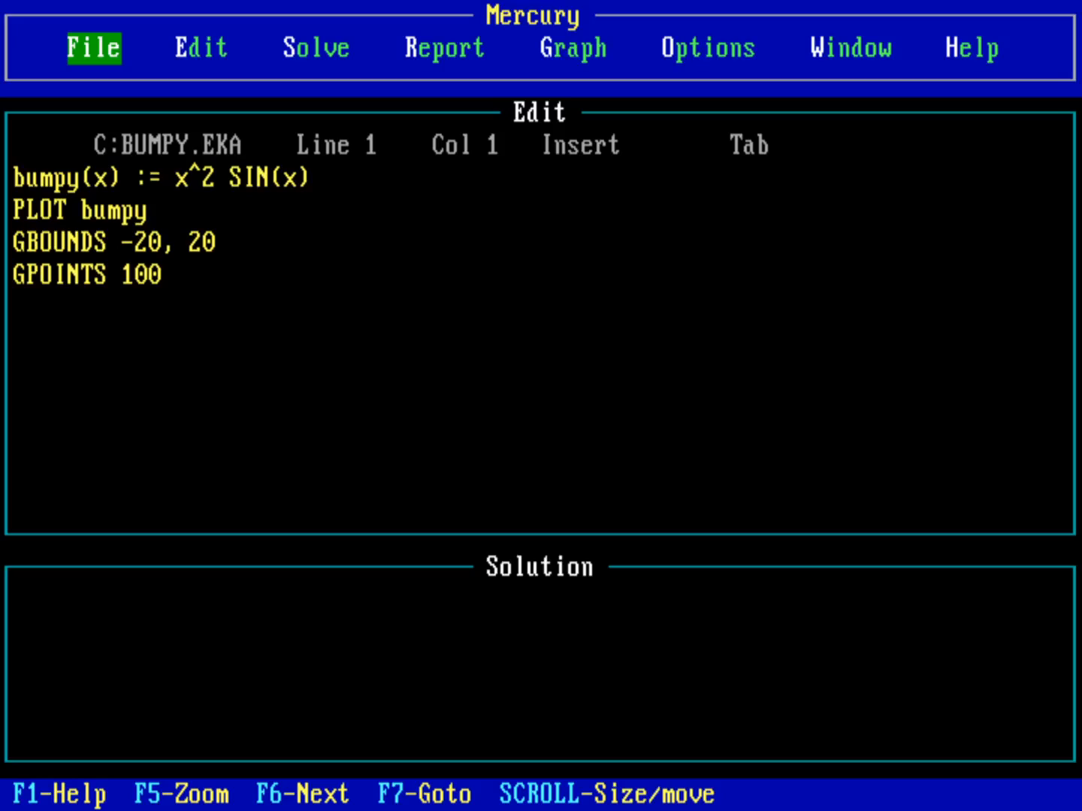
Step: Re-solve BUMPY.EKA, again getting NO SOLUTION for x
click(443, 47)
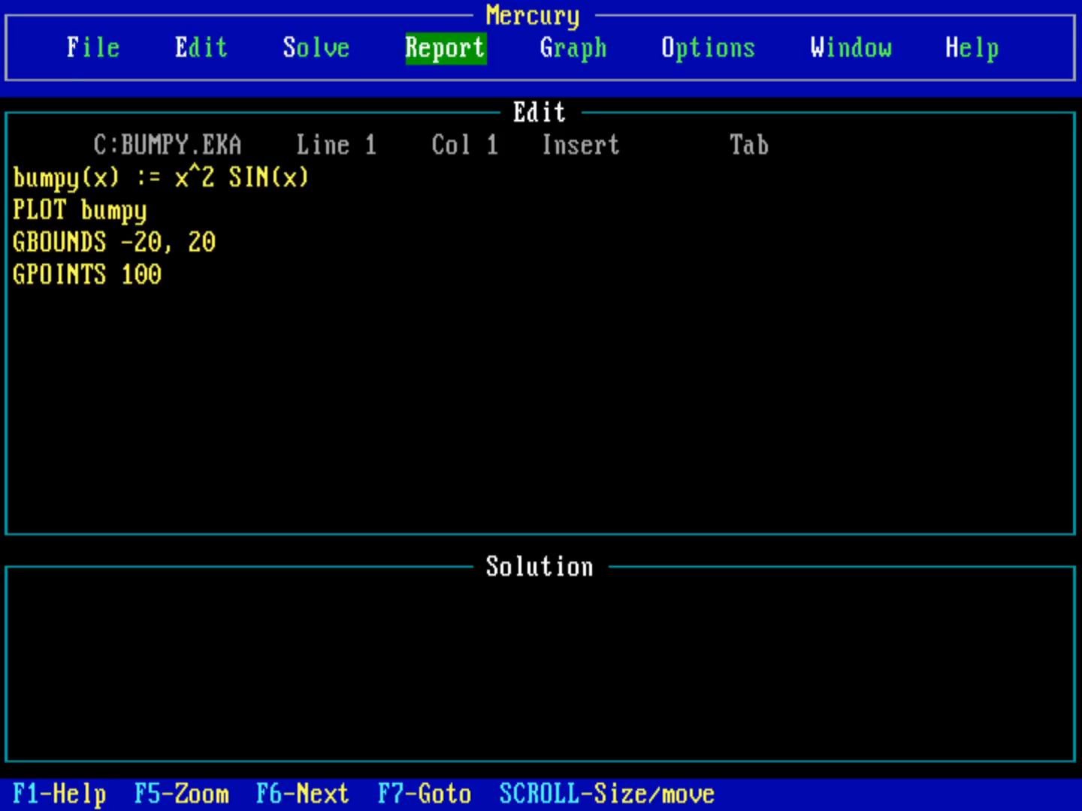
click(573, 47)
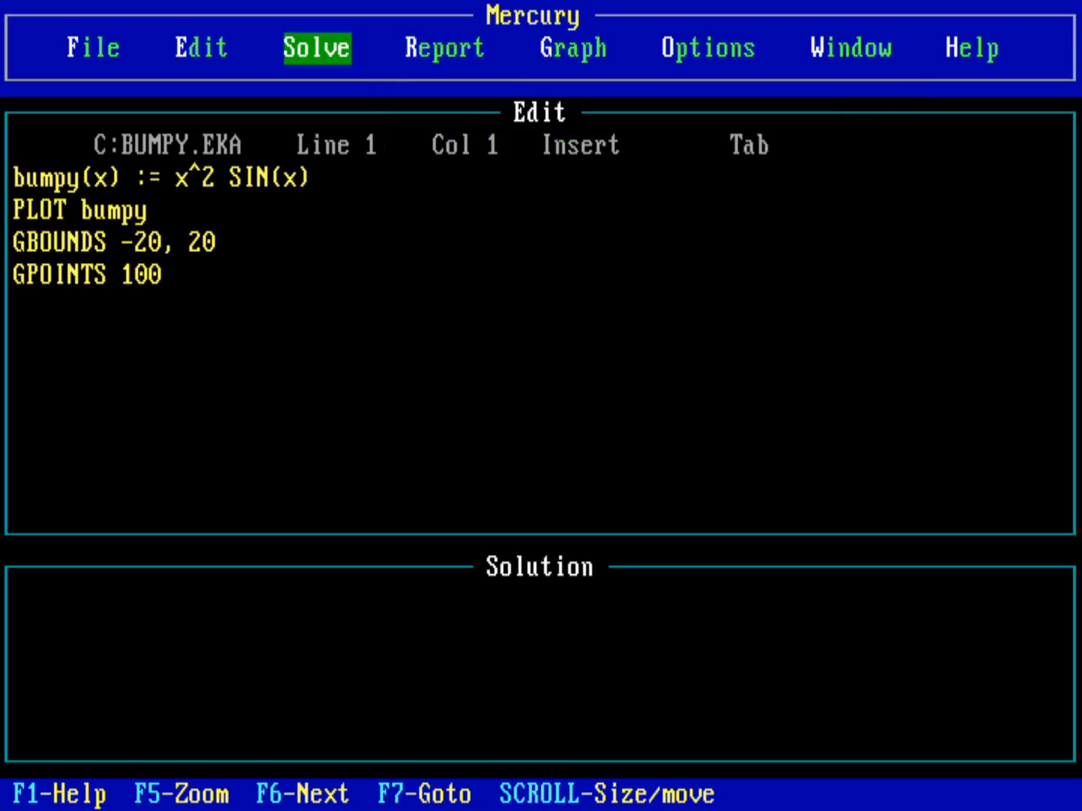
click(316, 47)
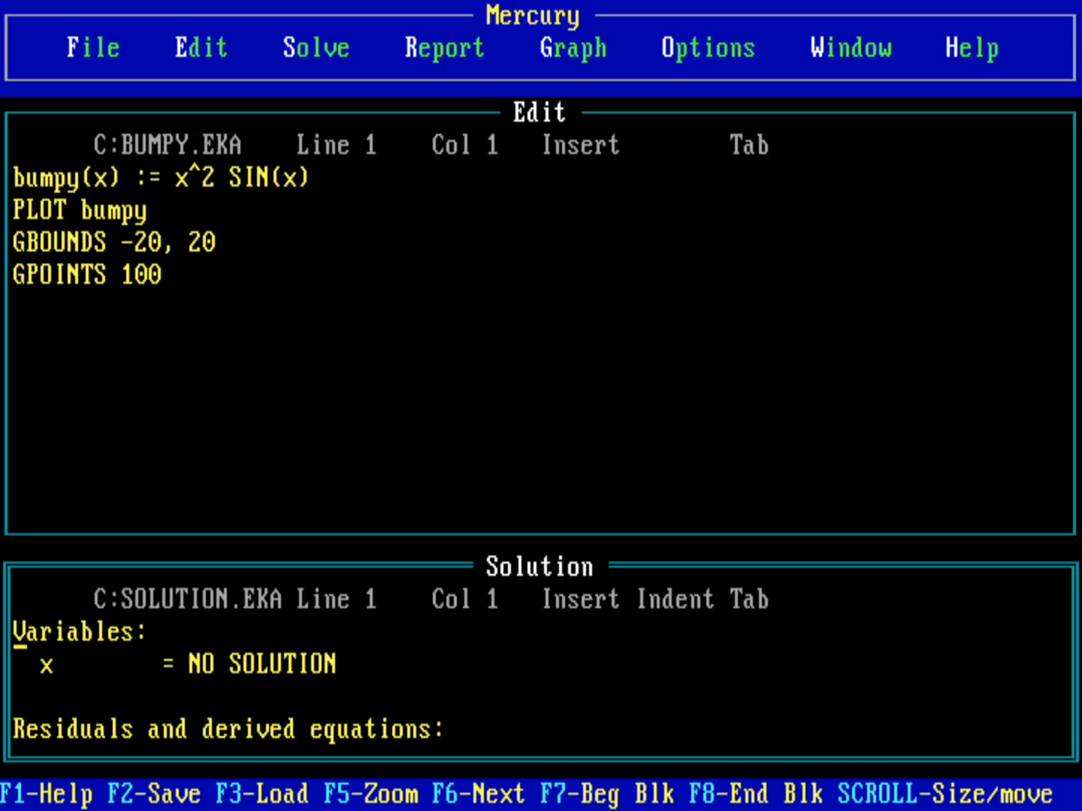
Step: Redisplay the bumpy plot, return to the equations, and open File to quit
click(444, 47)
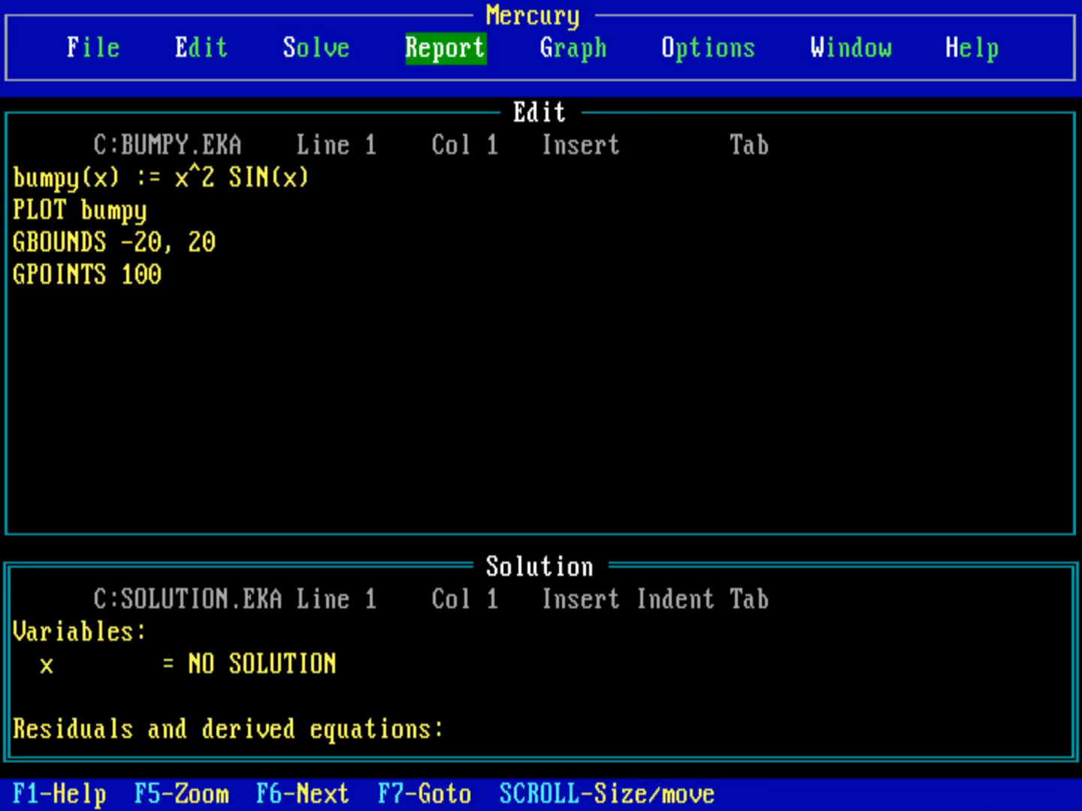
click(573, 47)
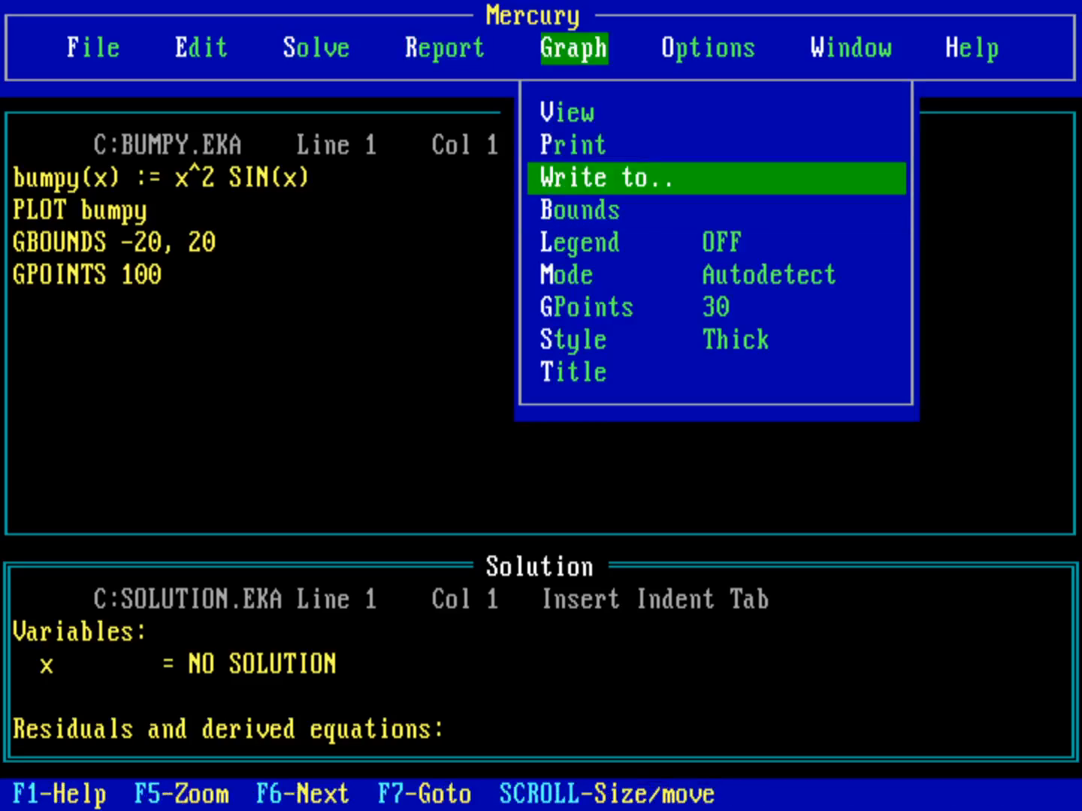
click(567, 112)
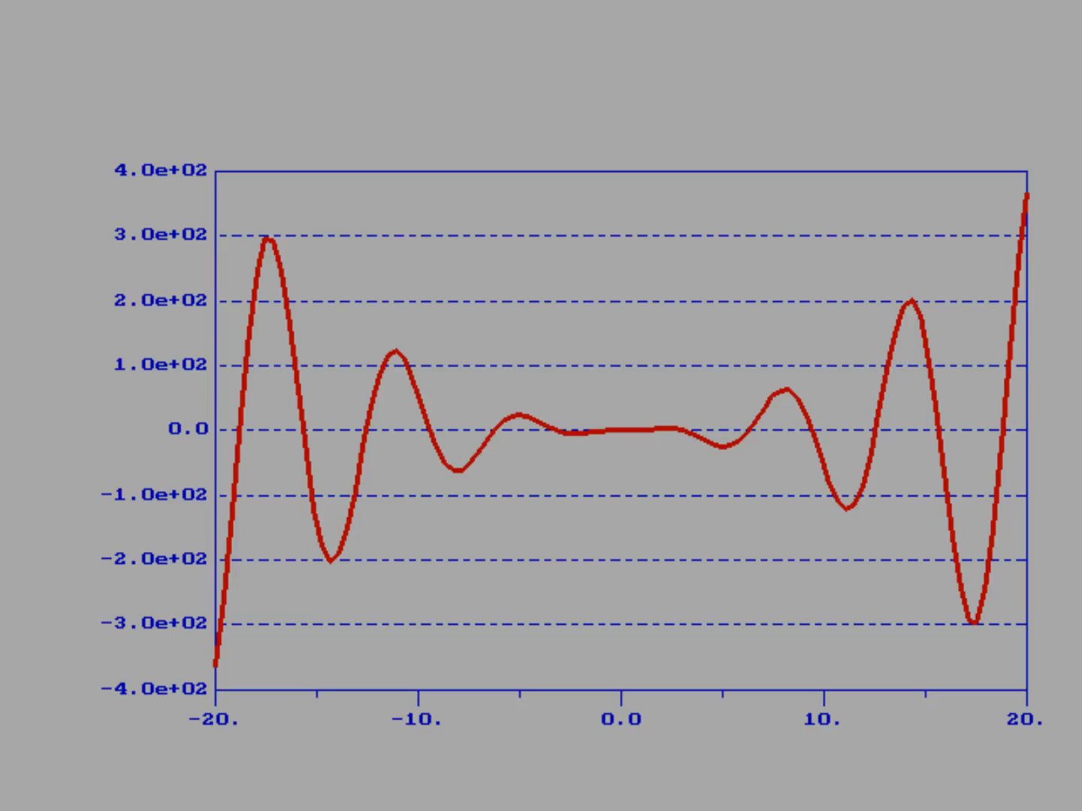
click(574, 48)
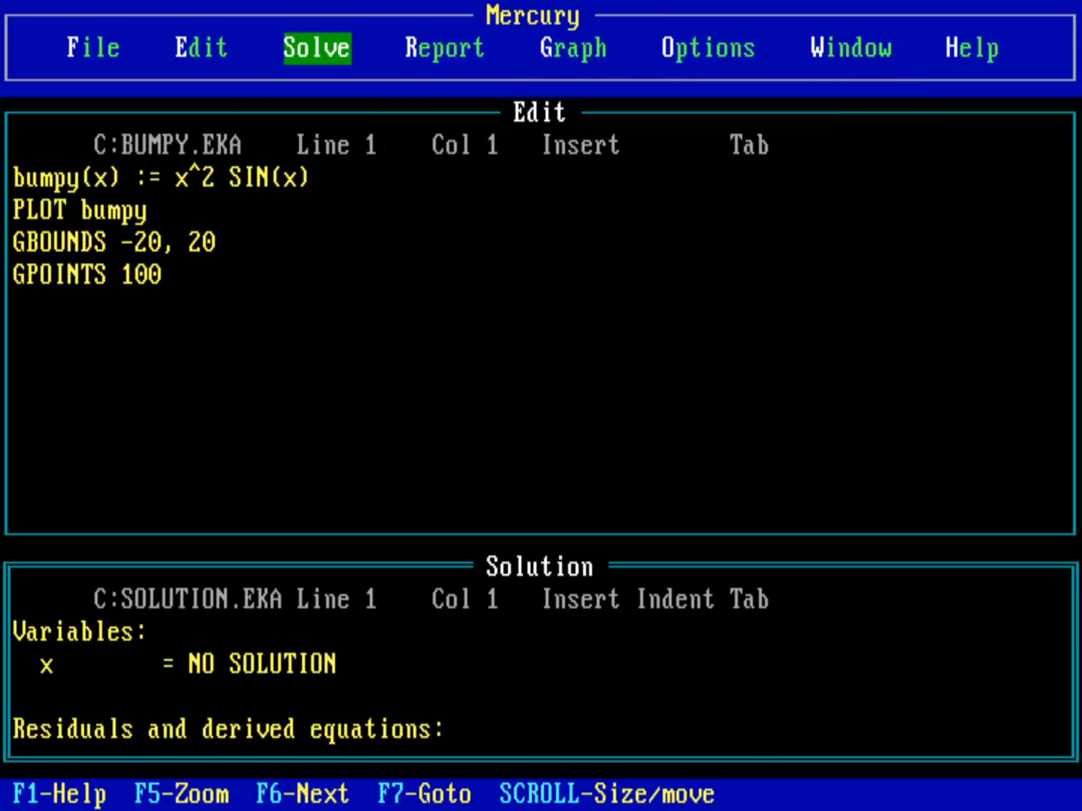
click(91, 47)
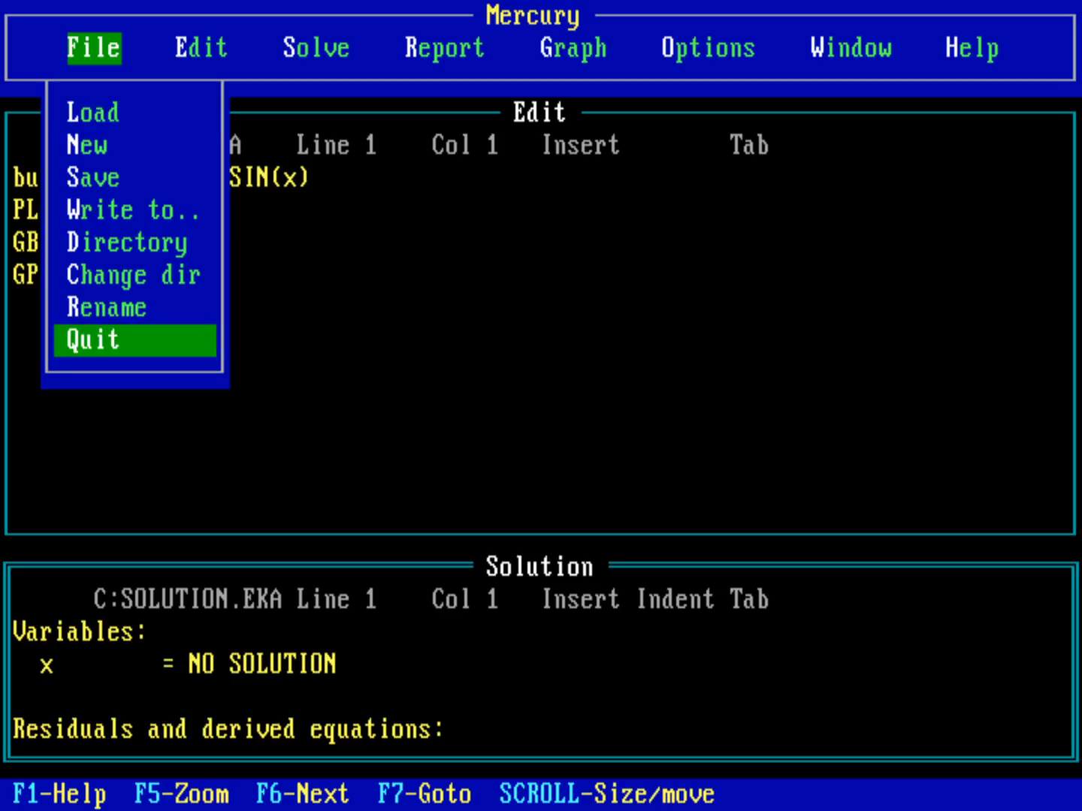